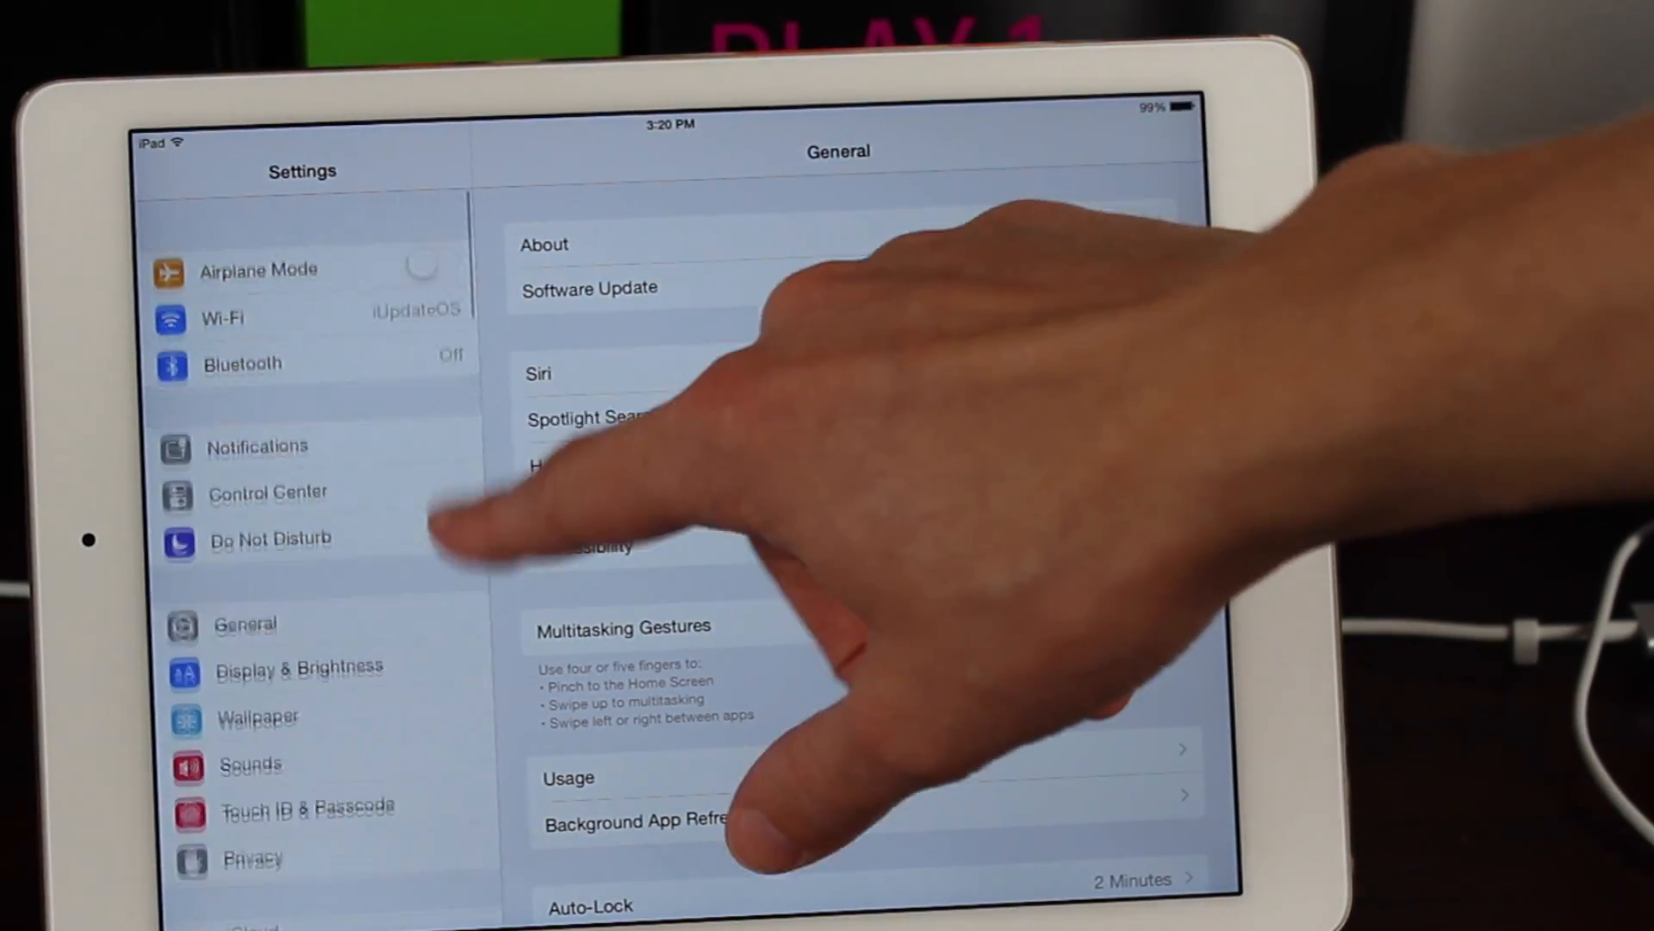
# - Go to taig.com and start downloading the TaiGJBreak_1021.zip jailbreak tool
pyautogui.click(590, 288)
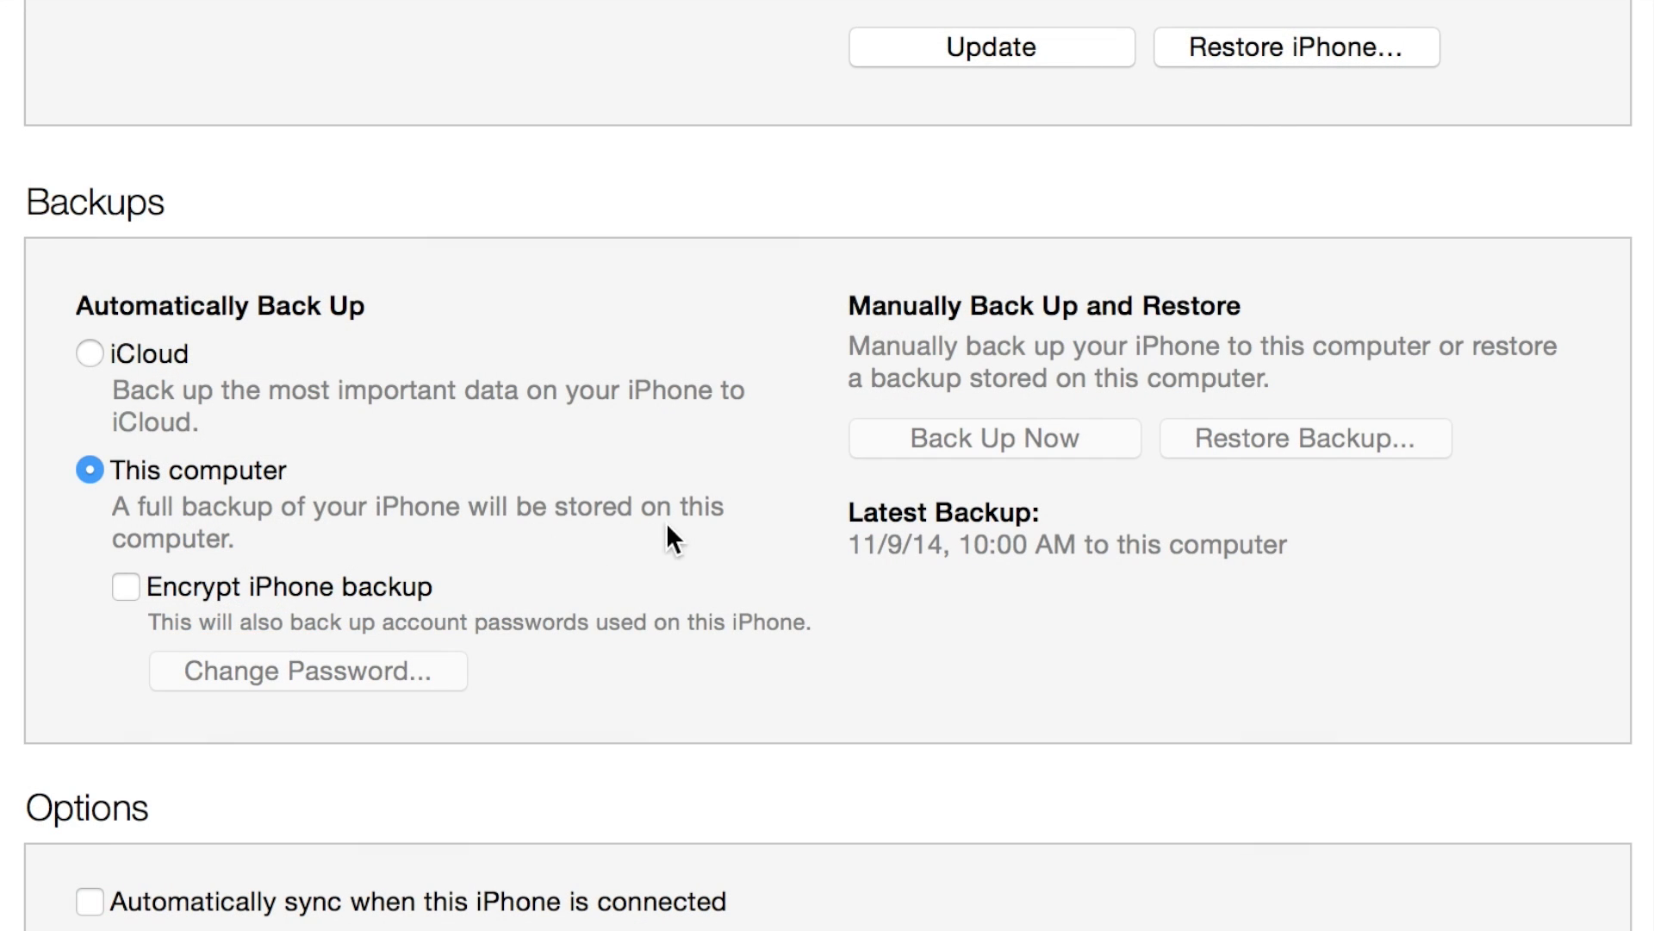
pyautogui.moveTo(989, 357)
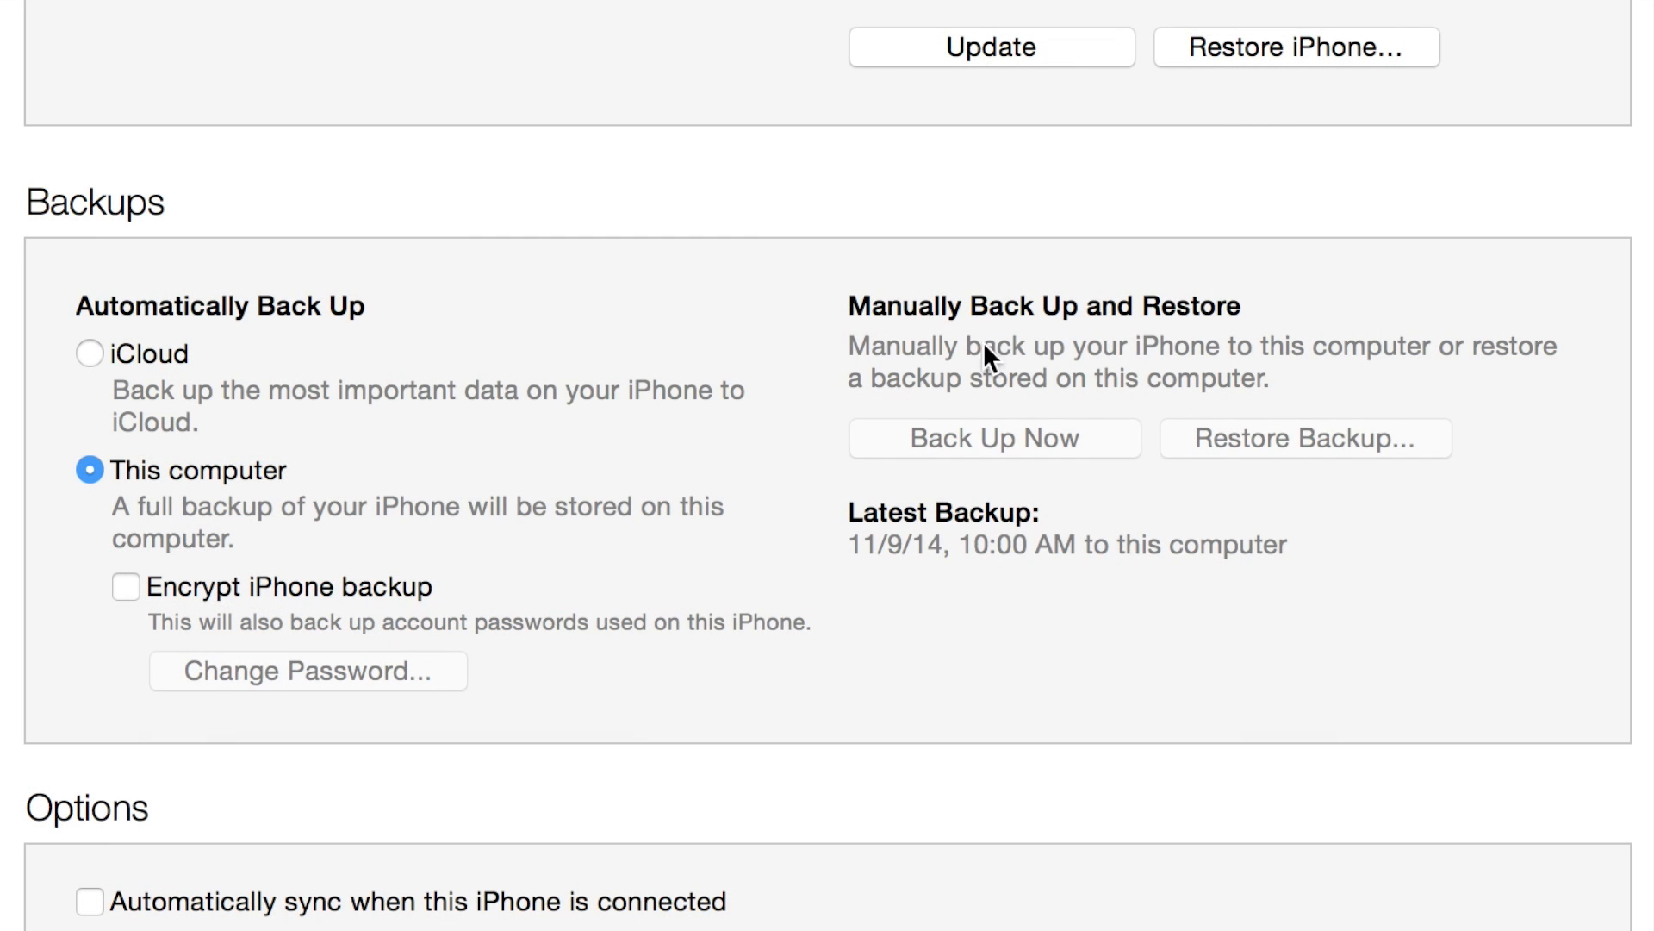
pyautogui.moveTo(233, 532)
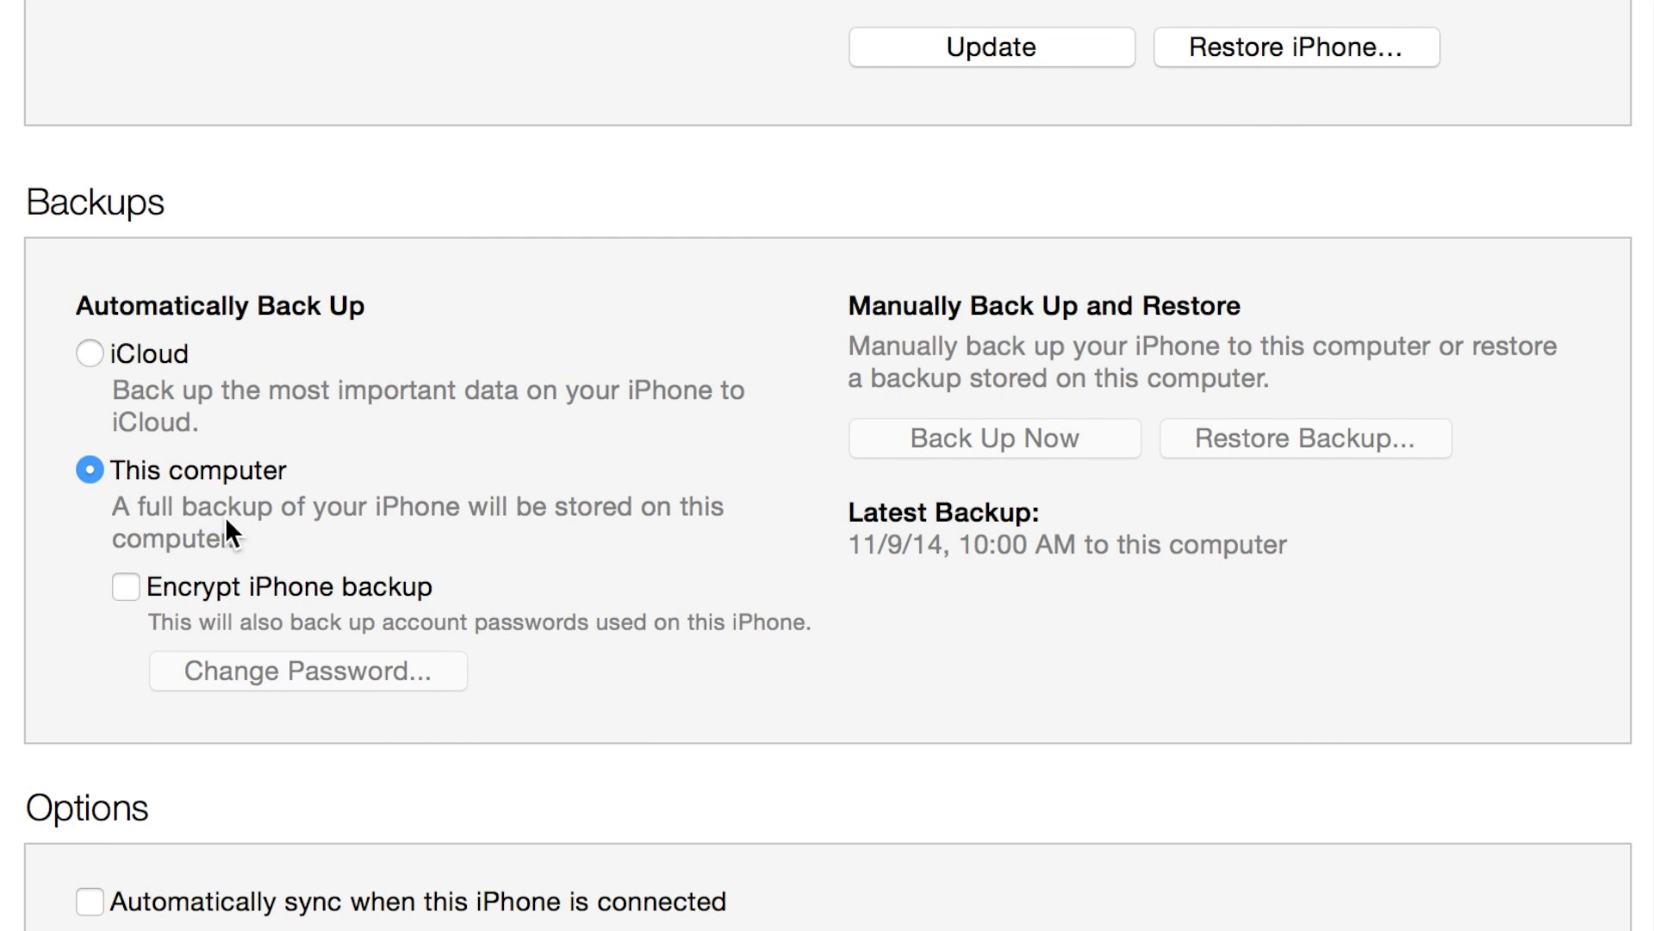
pyautogui.moveTo(156, 535)
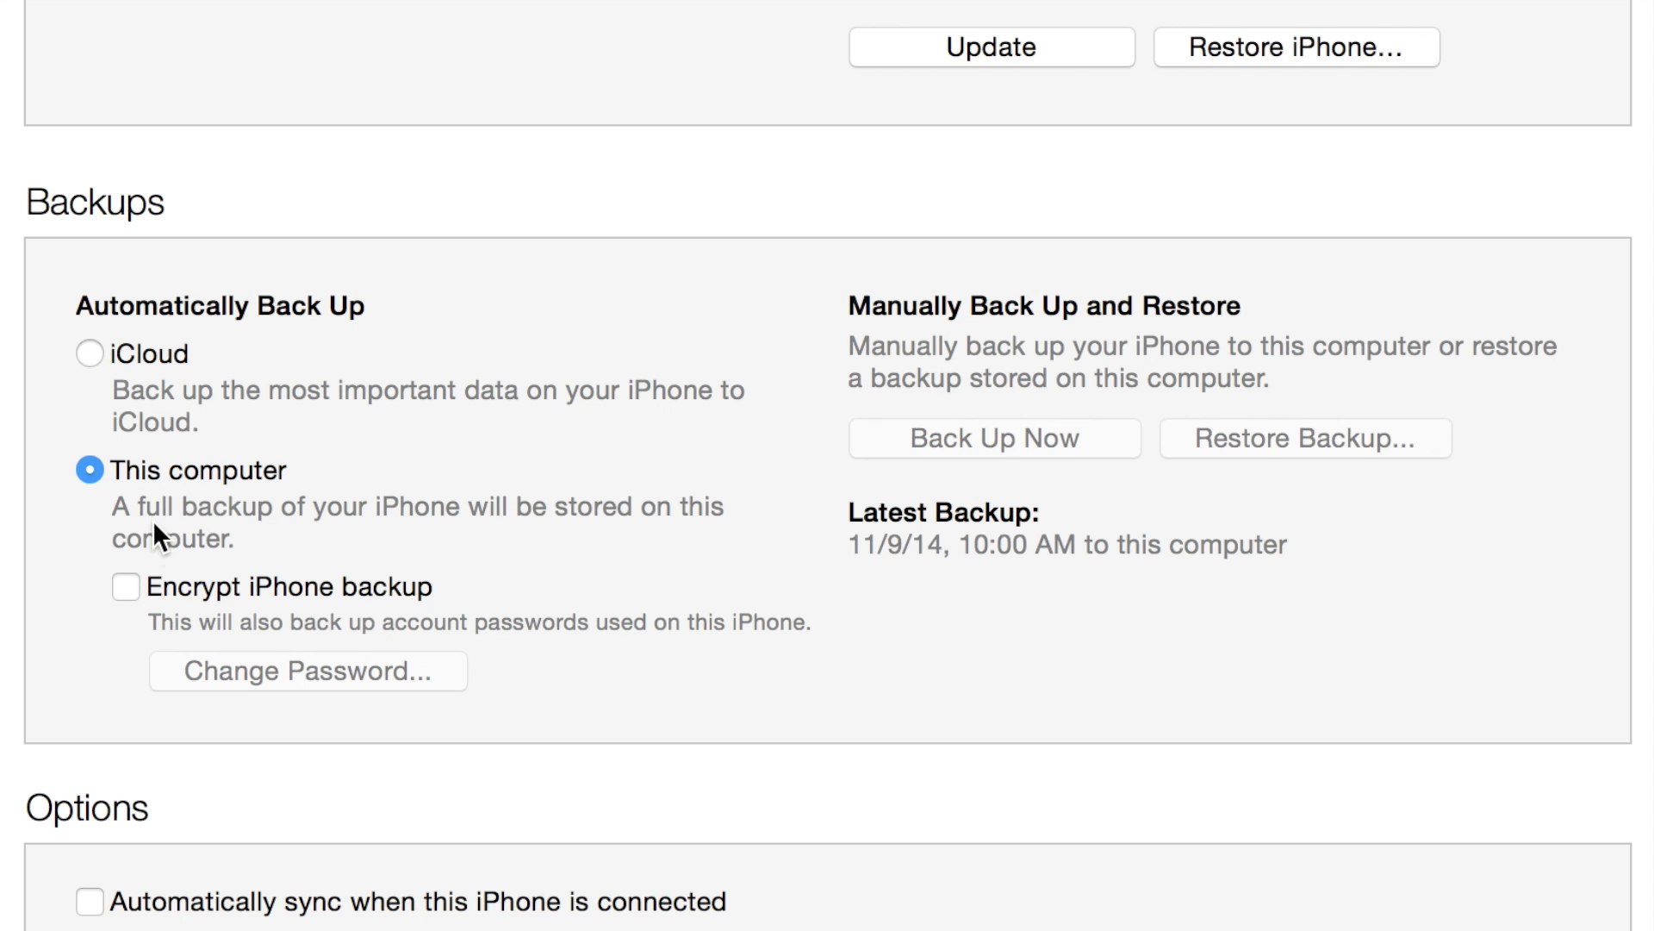
pyautogui.moveTo(143, 540)
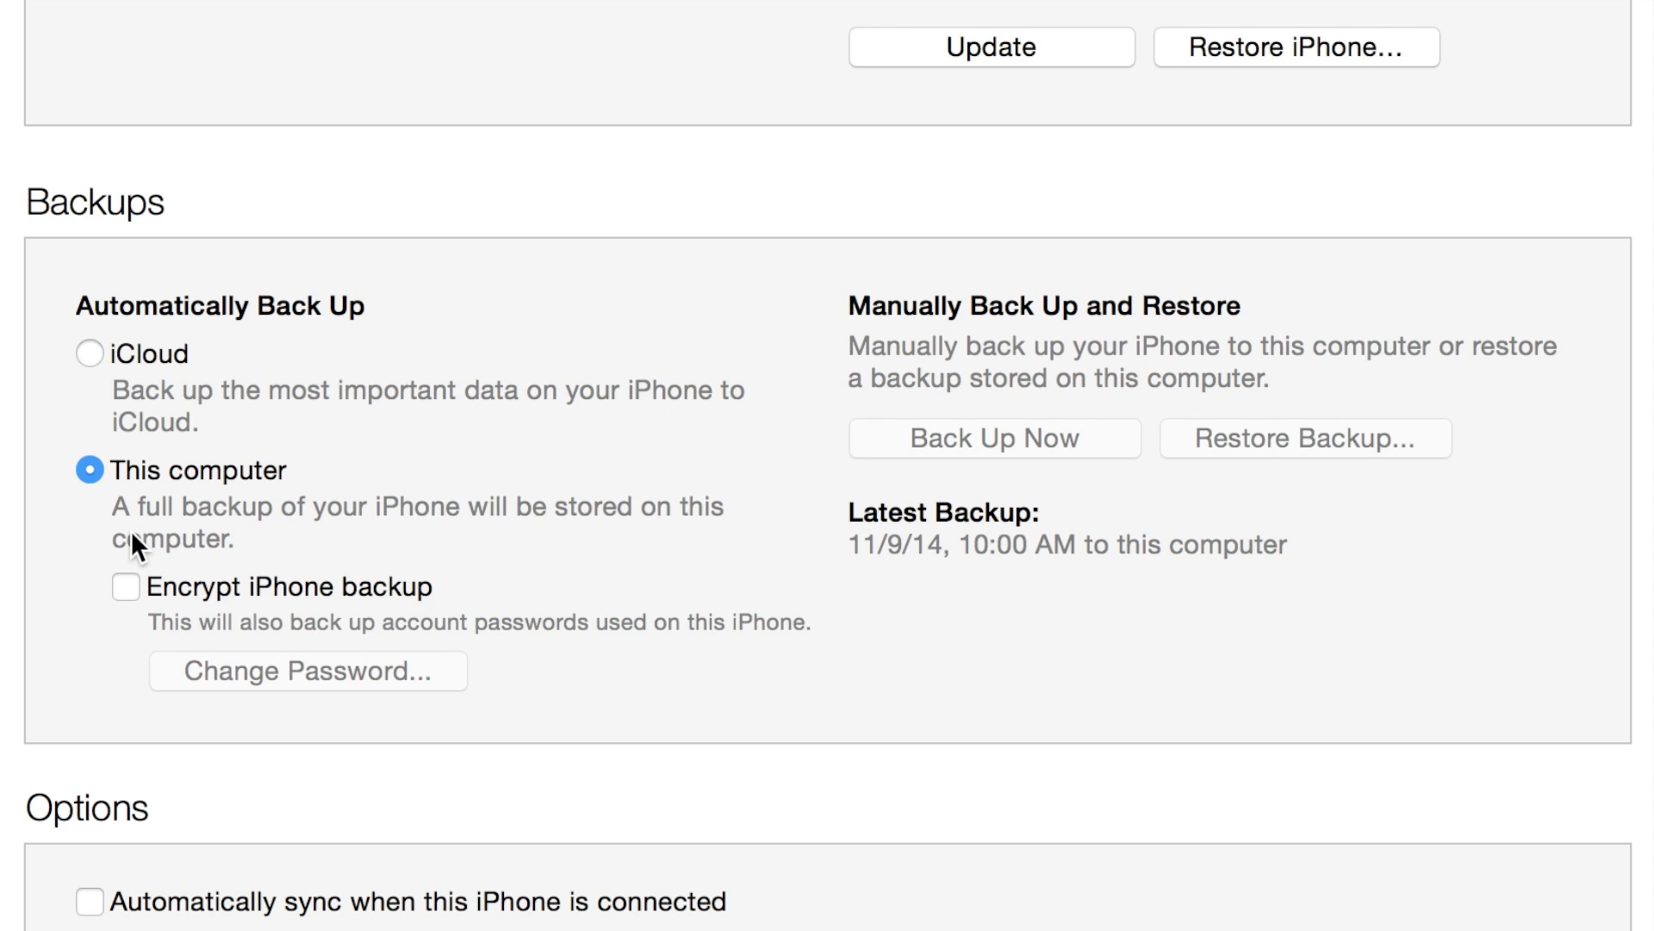
pyautogui.moveTo(136, 546)
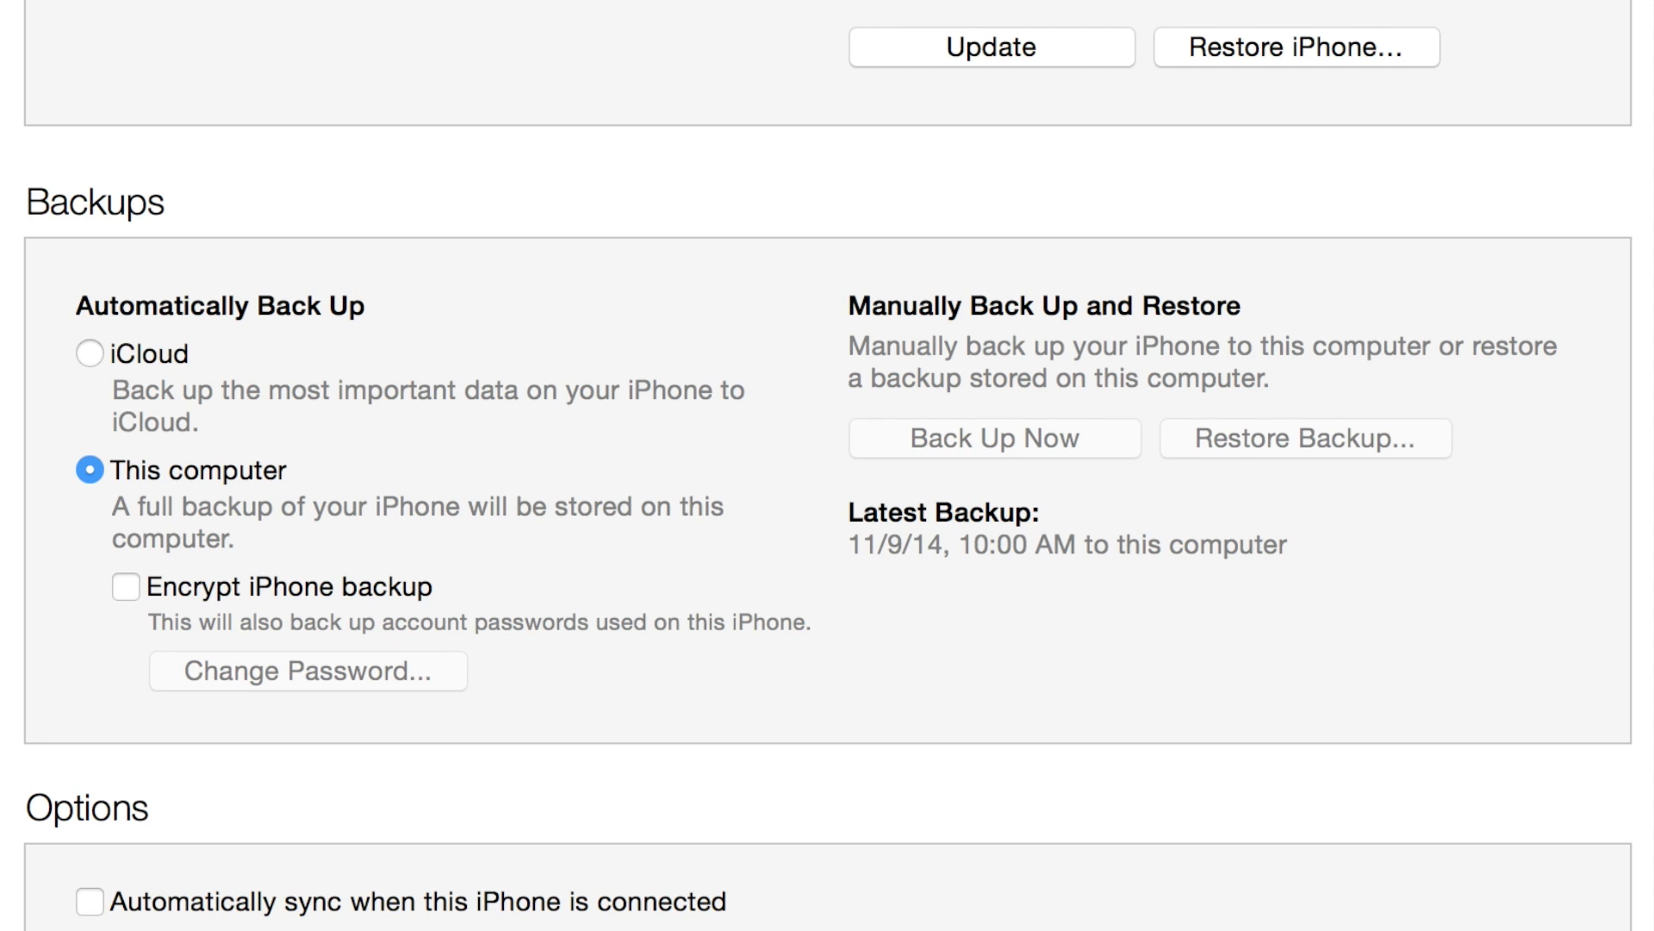
pyautogui.moveTo(154, 543)
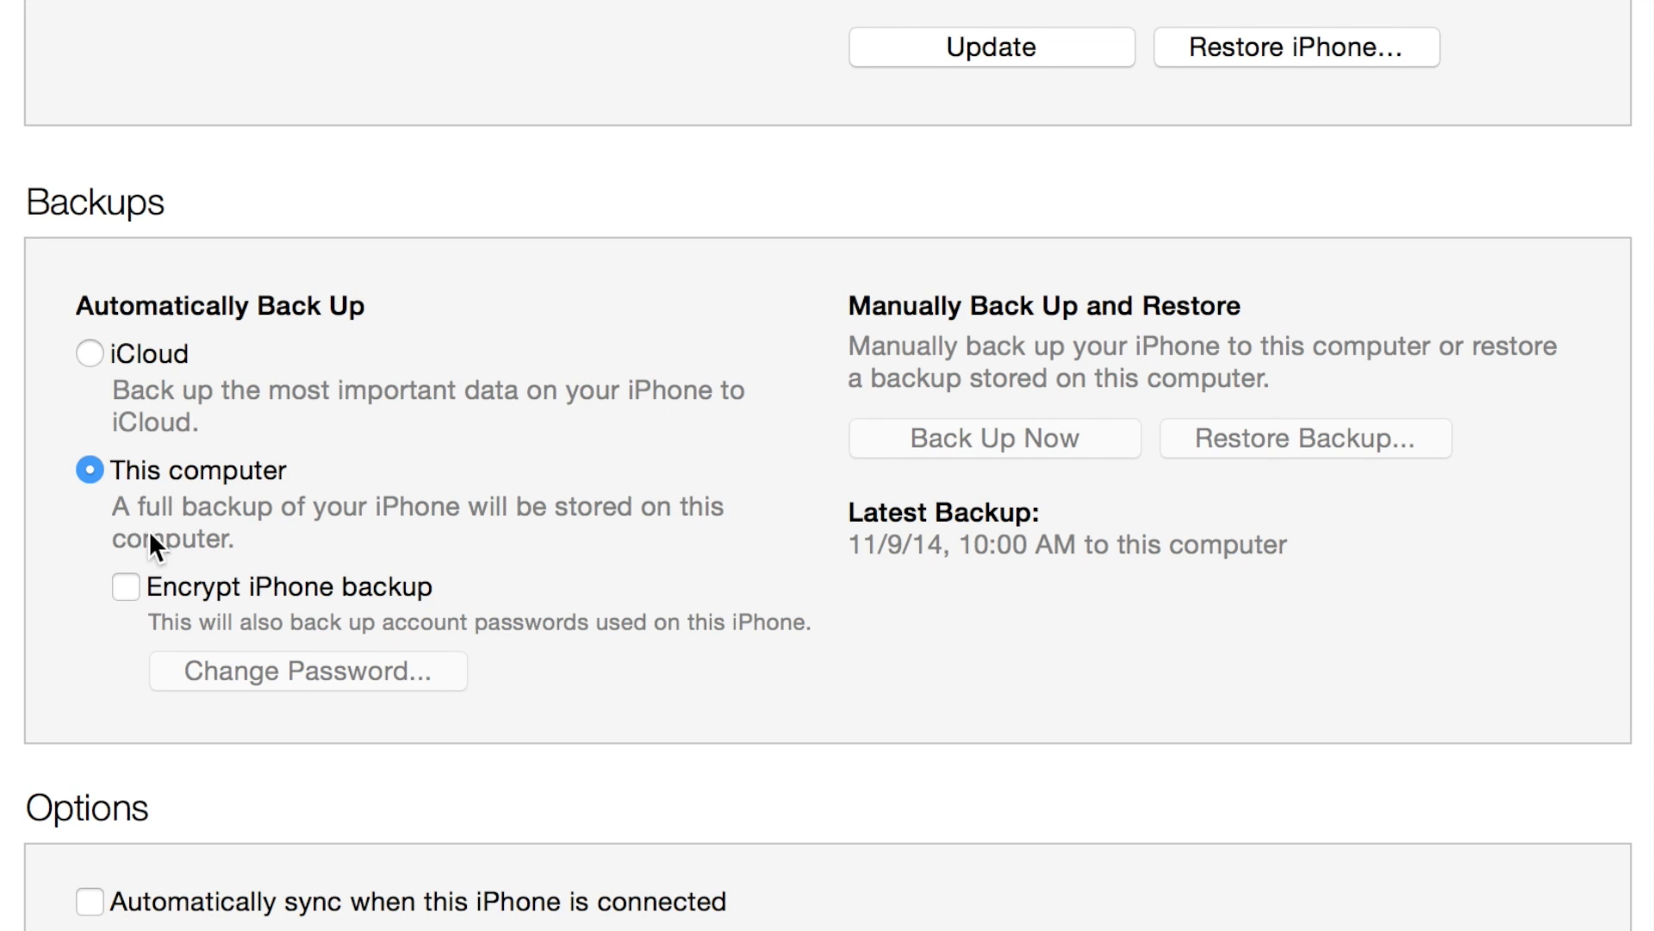
pyautogui.moveTo(1207, 684)
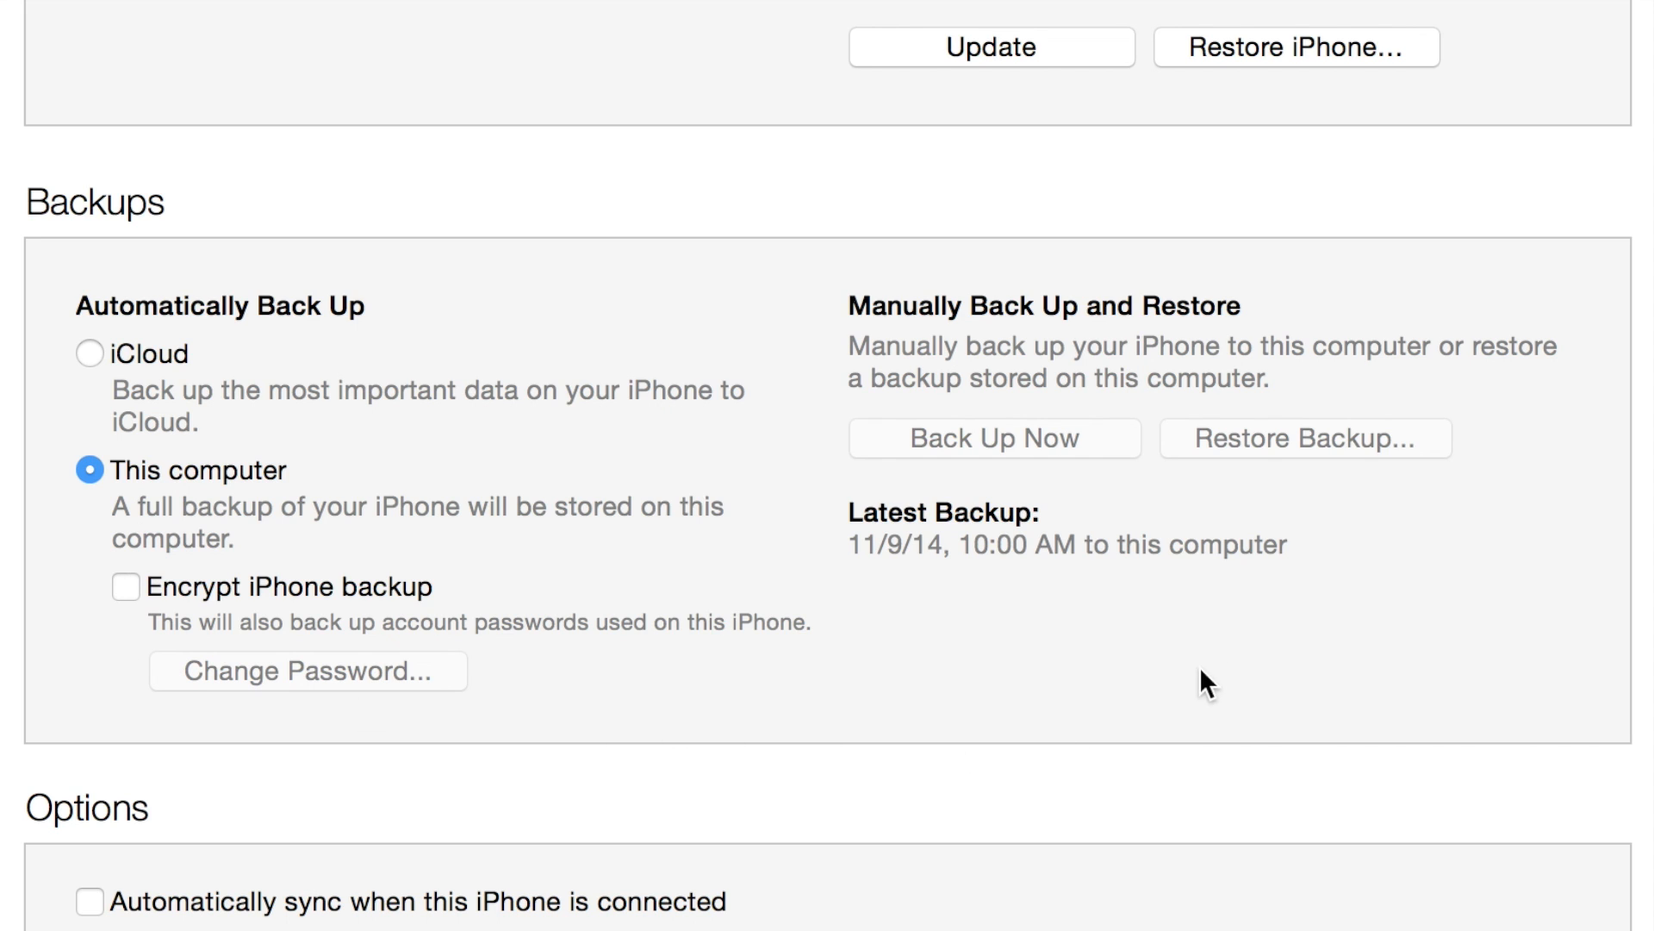
pyautogui.moveTo(660, 601)
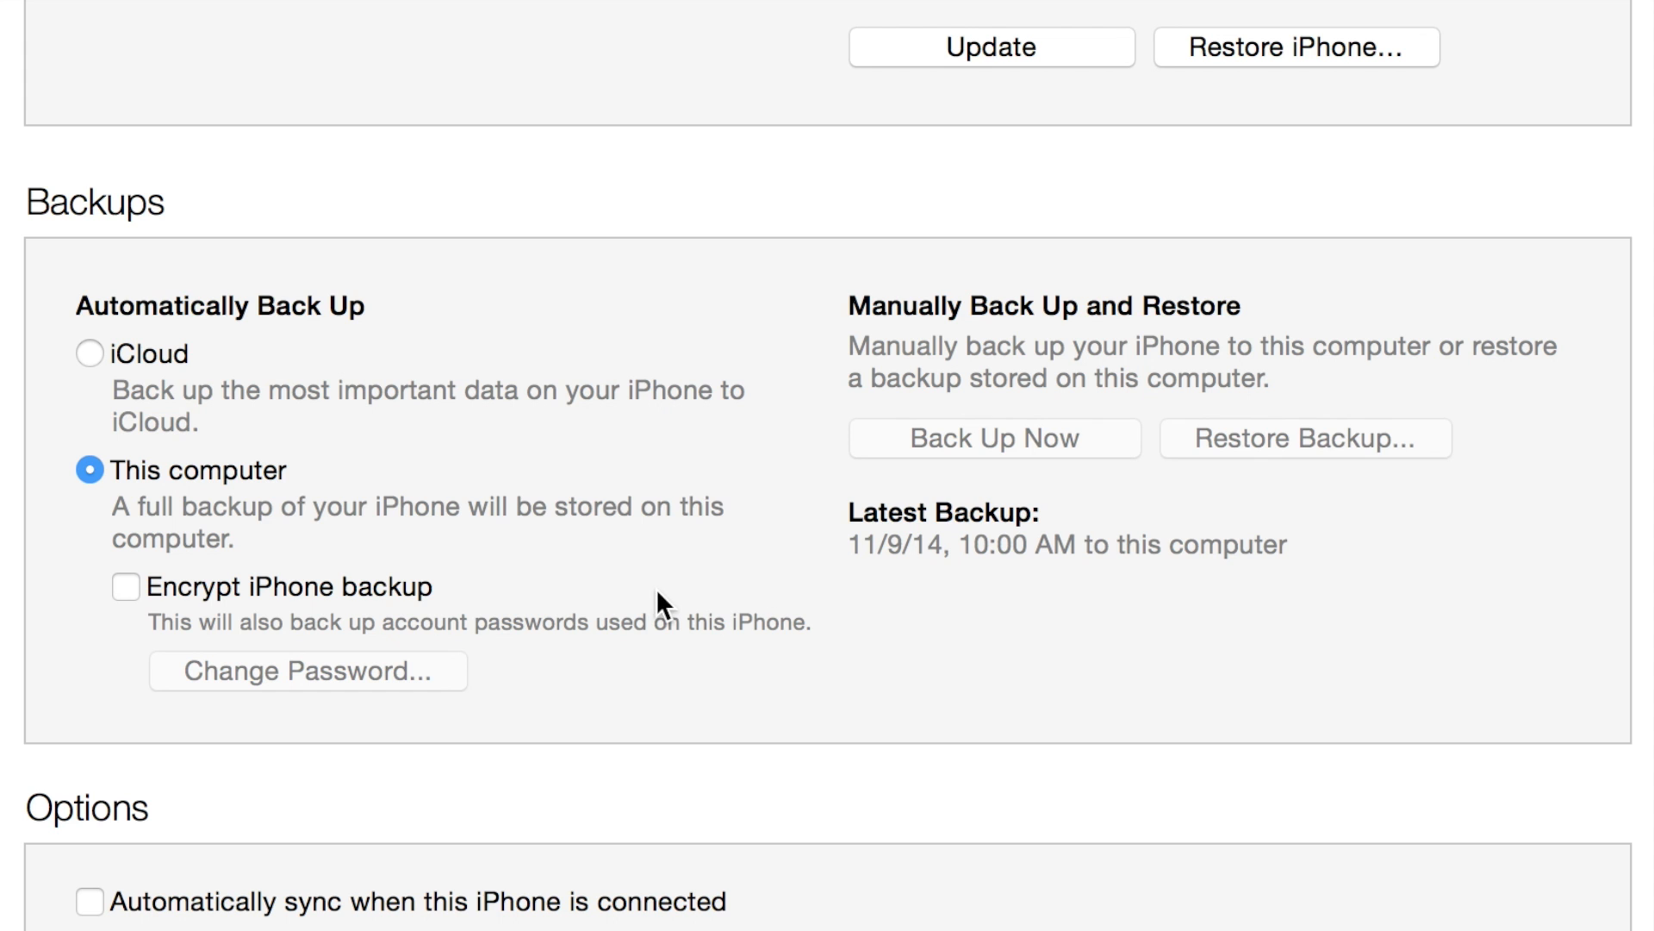
pyautogui.moveTo(167, 424)
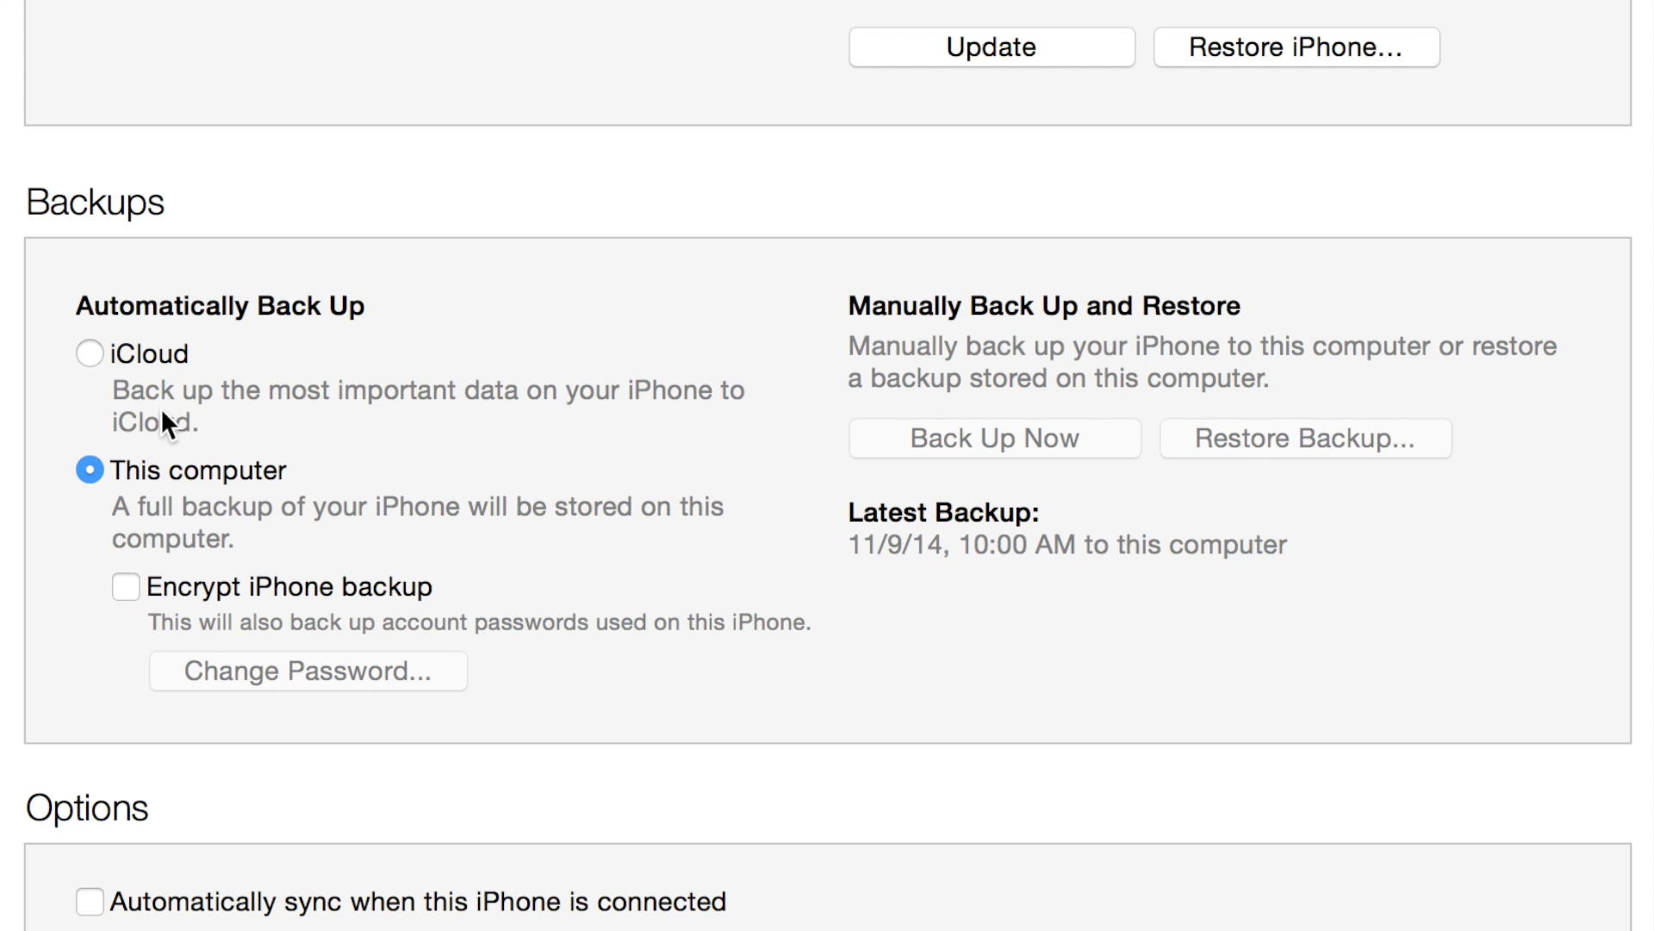
pyautogui.write('taig.com')
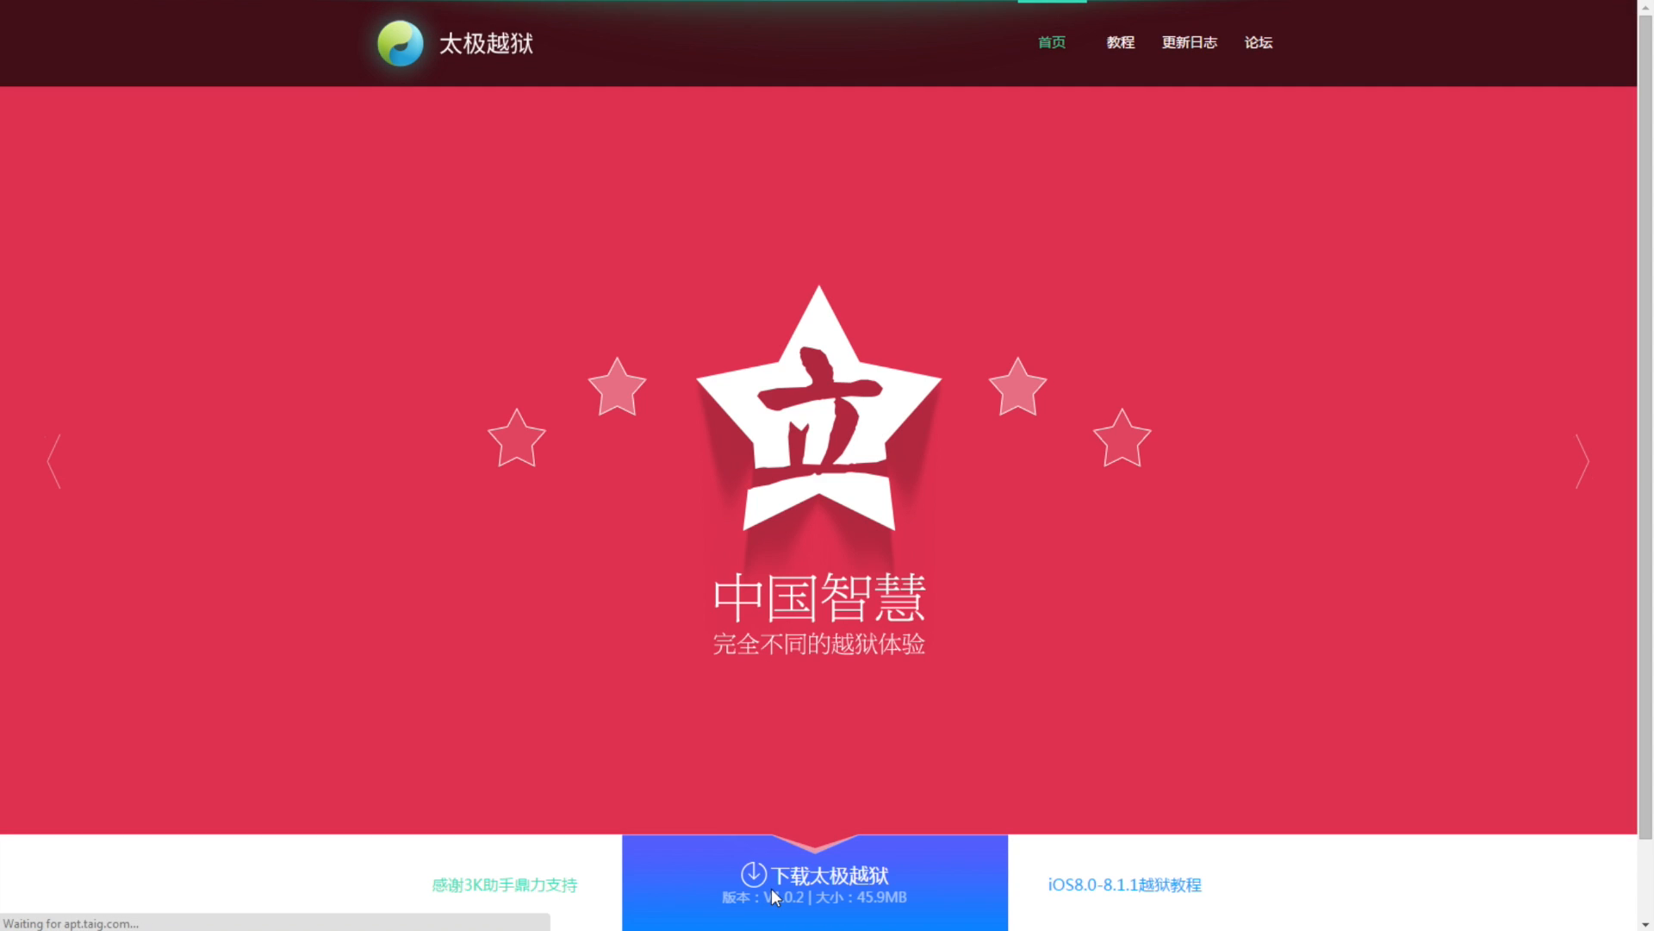
pyautogui.click(814, 877)
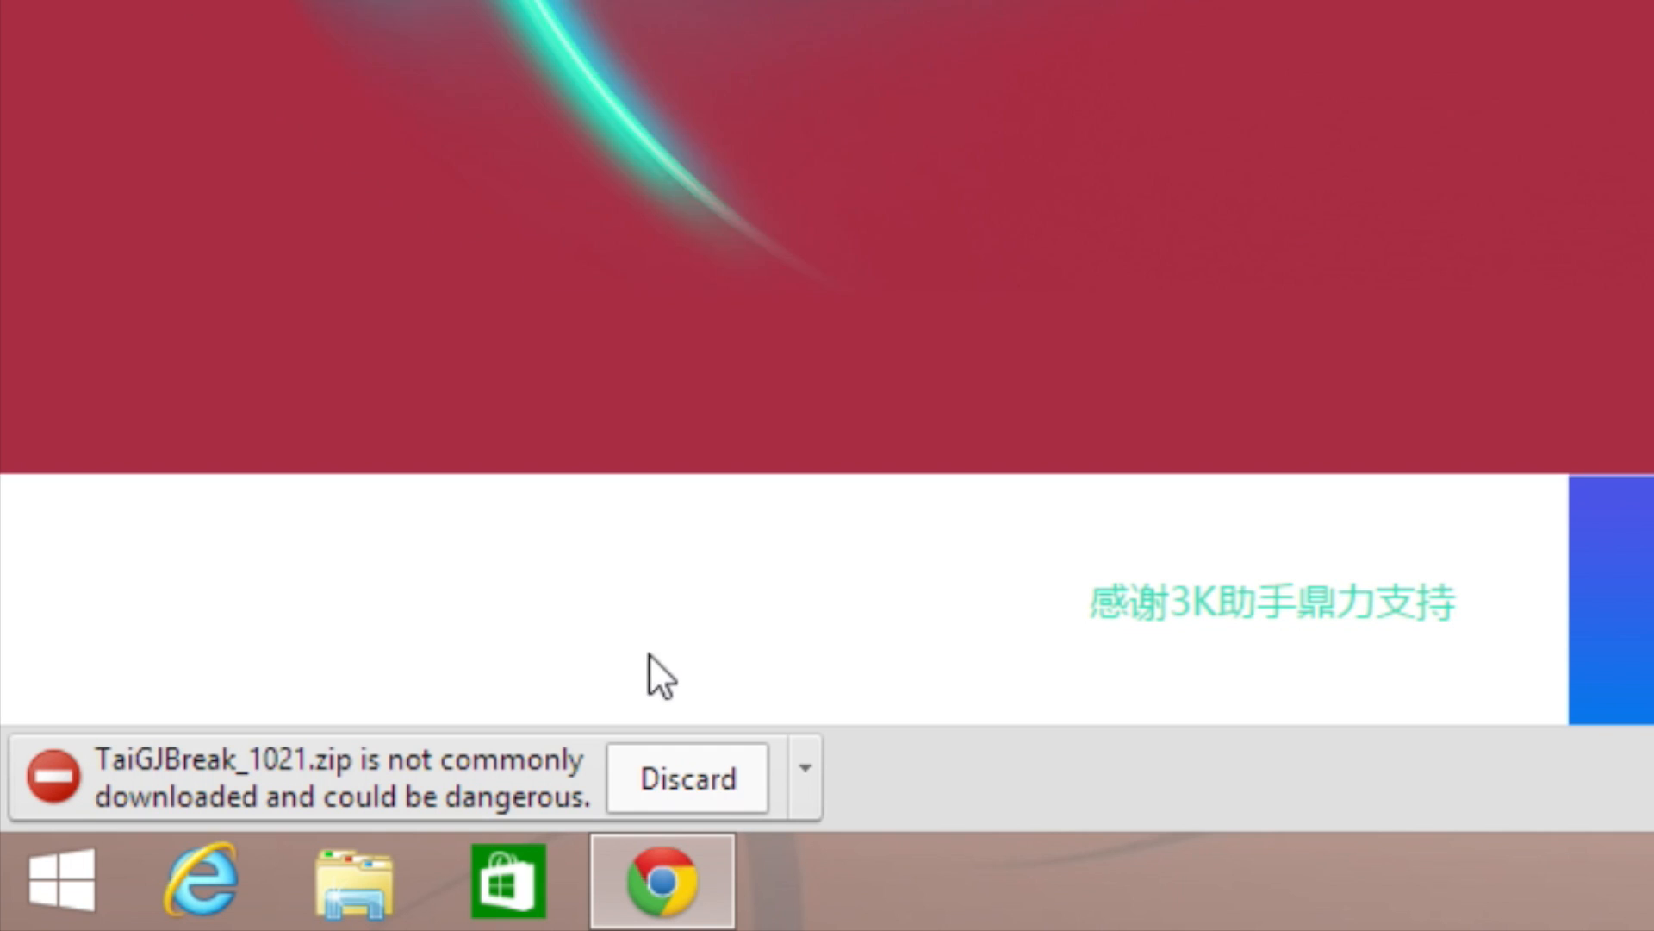
pyautogui.moveTo(865, 785)
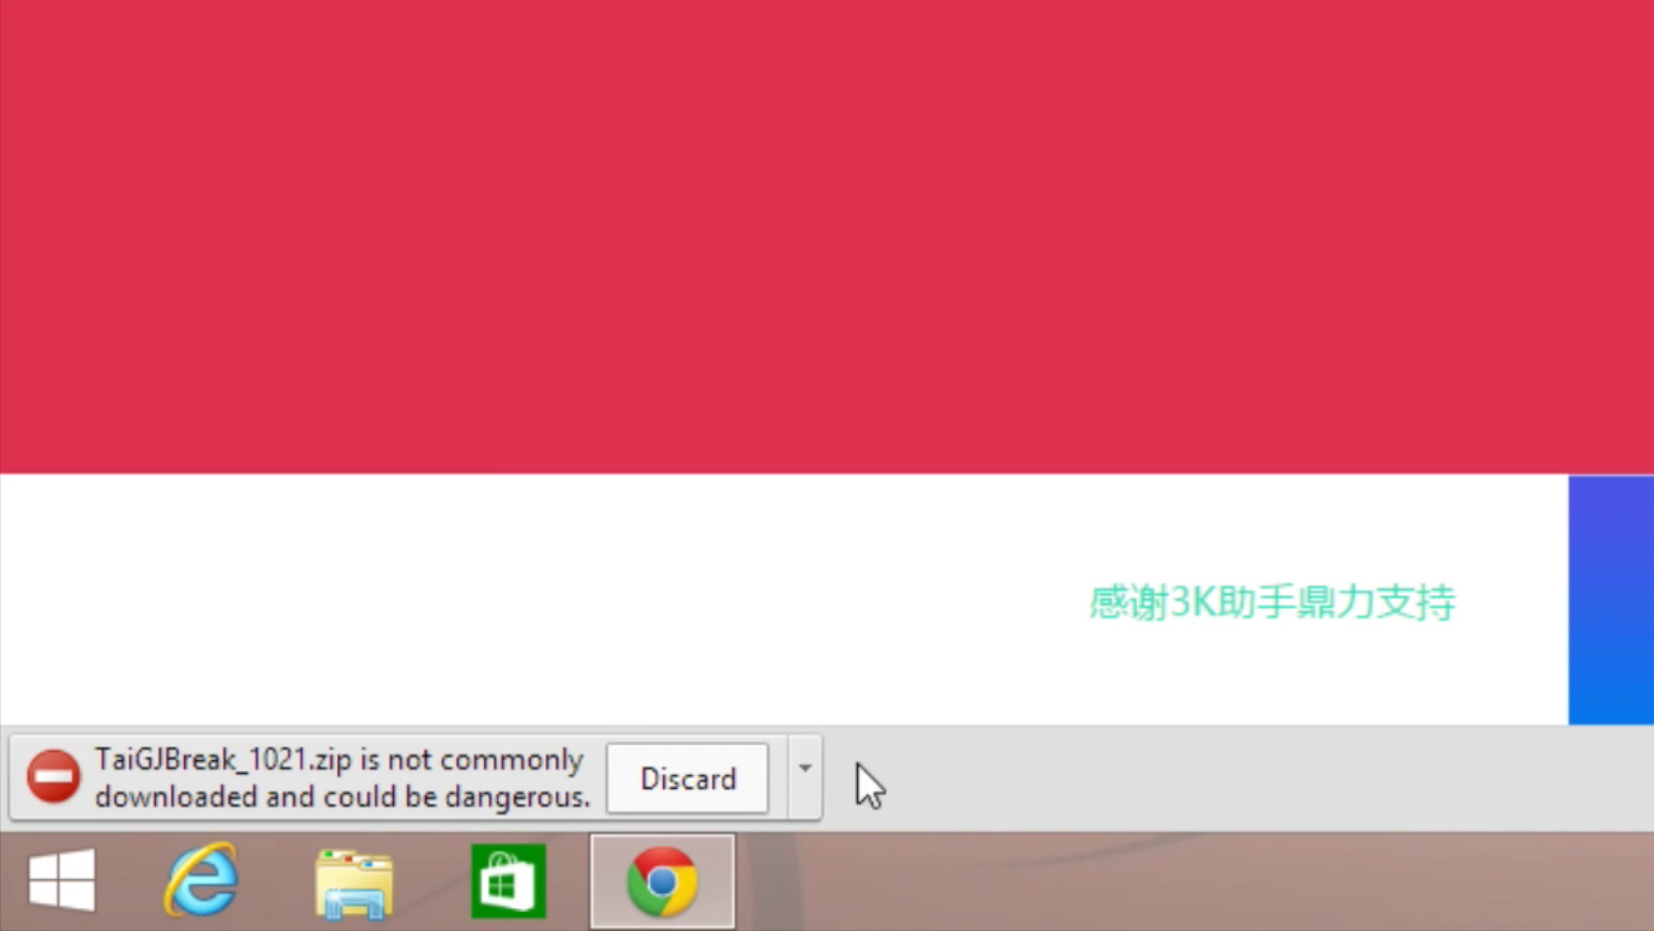
# - Keep the flagged TaiGJBreak_1021.zip download despite the browser's danger warning
pyautogui.click(804, 779)
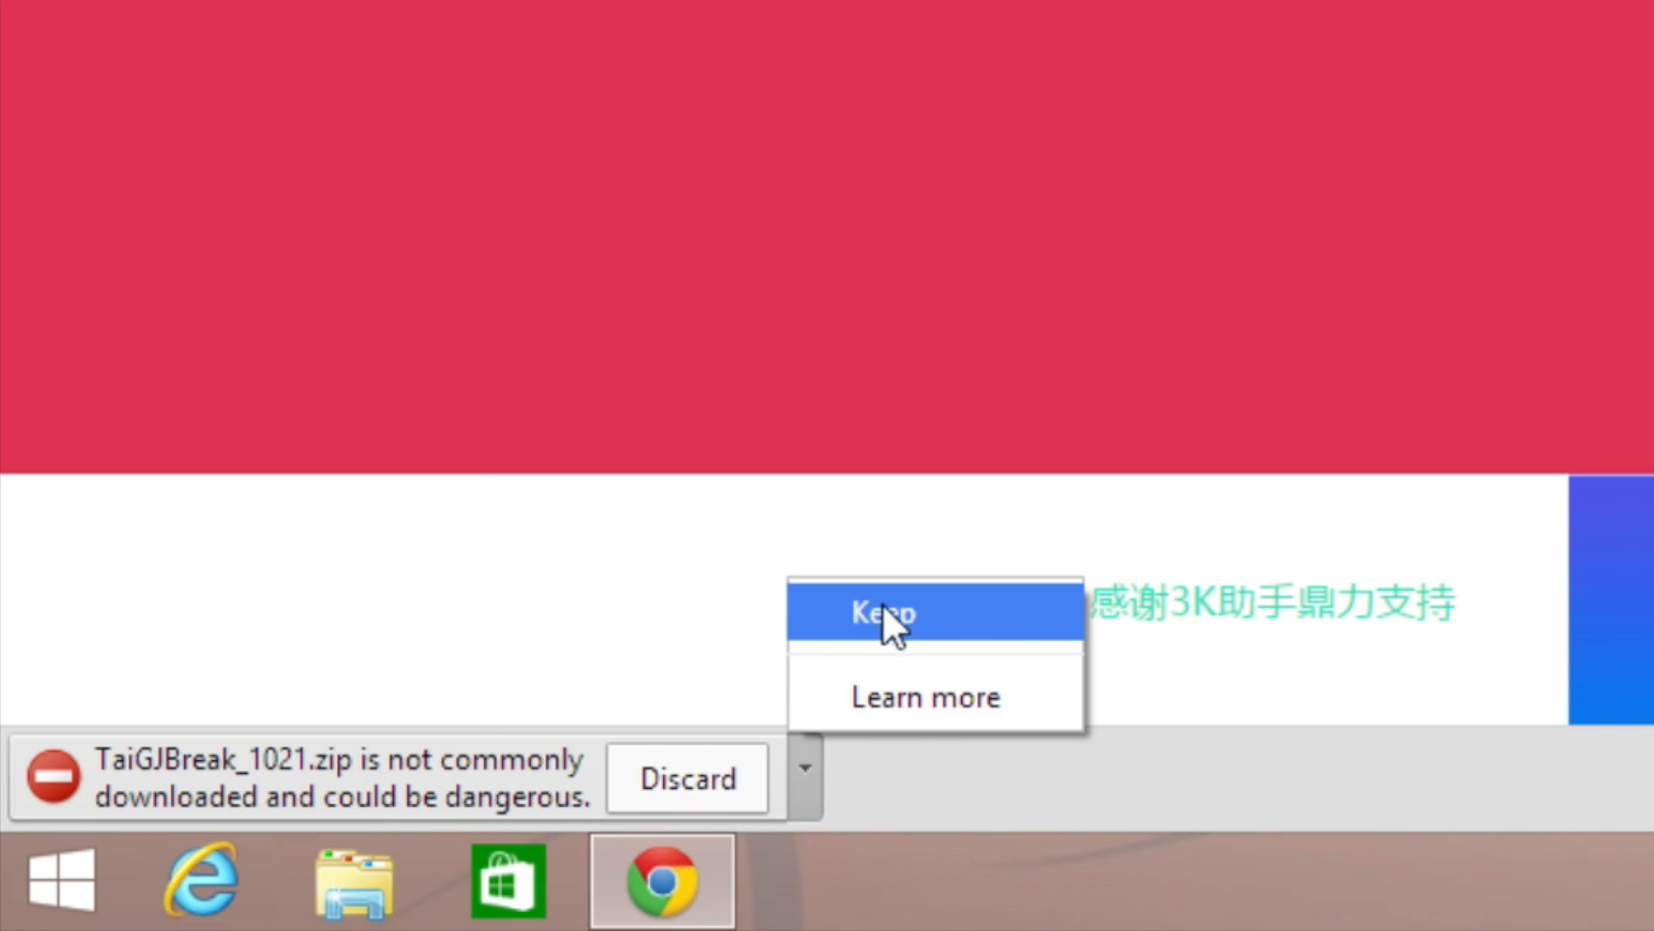
pyautogui.click(884, 611)
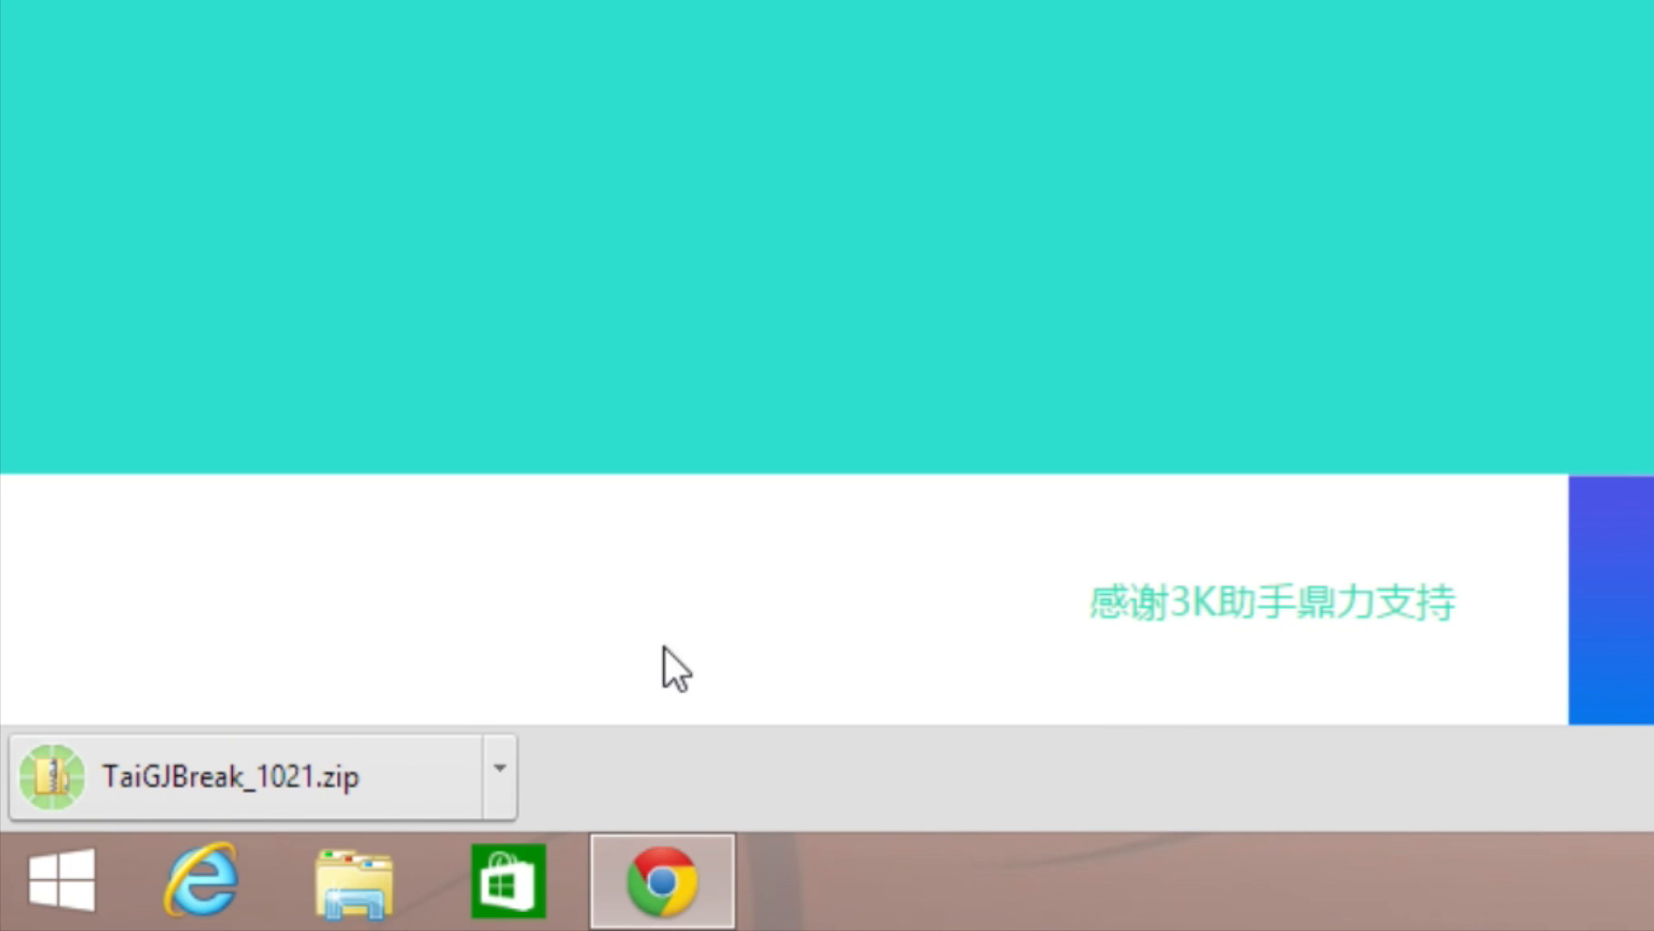
# - Run TaiGJBreak_1021 from the downloaded zip, getting past the SmartScreen warning
pyautogui.click(254, 777)
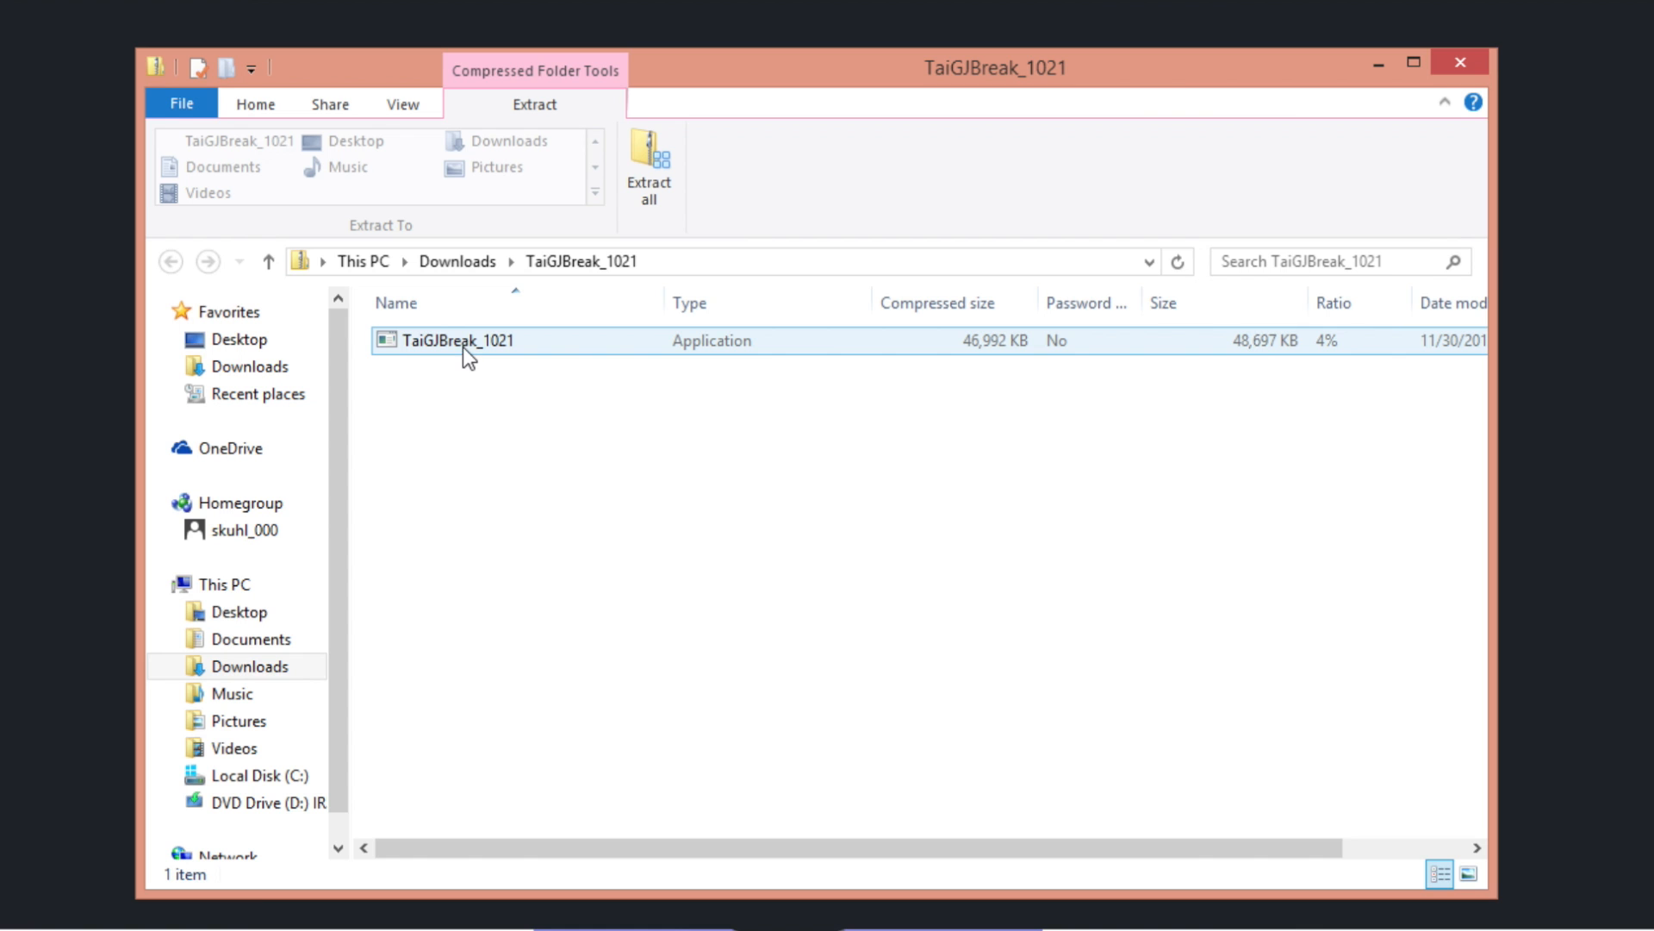
pyautogui.click(463, 339)
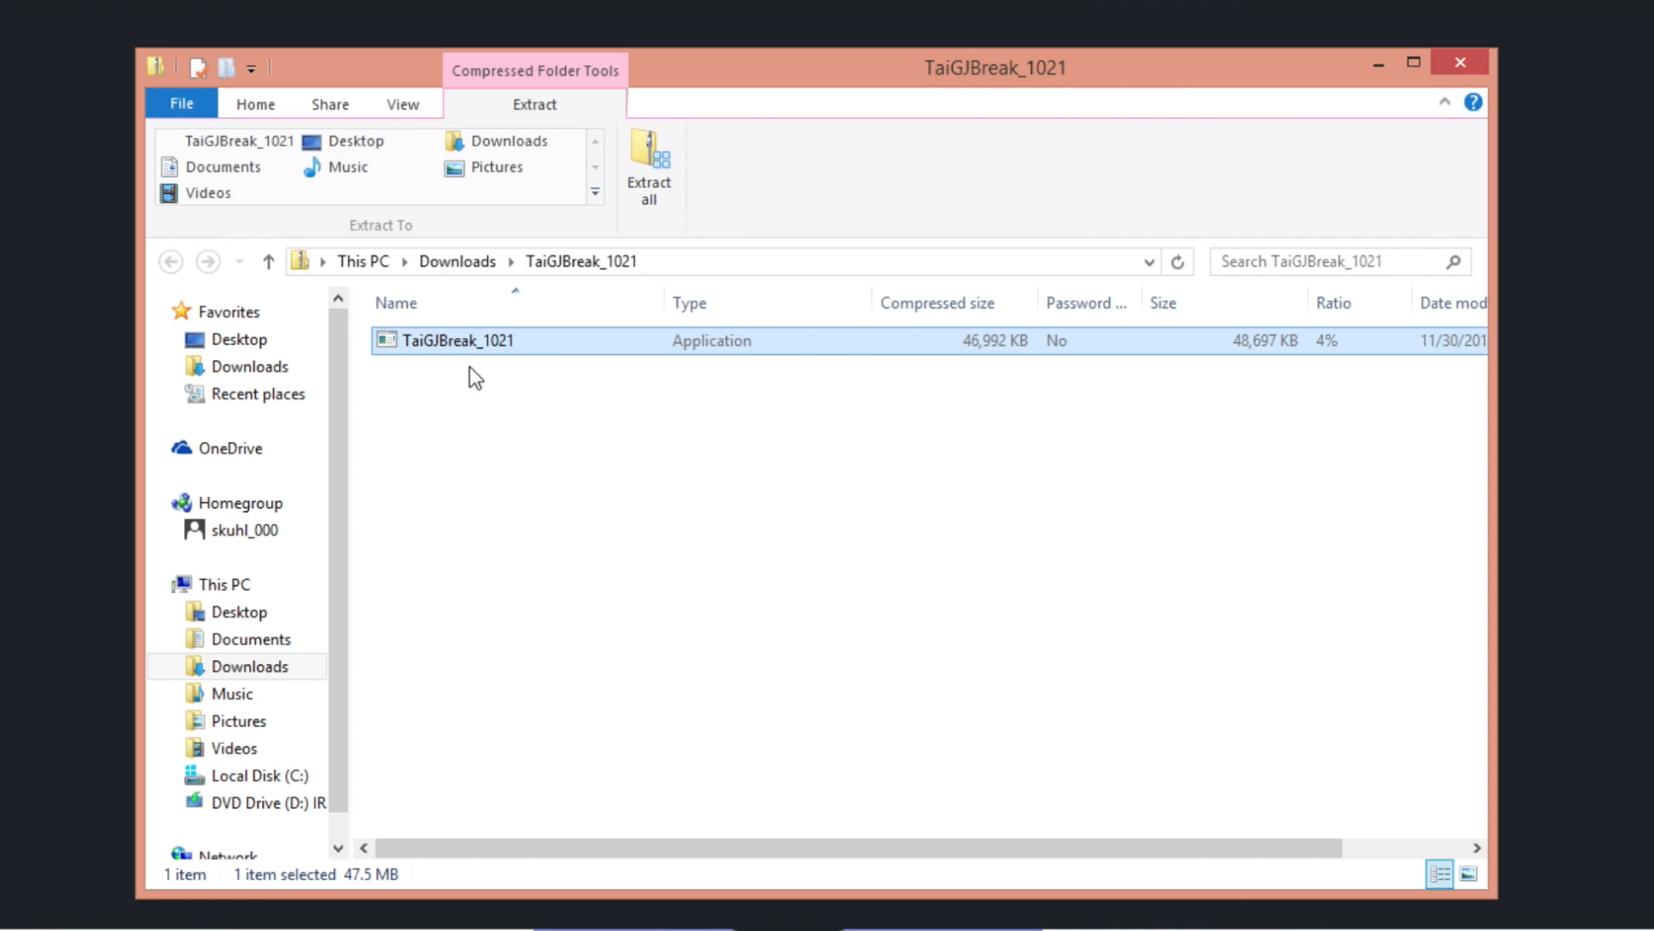
pyautogui.doubleClick(458, 339)
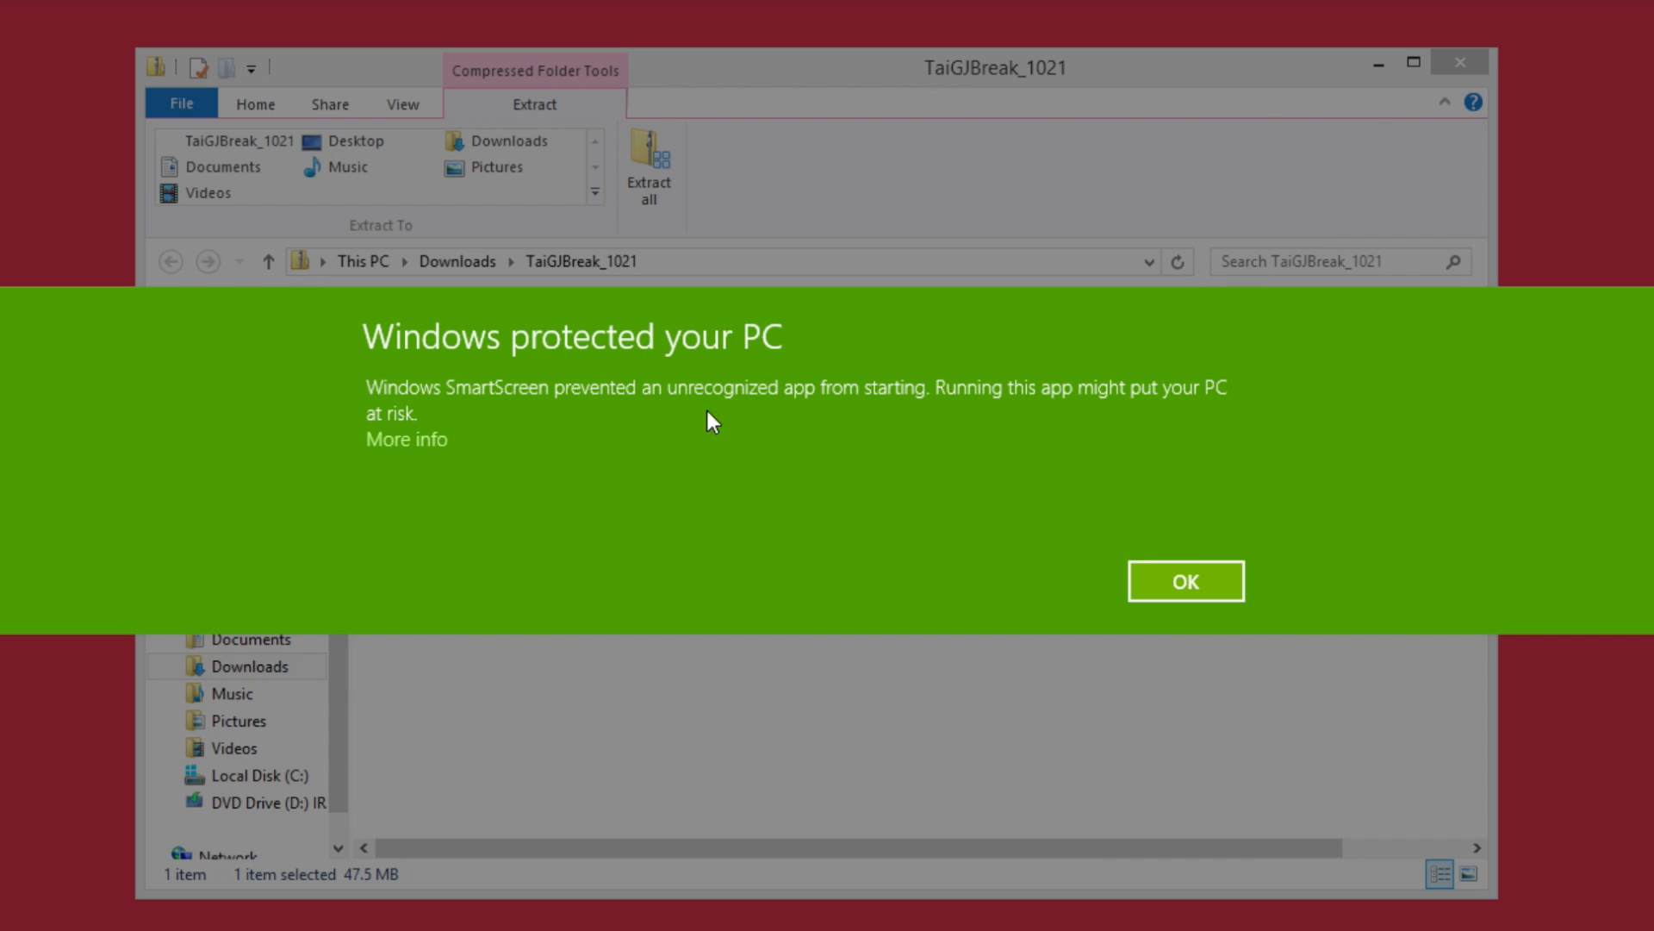
pyautogui.click(1185, 581)
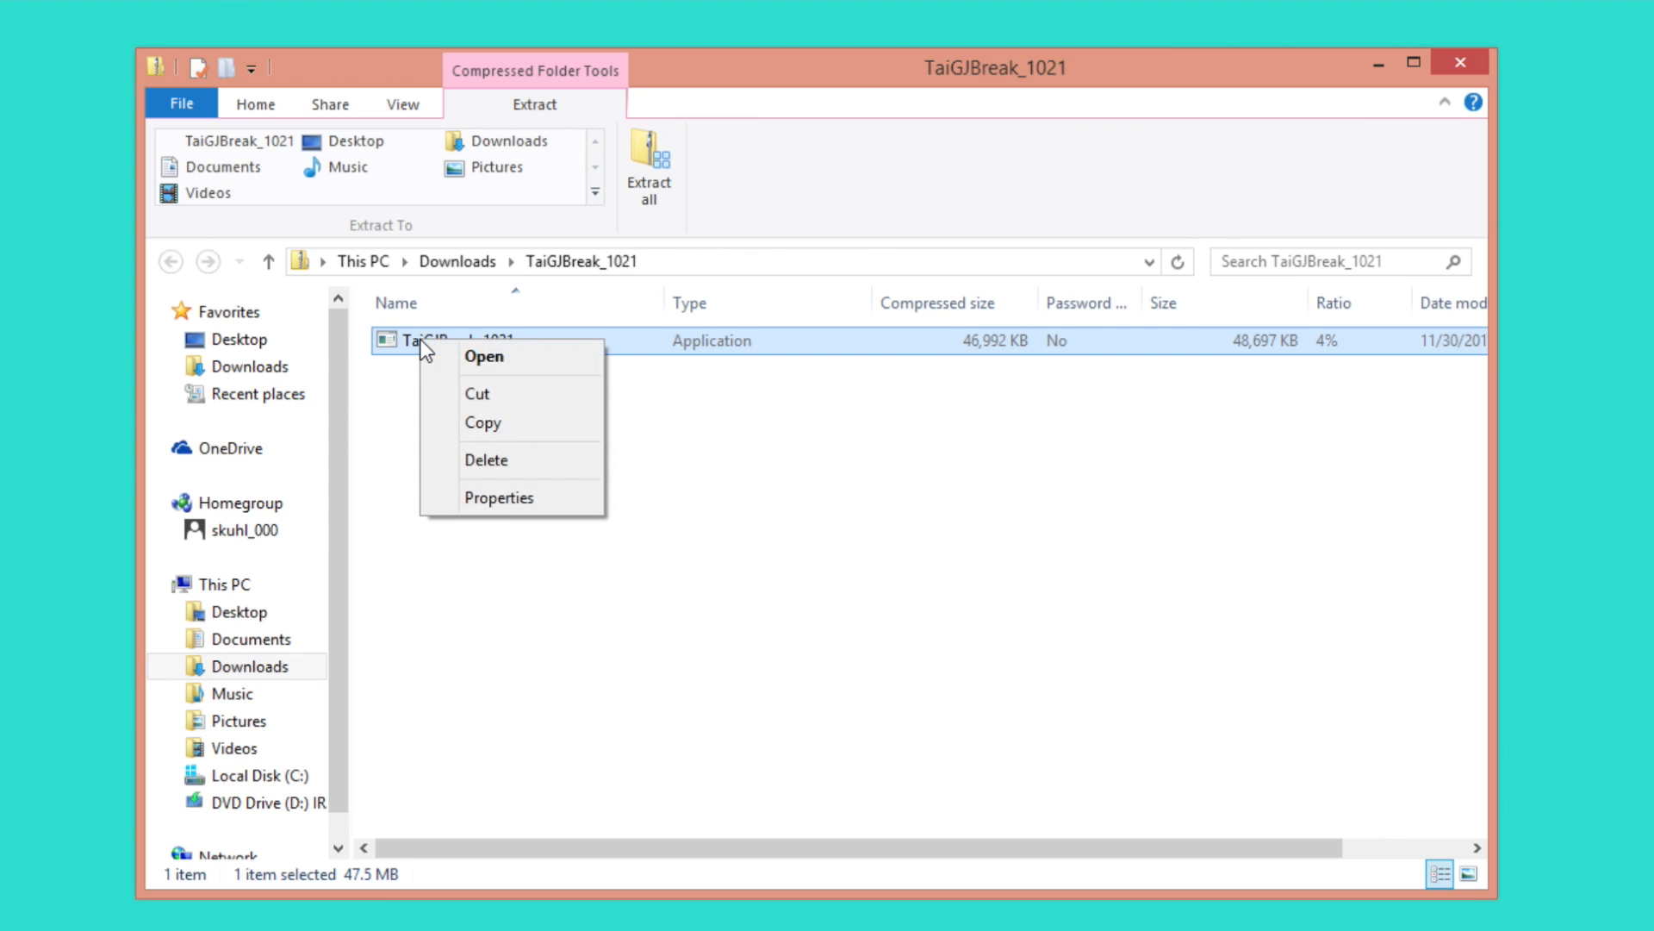
pyautogui.click(483, 355)
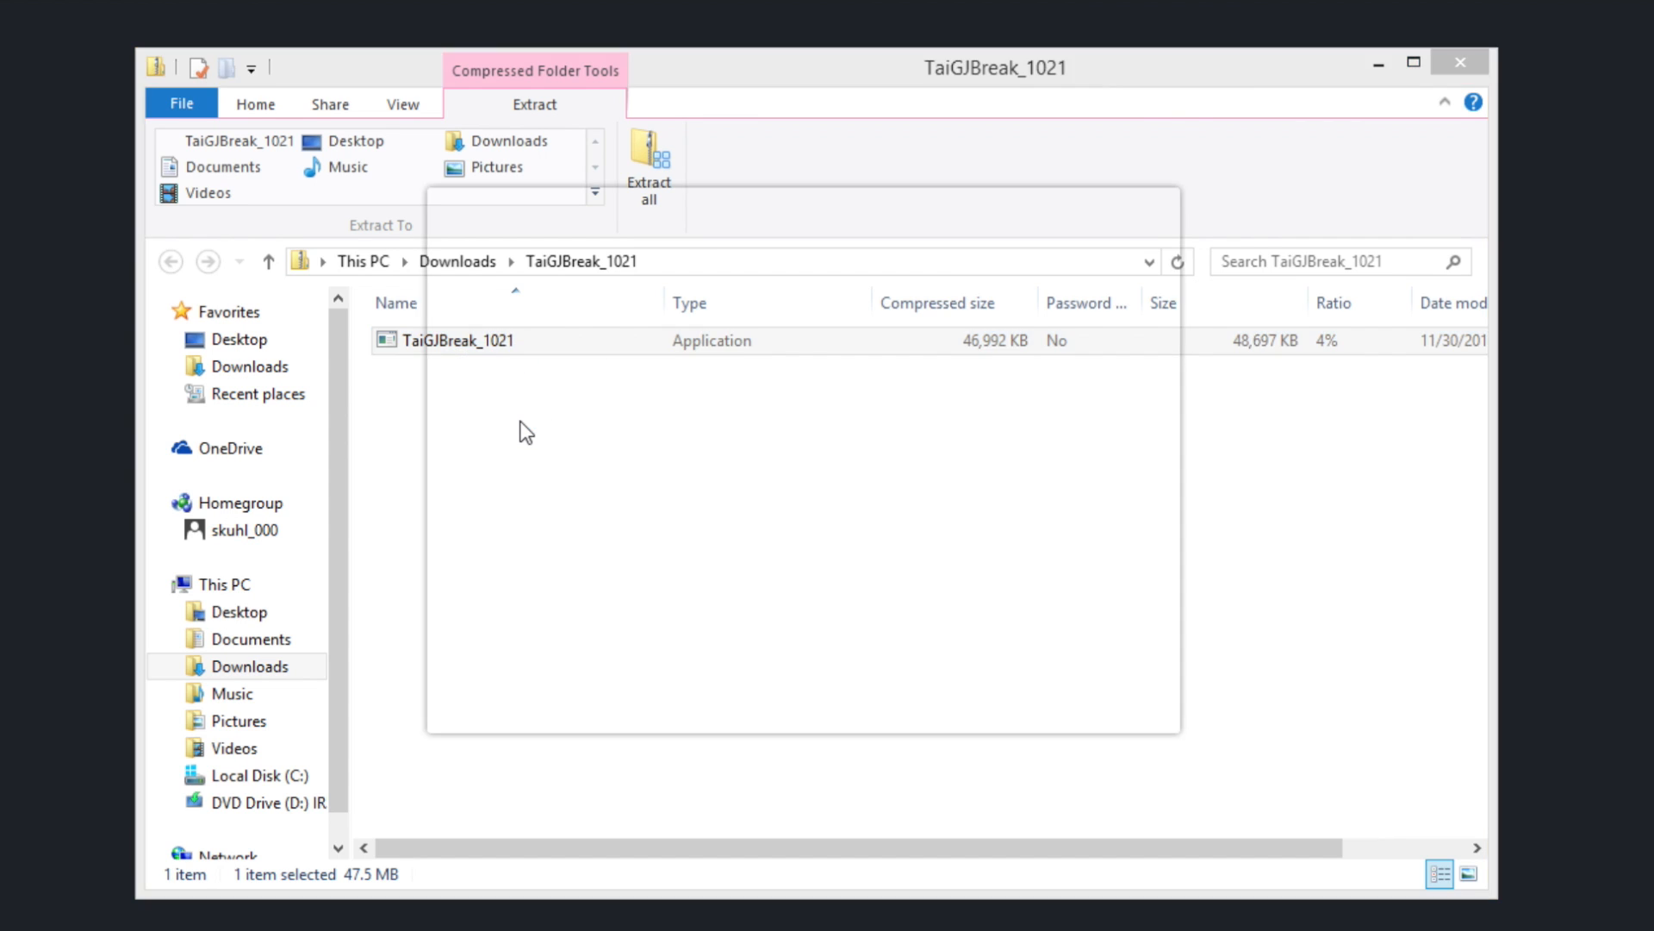
# - Close the TaiG jailbreak tool and the zip folder window again
pyautogui.doubleClick(457, 339)
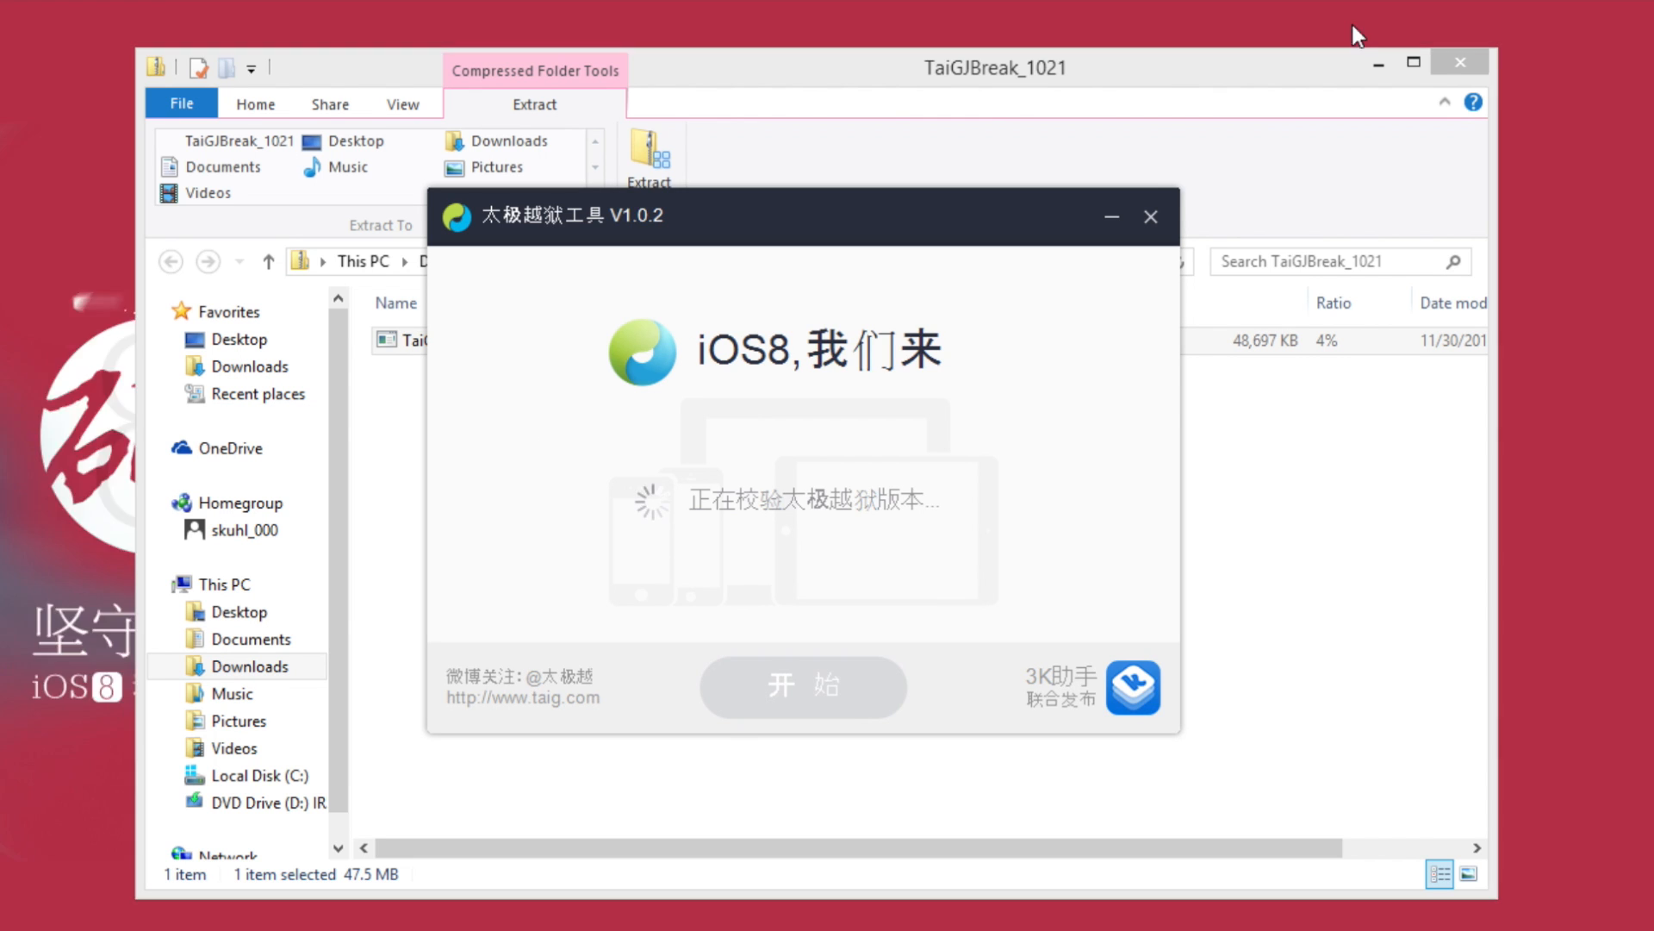
pyautogui.click(1151, 217)
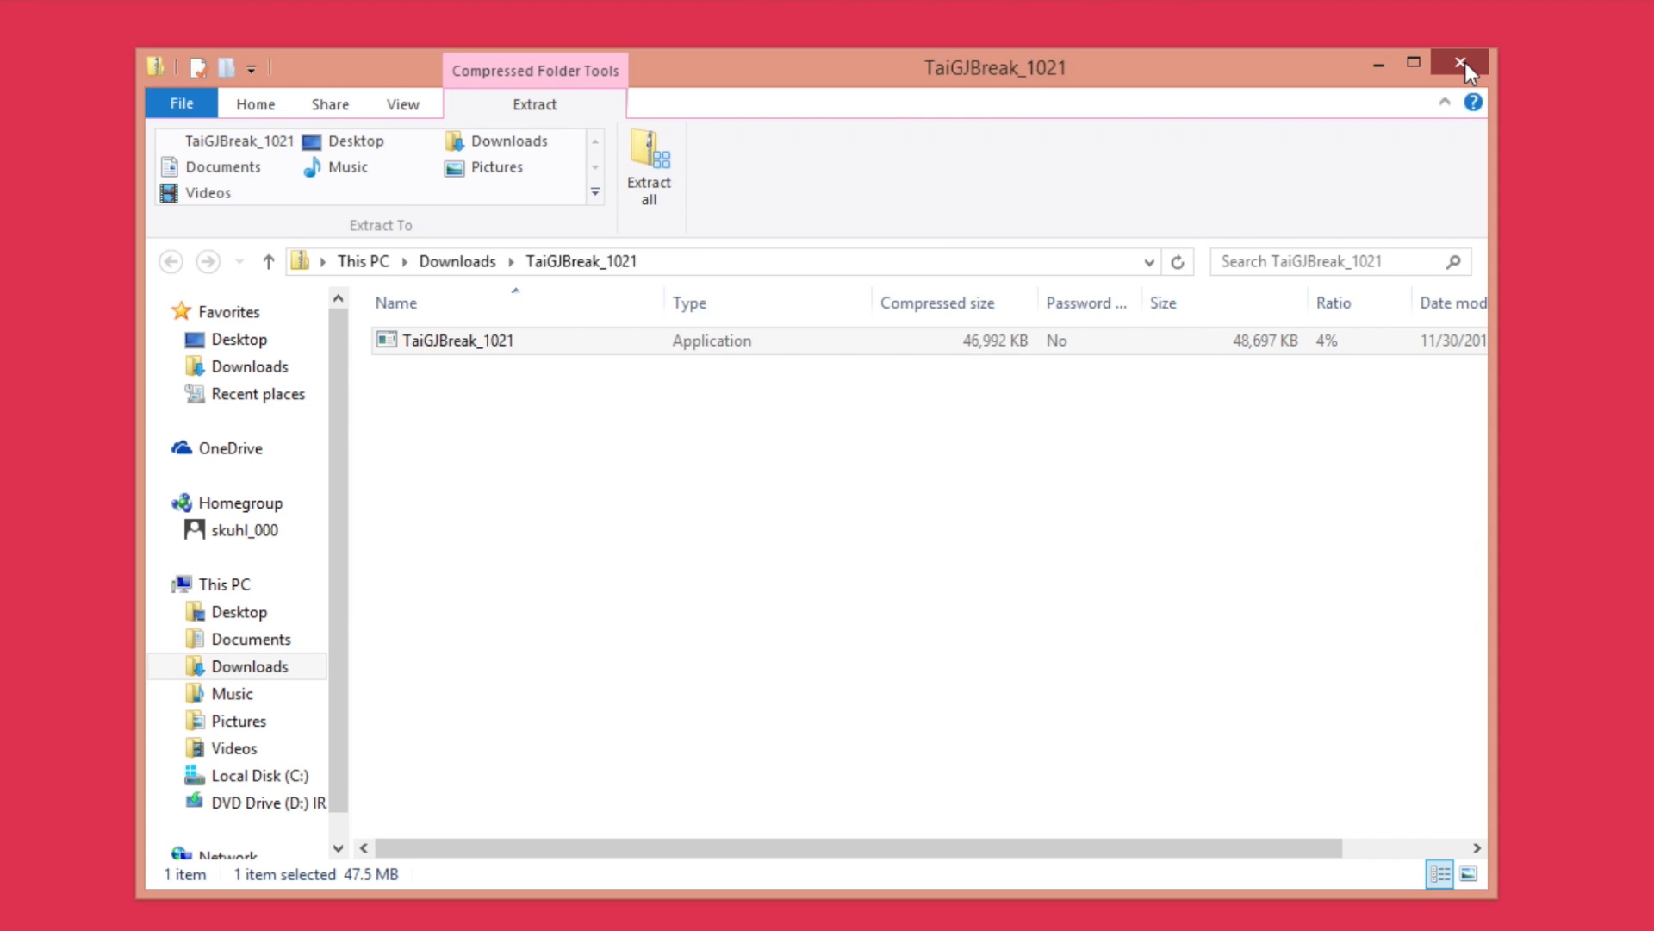
pyautogui.doubleClick(459, 339)
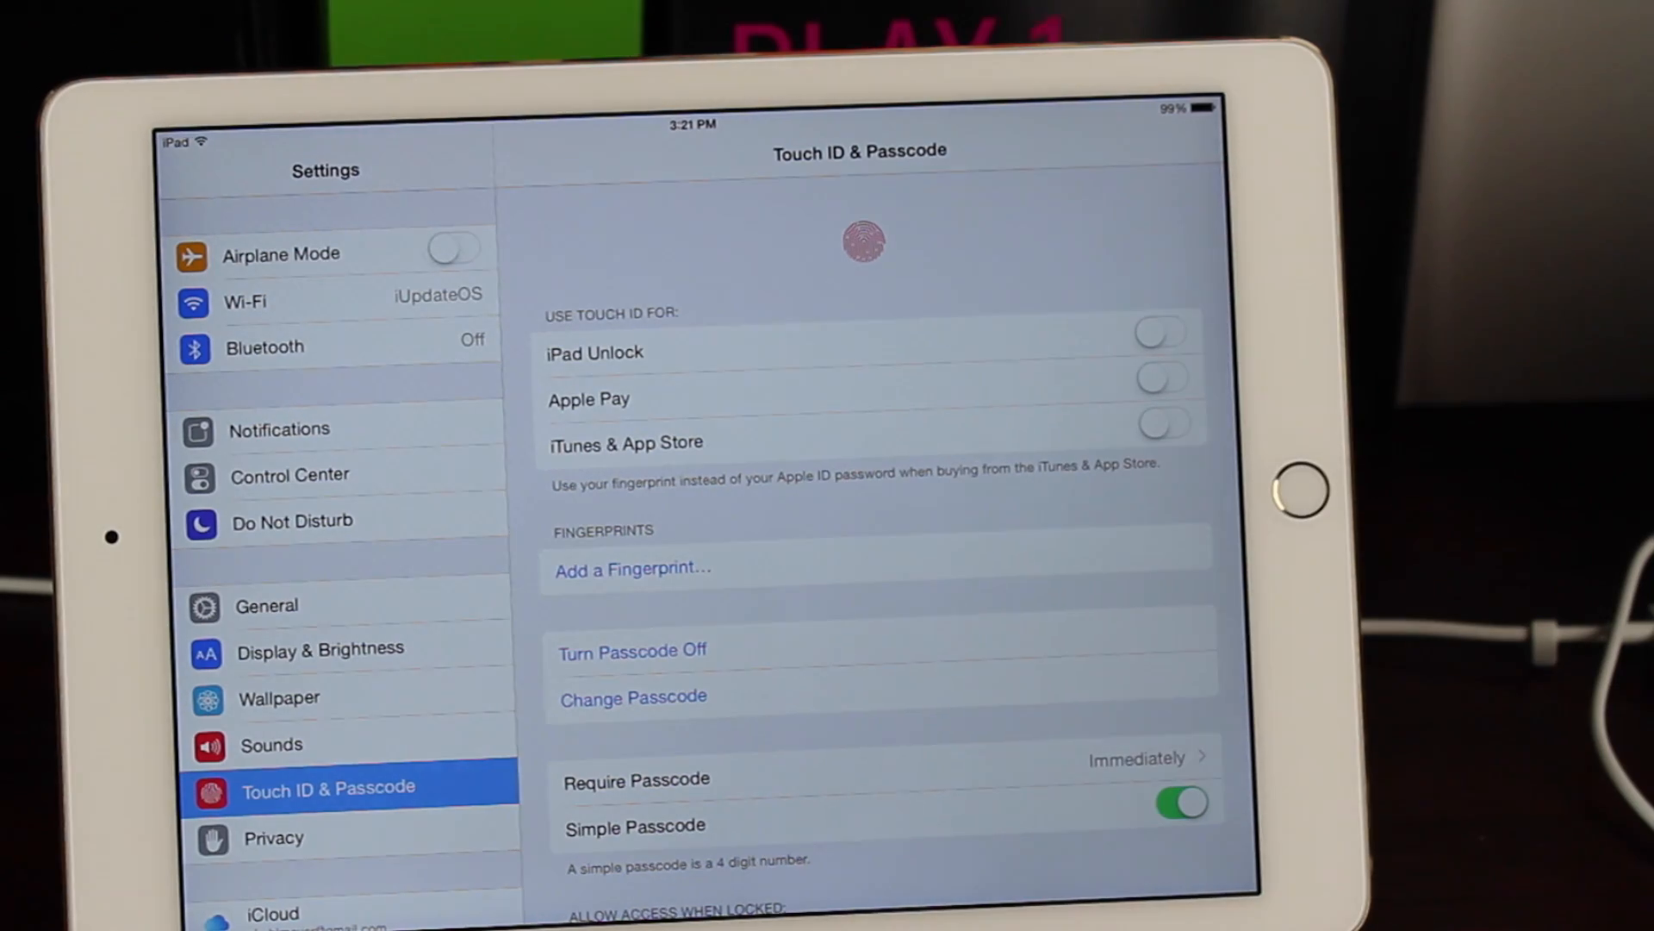
# - Turn the passcode off and switch Find My iPad off under iCloud settings
pyautogui.scroll(-3)
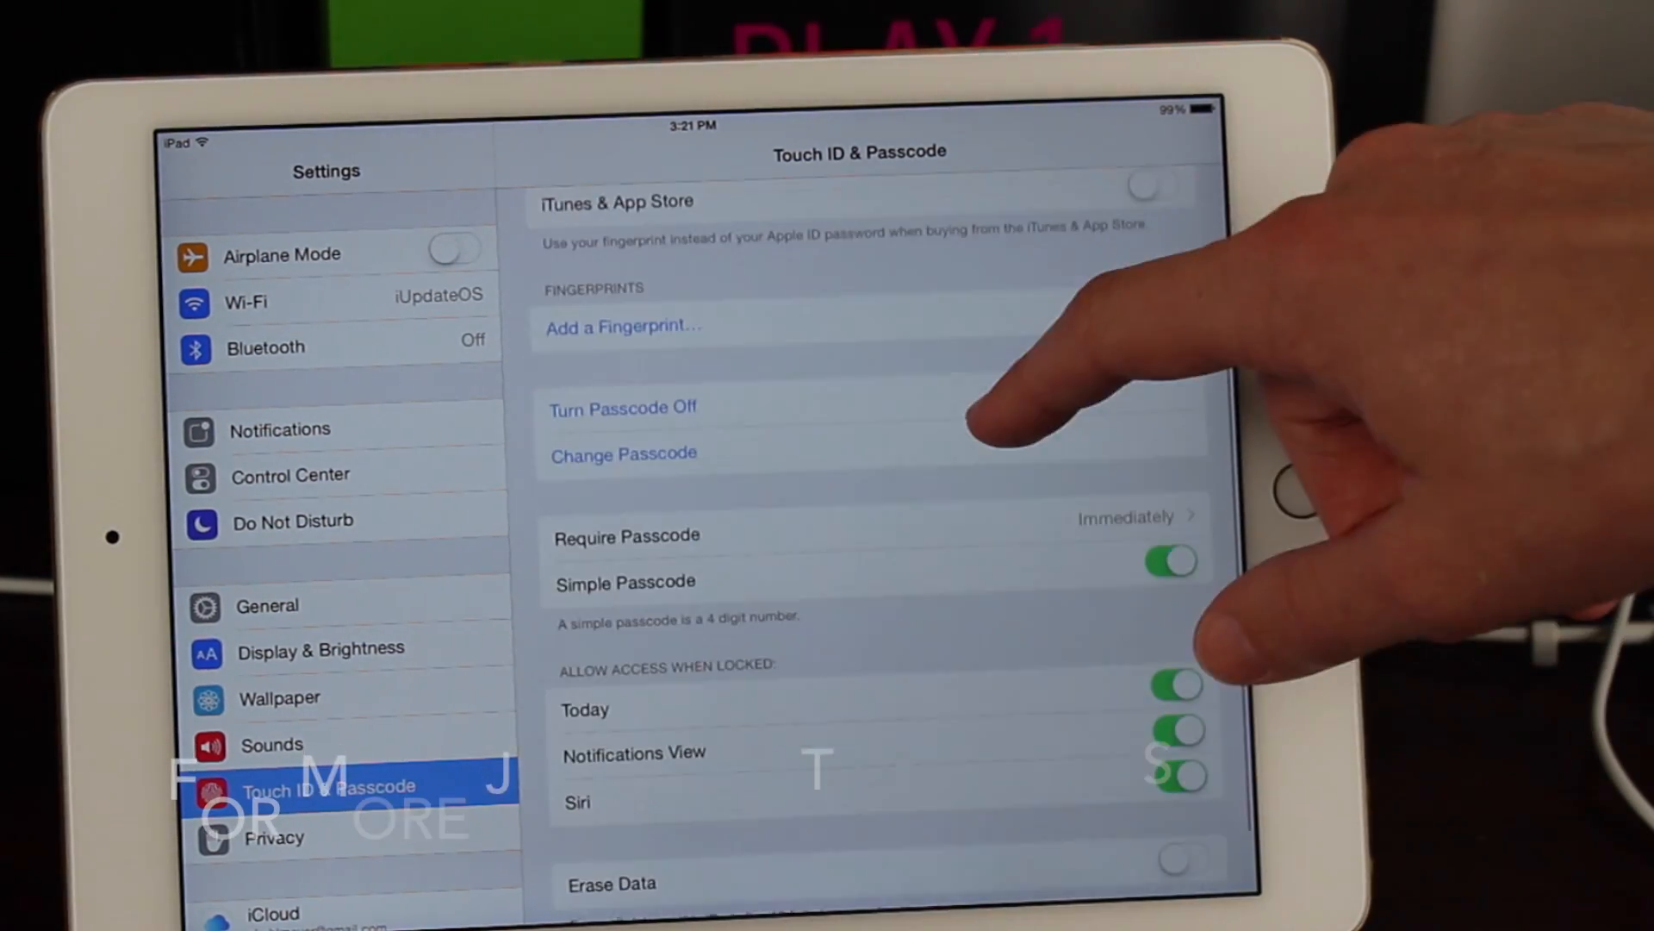
pyautogui.click(622, 407)
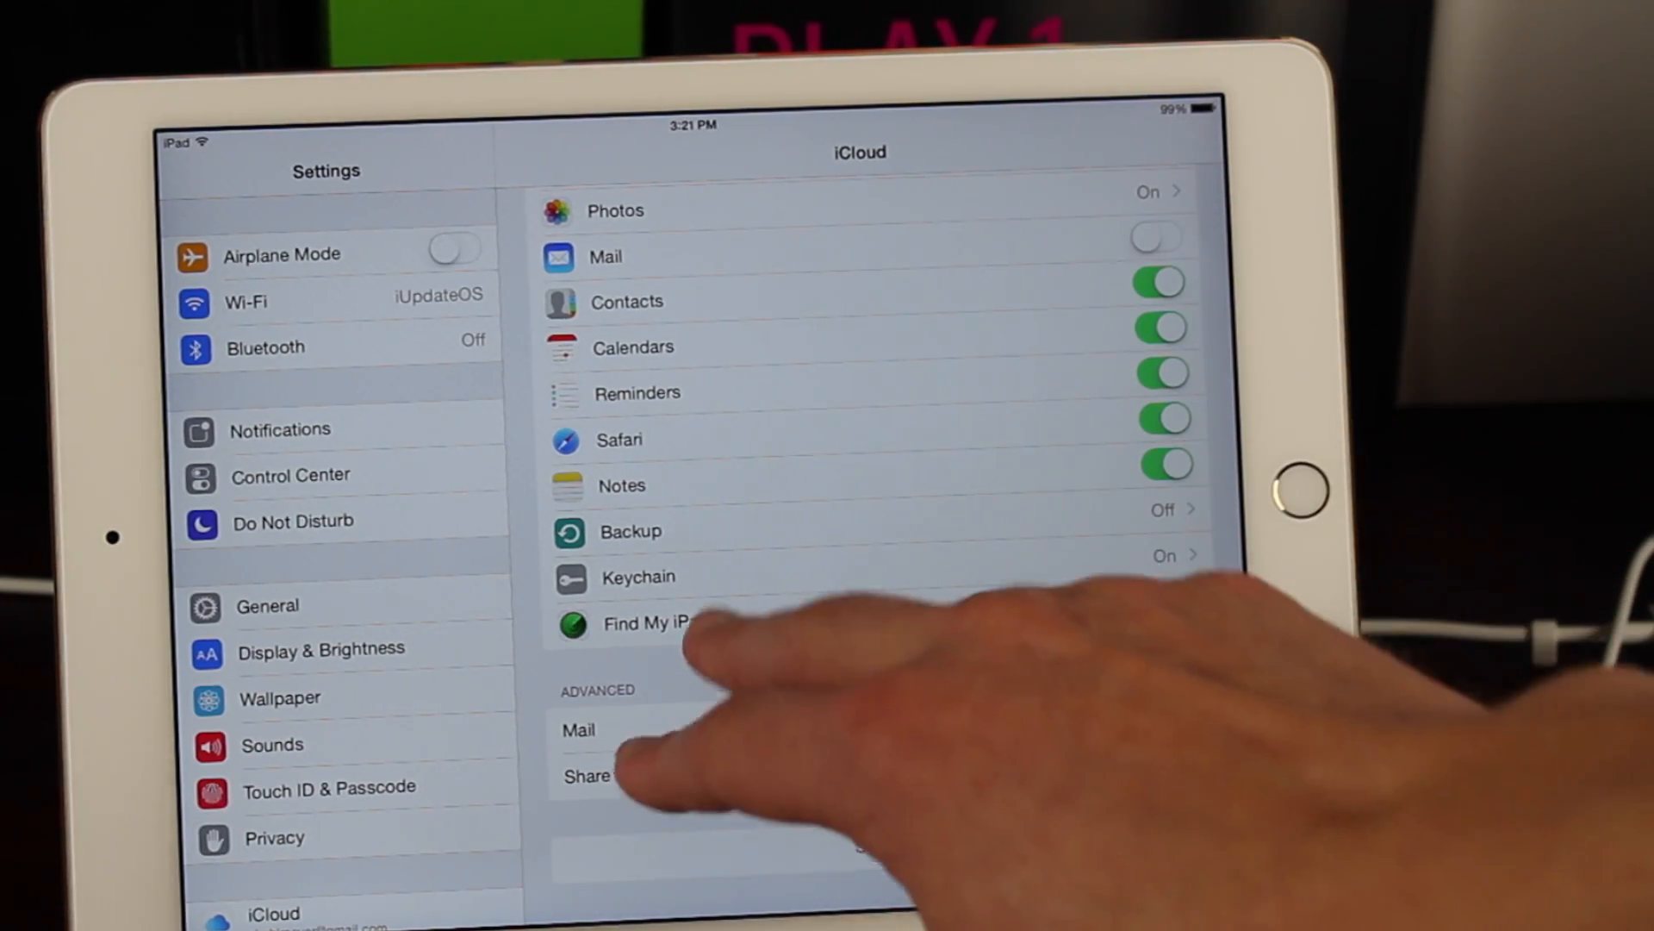
pyautogui.click(642, 622)
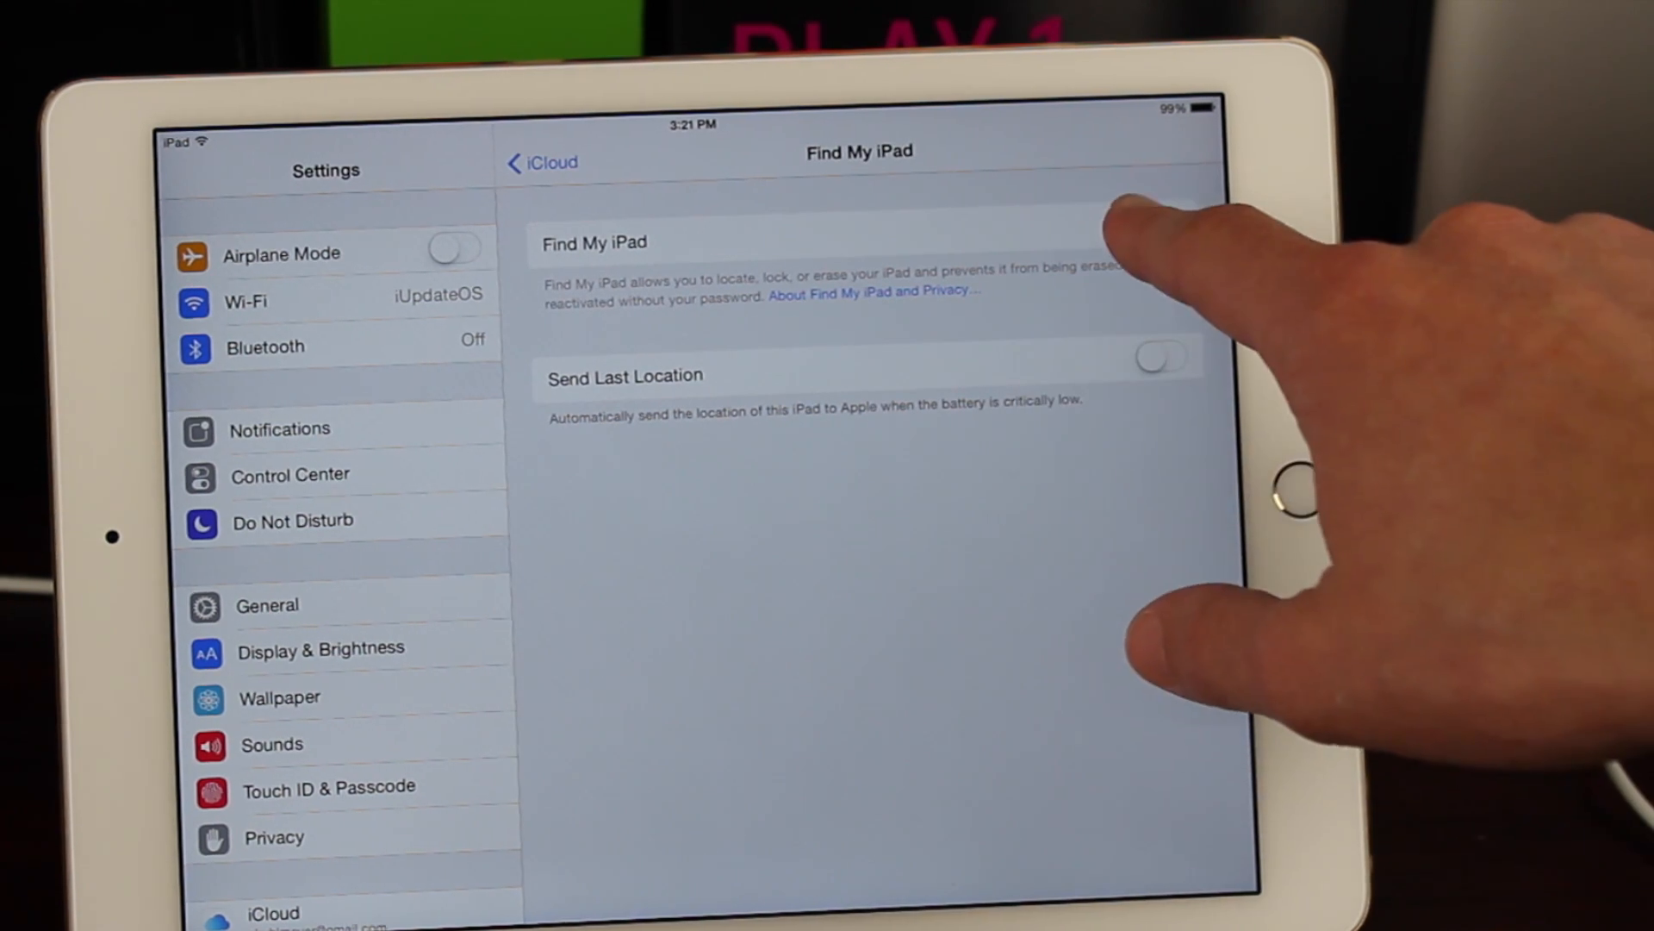
pyautogui.click(1158, 222)
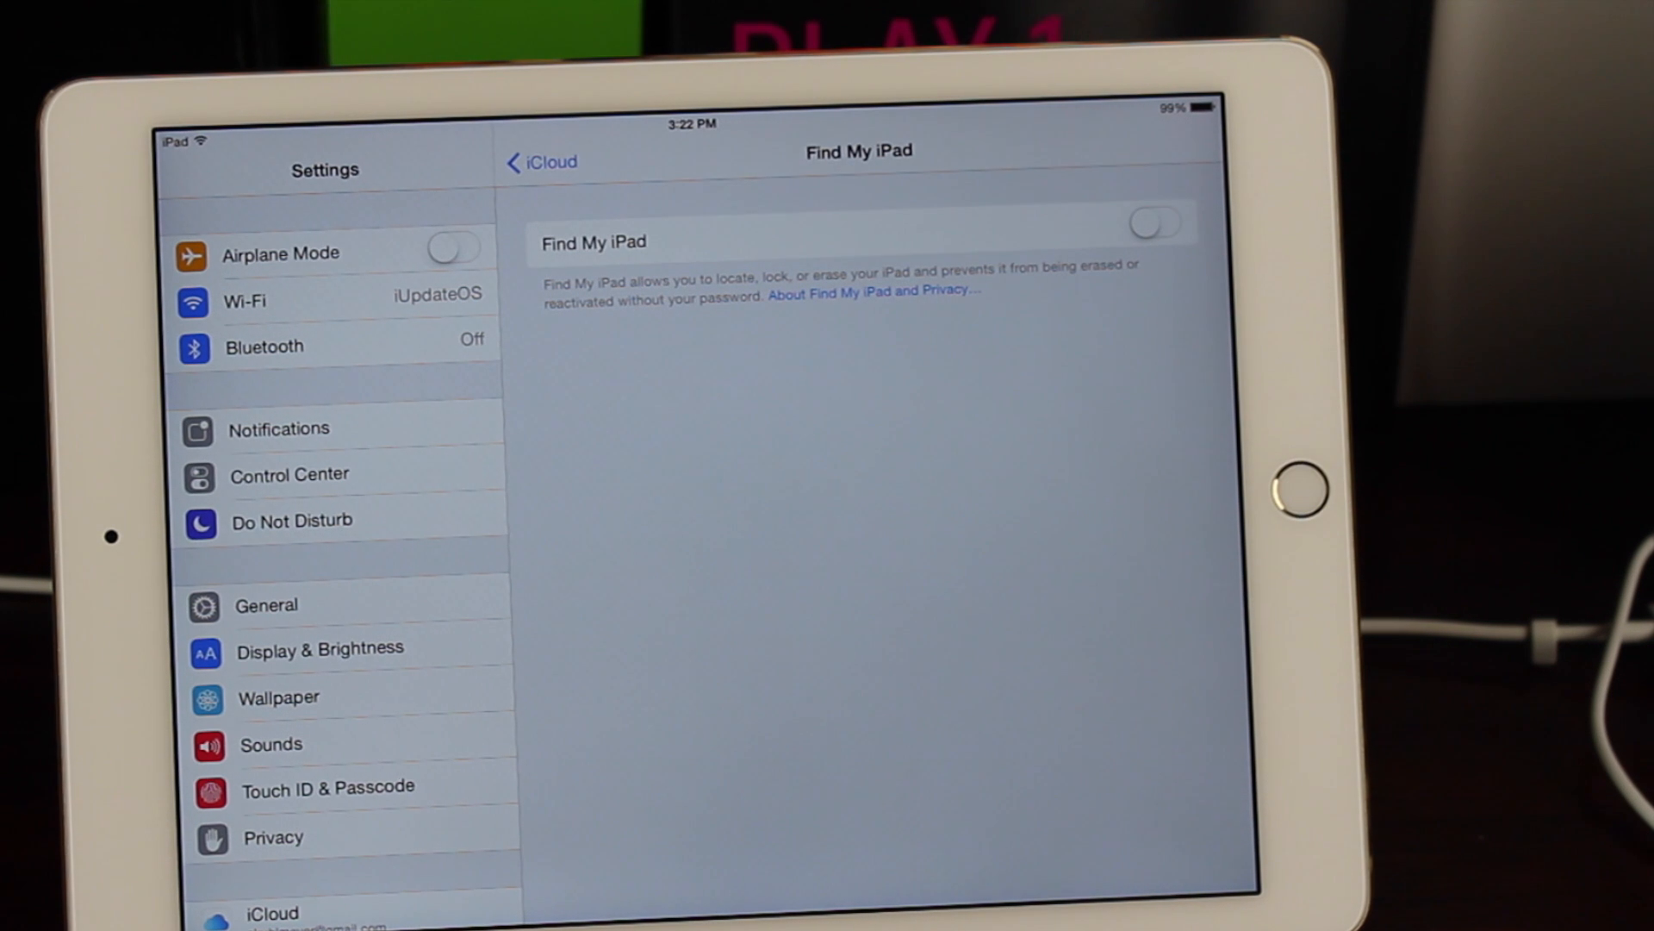
pyautogui.click(1155, 222)
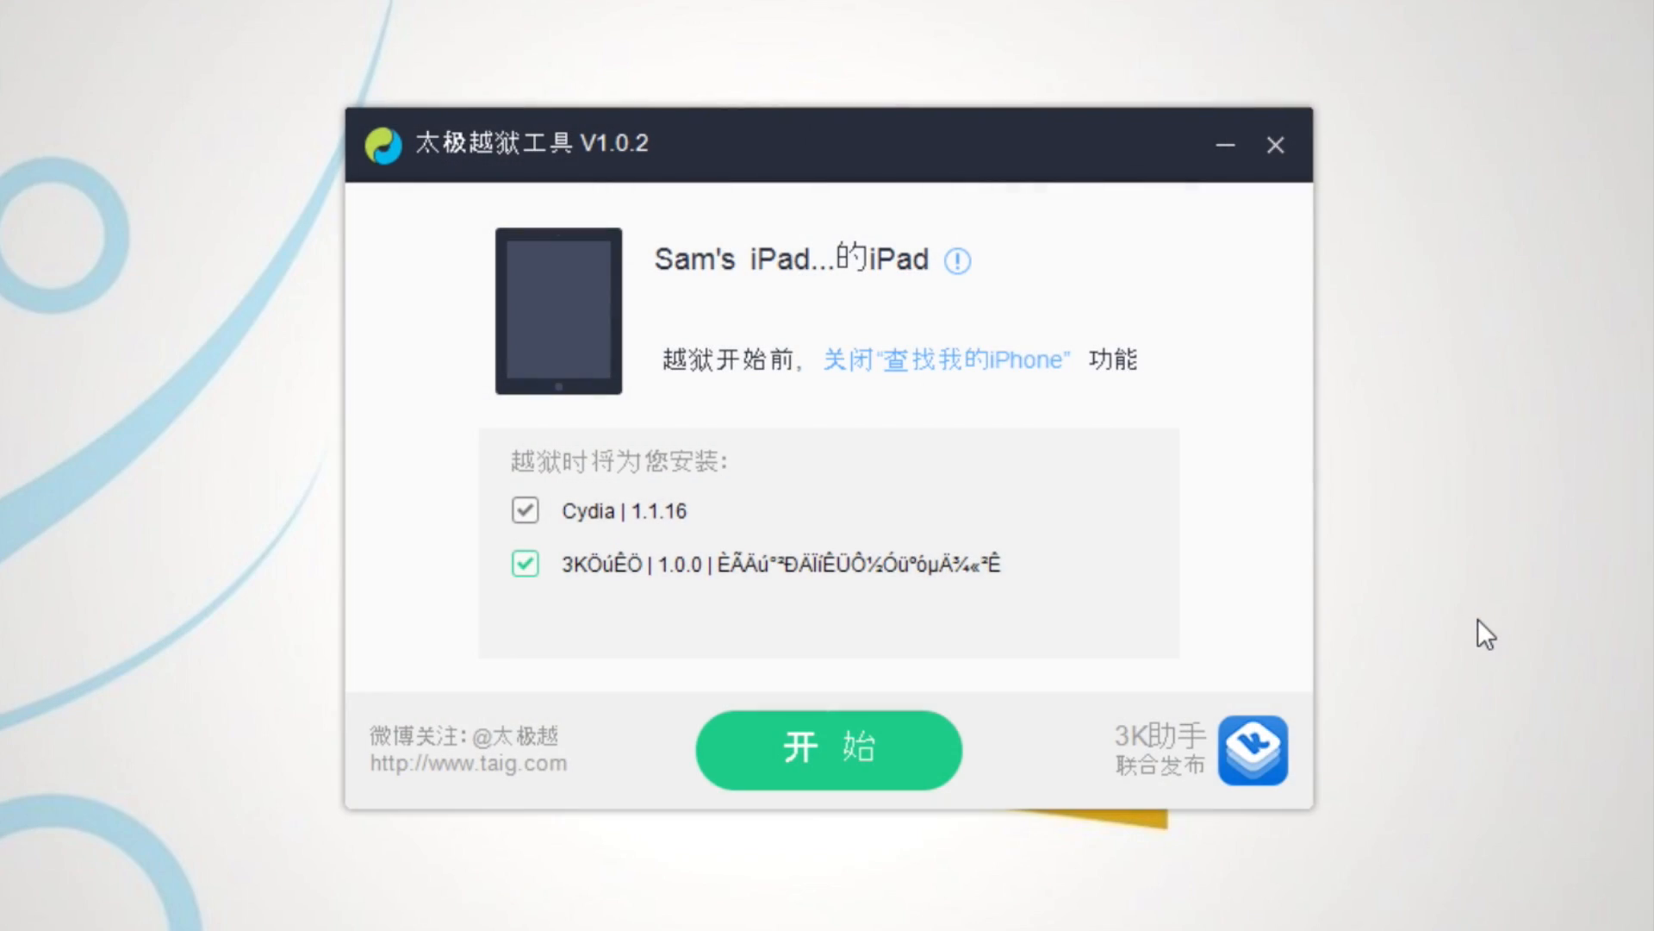
pyautogui.moveTo(1095, 317)
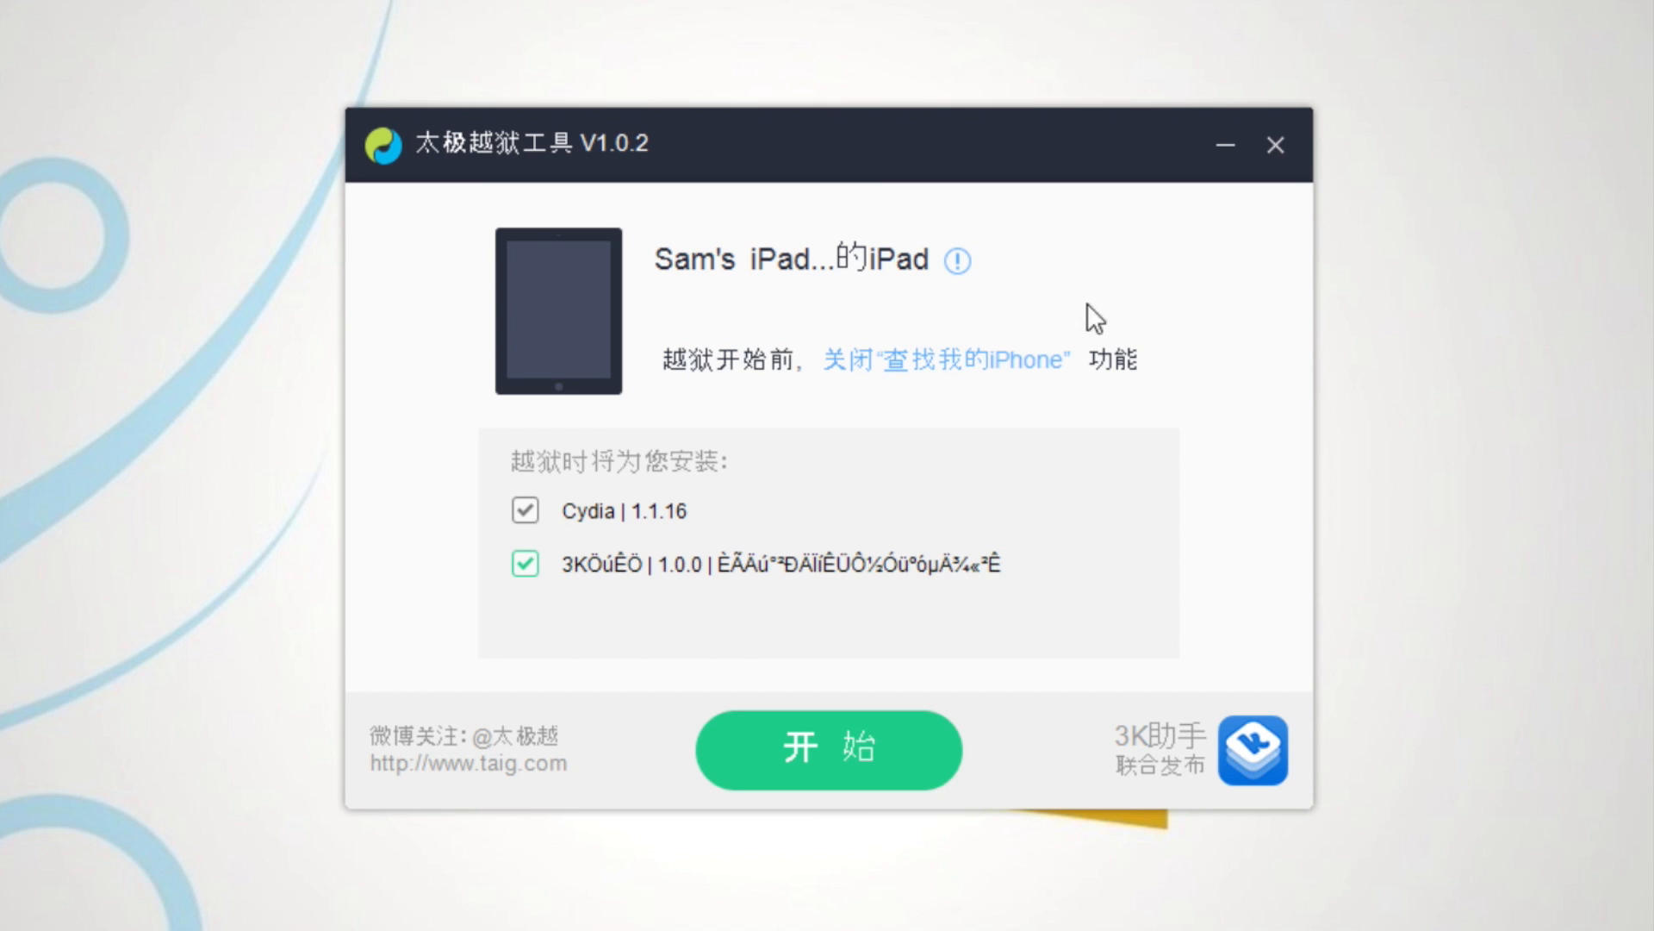
pyautogui.moveTo(955, 280)
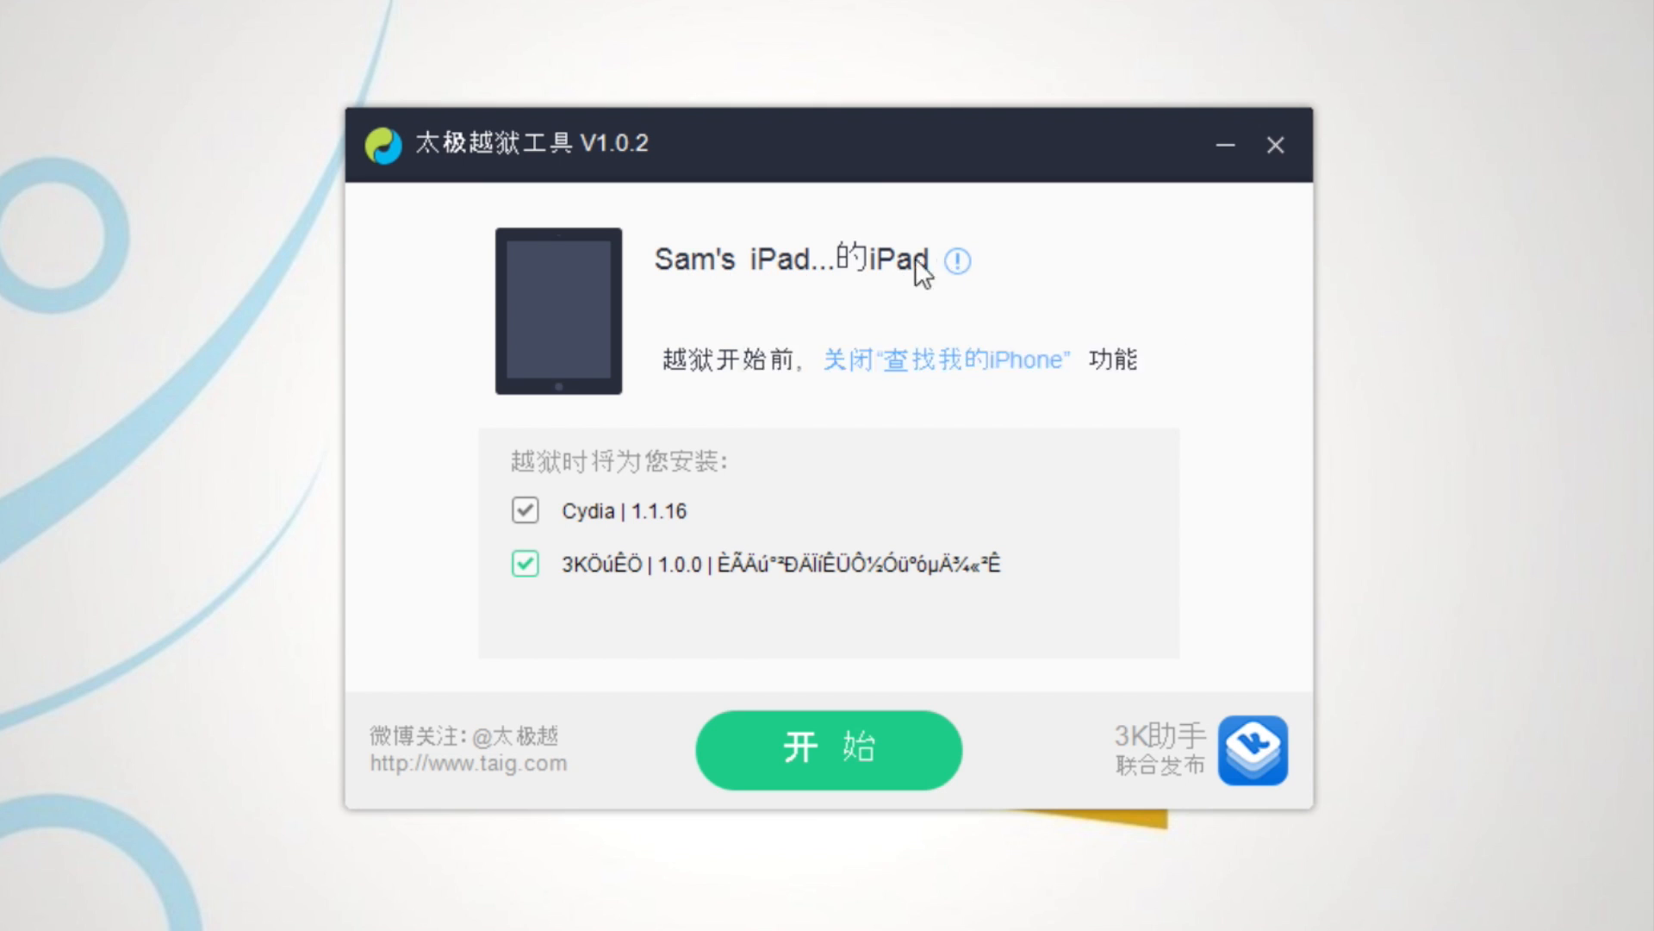
pyautogui.moveTo(872, 336)
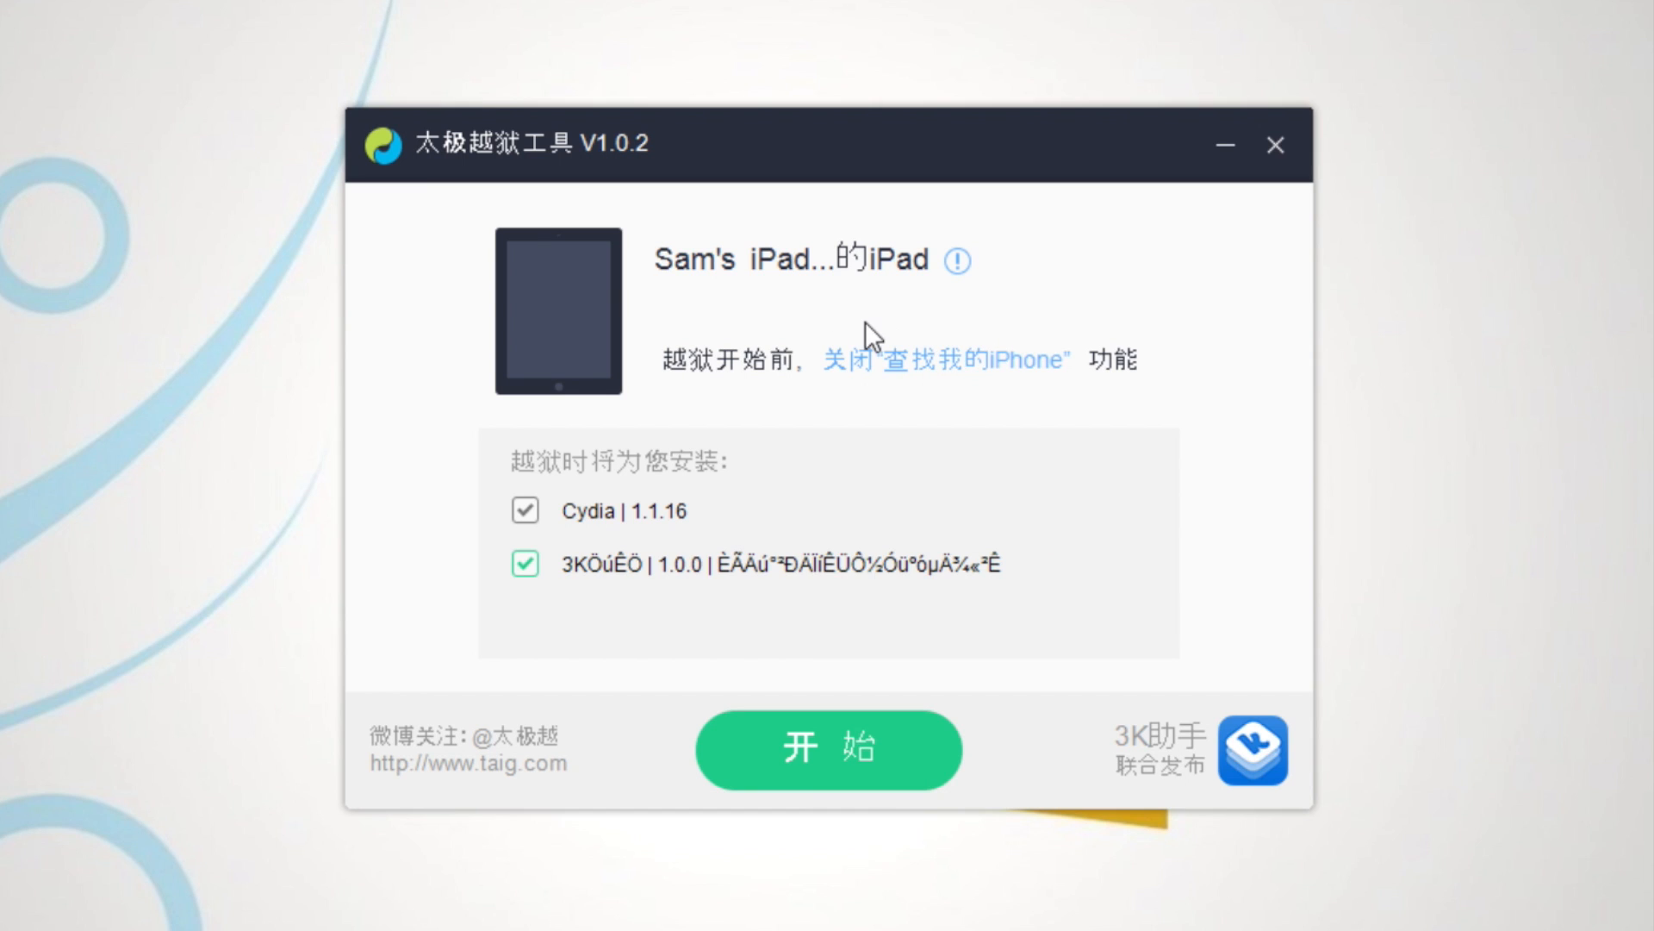
pyautogui.moveTo(445, 547)
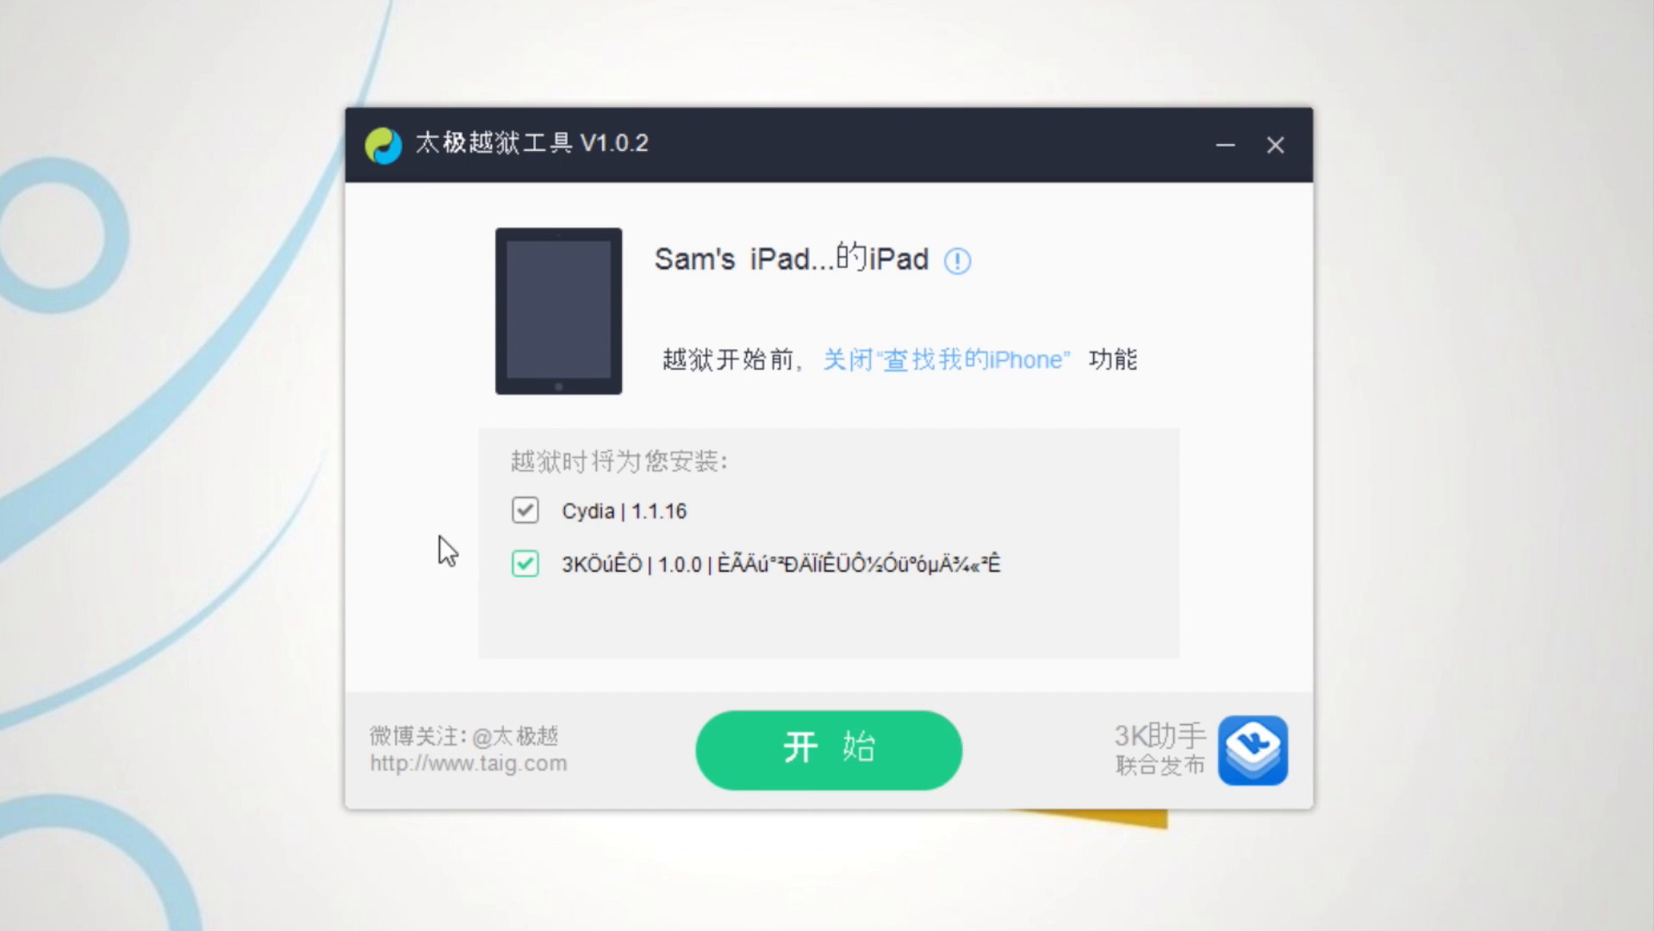
pyautogui.moveTo(612, 601)
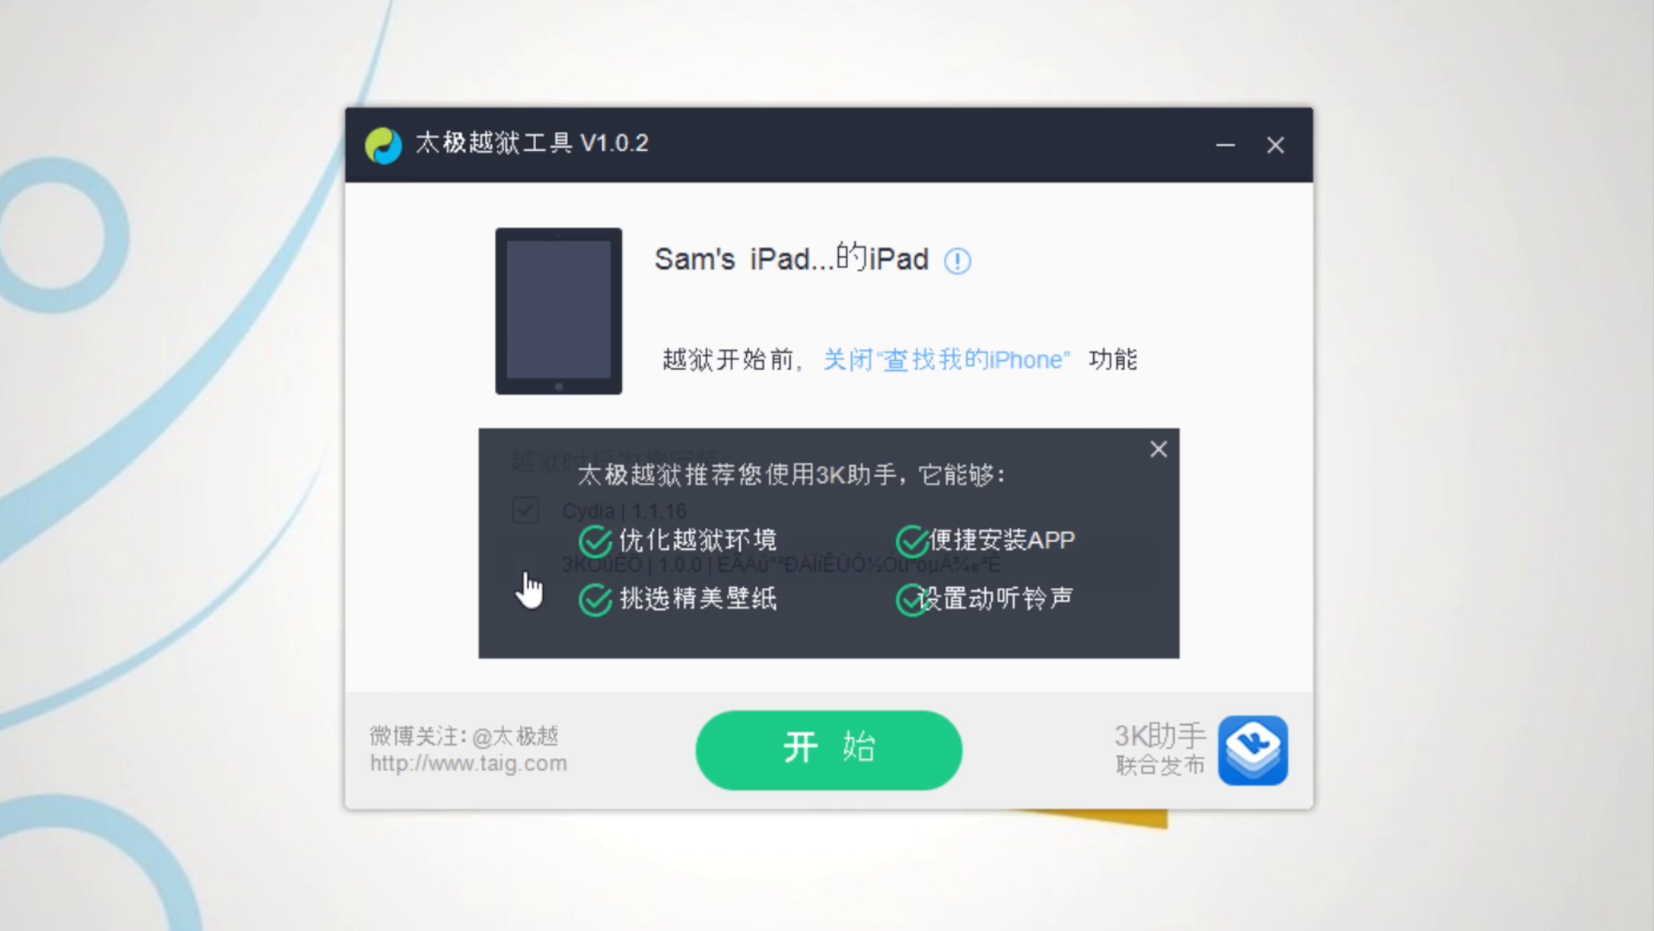
pyautogui.moveTo(1158, 448)
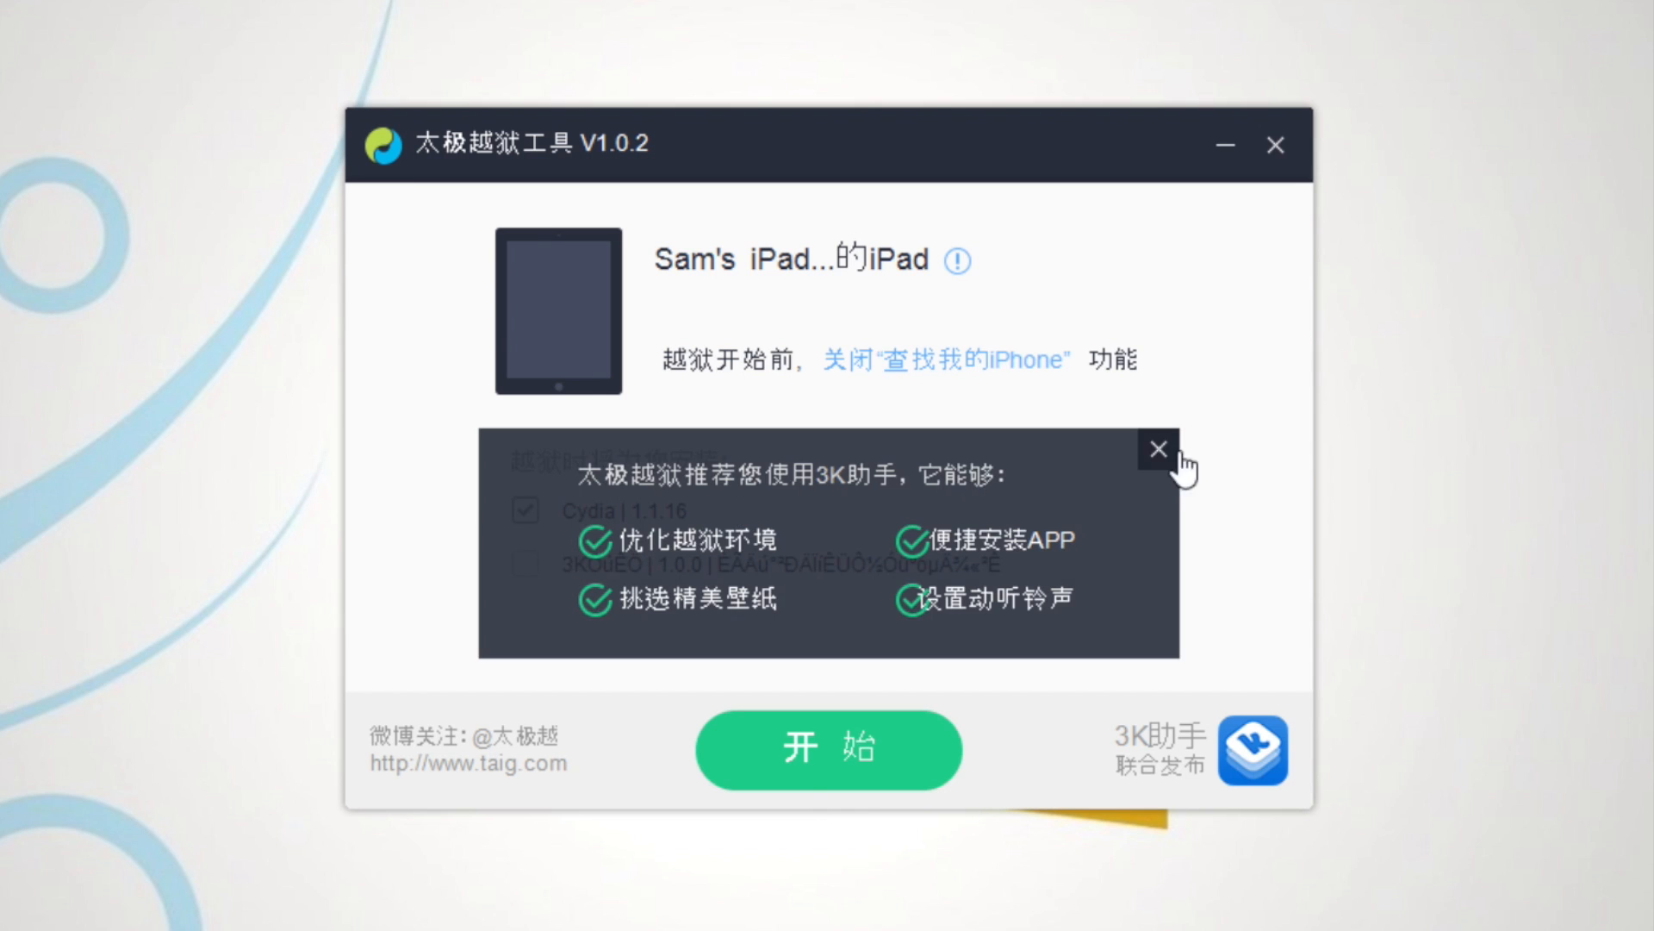
# - Dismiss the 3K assistant popup and start the jailbreak with only Cydia 1.1.16 ticked
pyautogui.click(1158, 448)
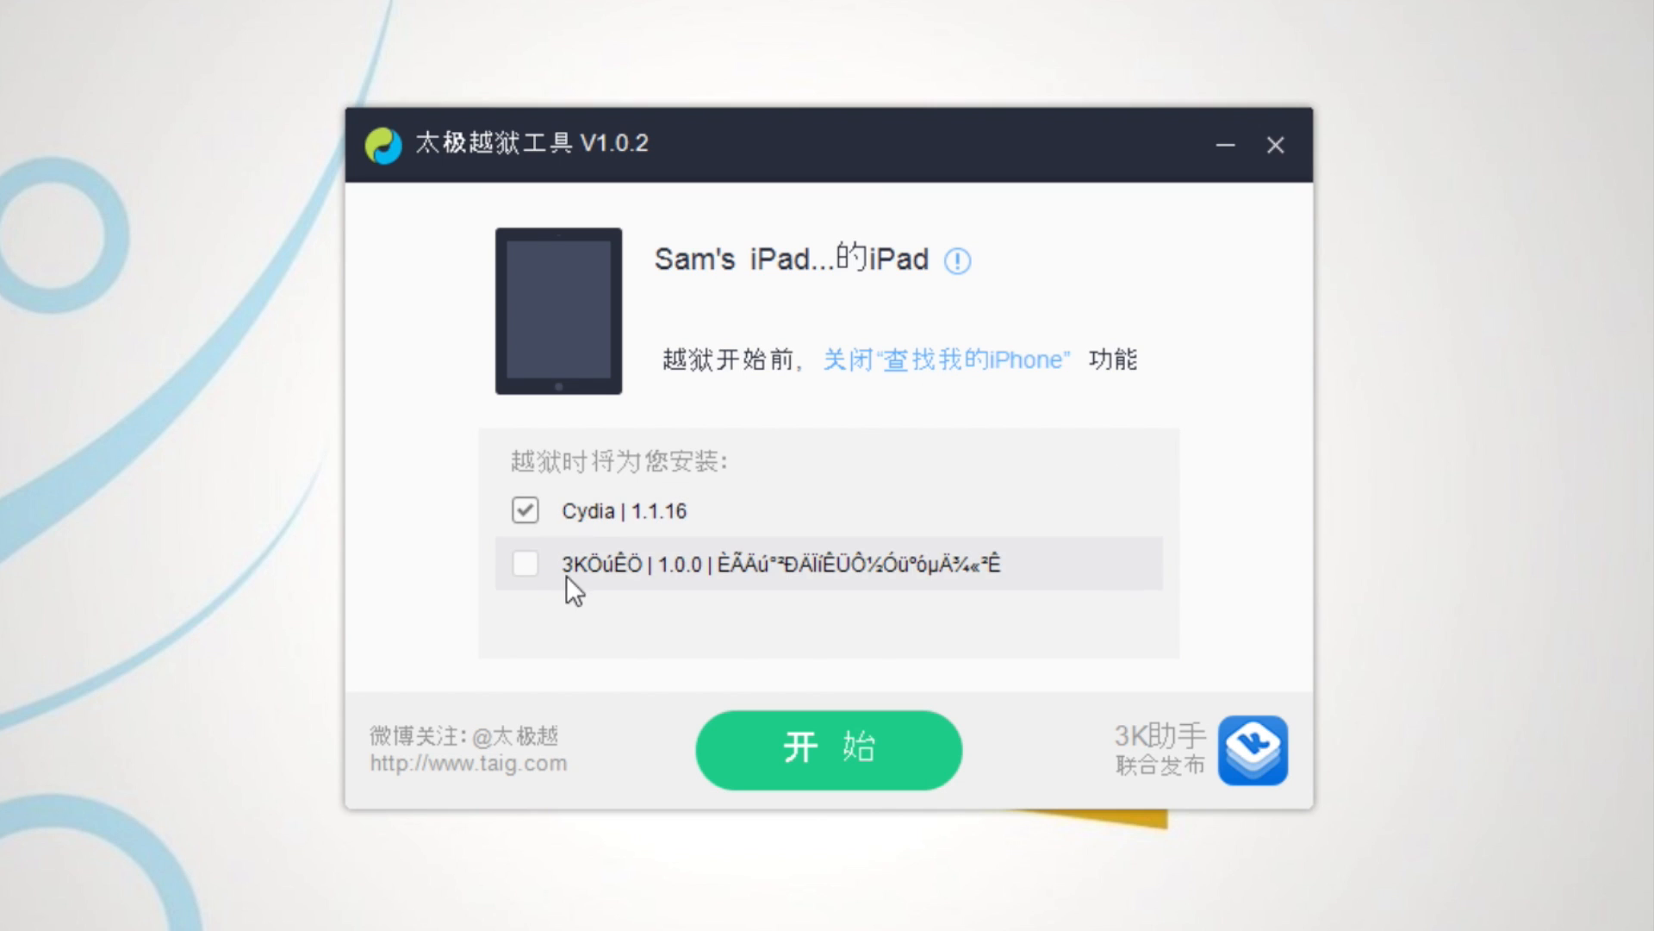
pyautogui.moveTo(654, 596)
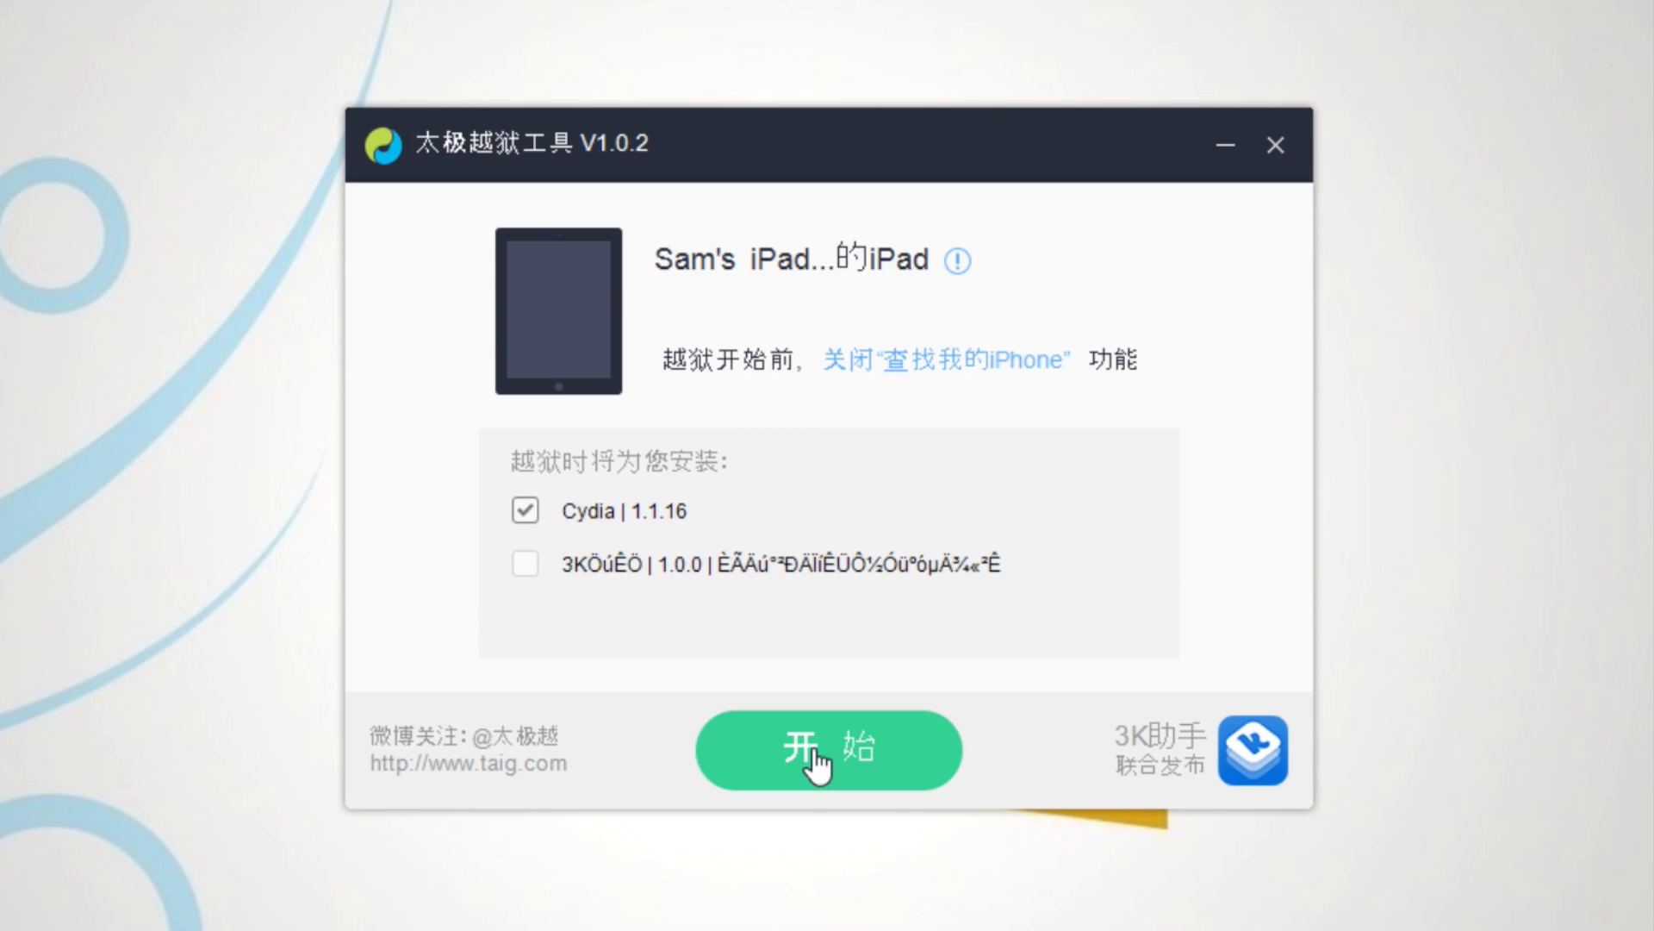
pyautogui.click(827, 750)
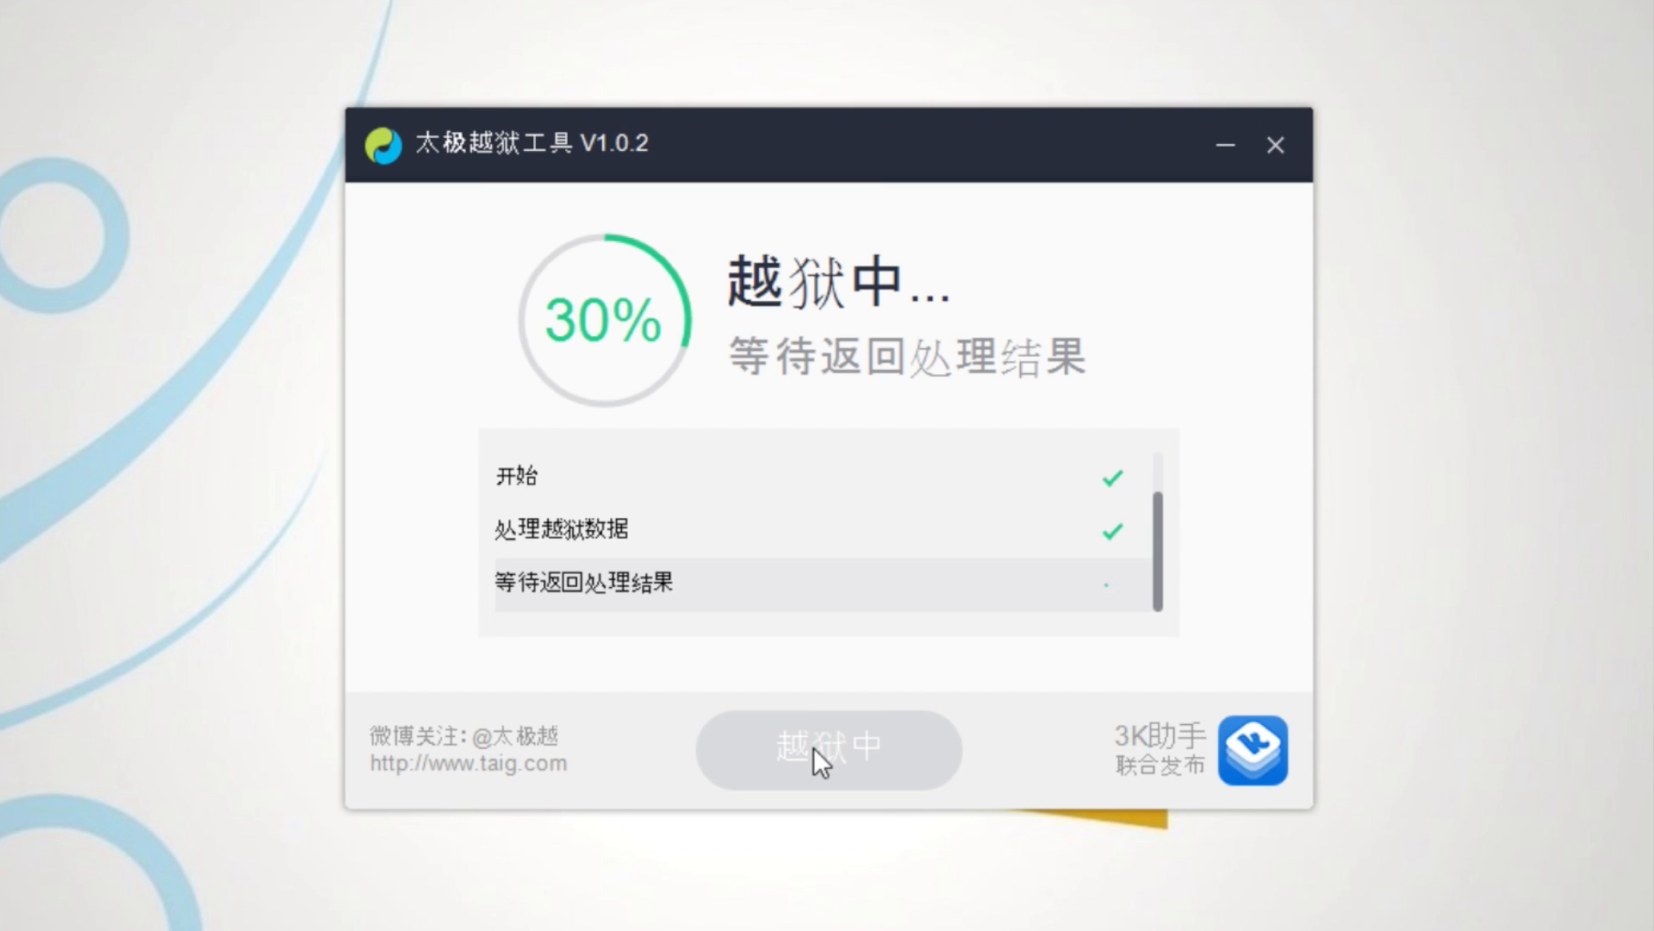
pyautogui.moveTo(592, 388)
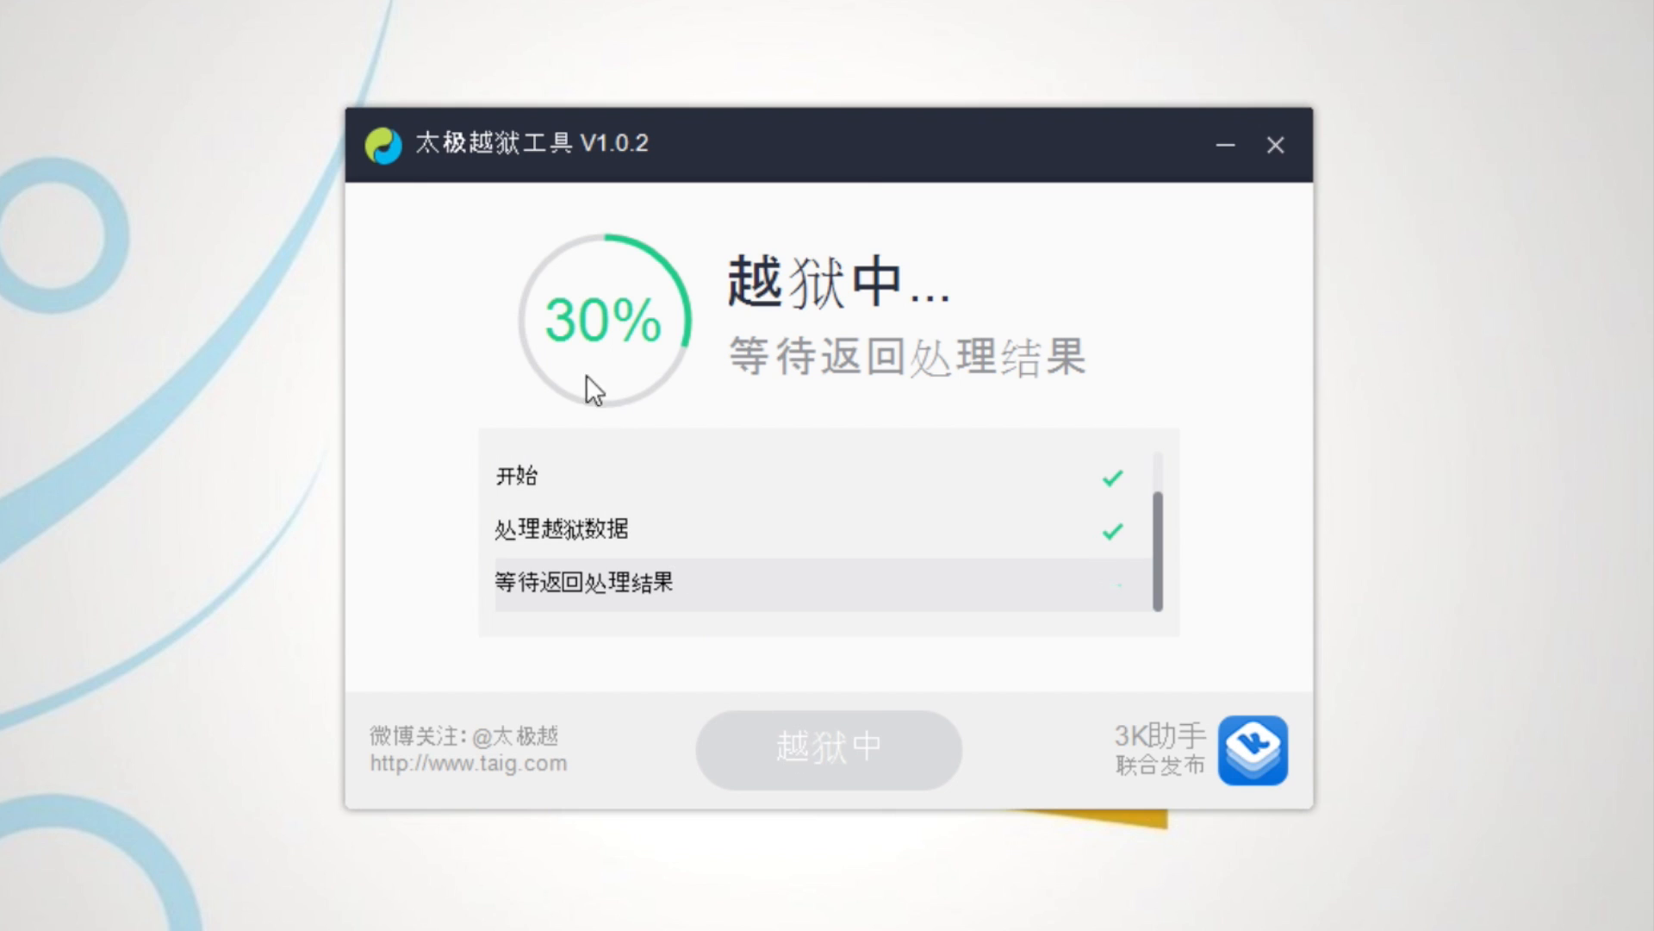
pyautogui.moveTo(1231, 293)
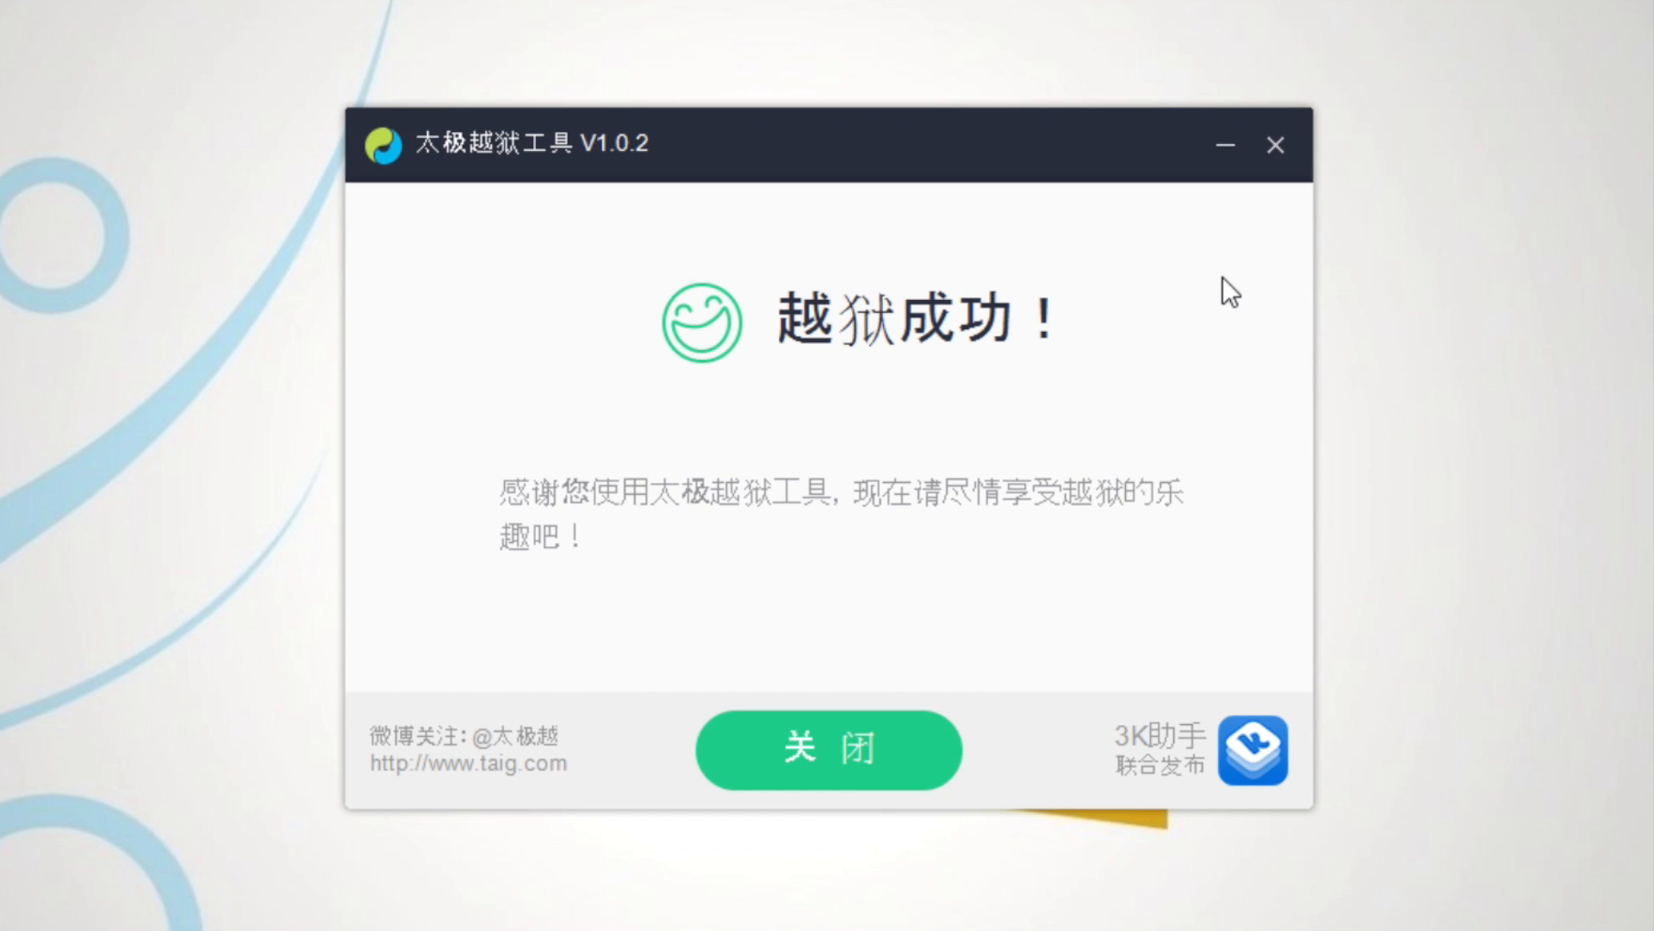
pyautogui.moveTo(636, 355)
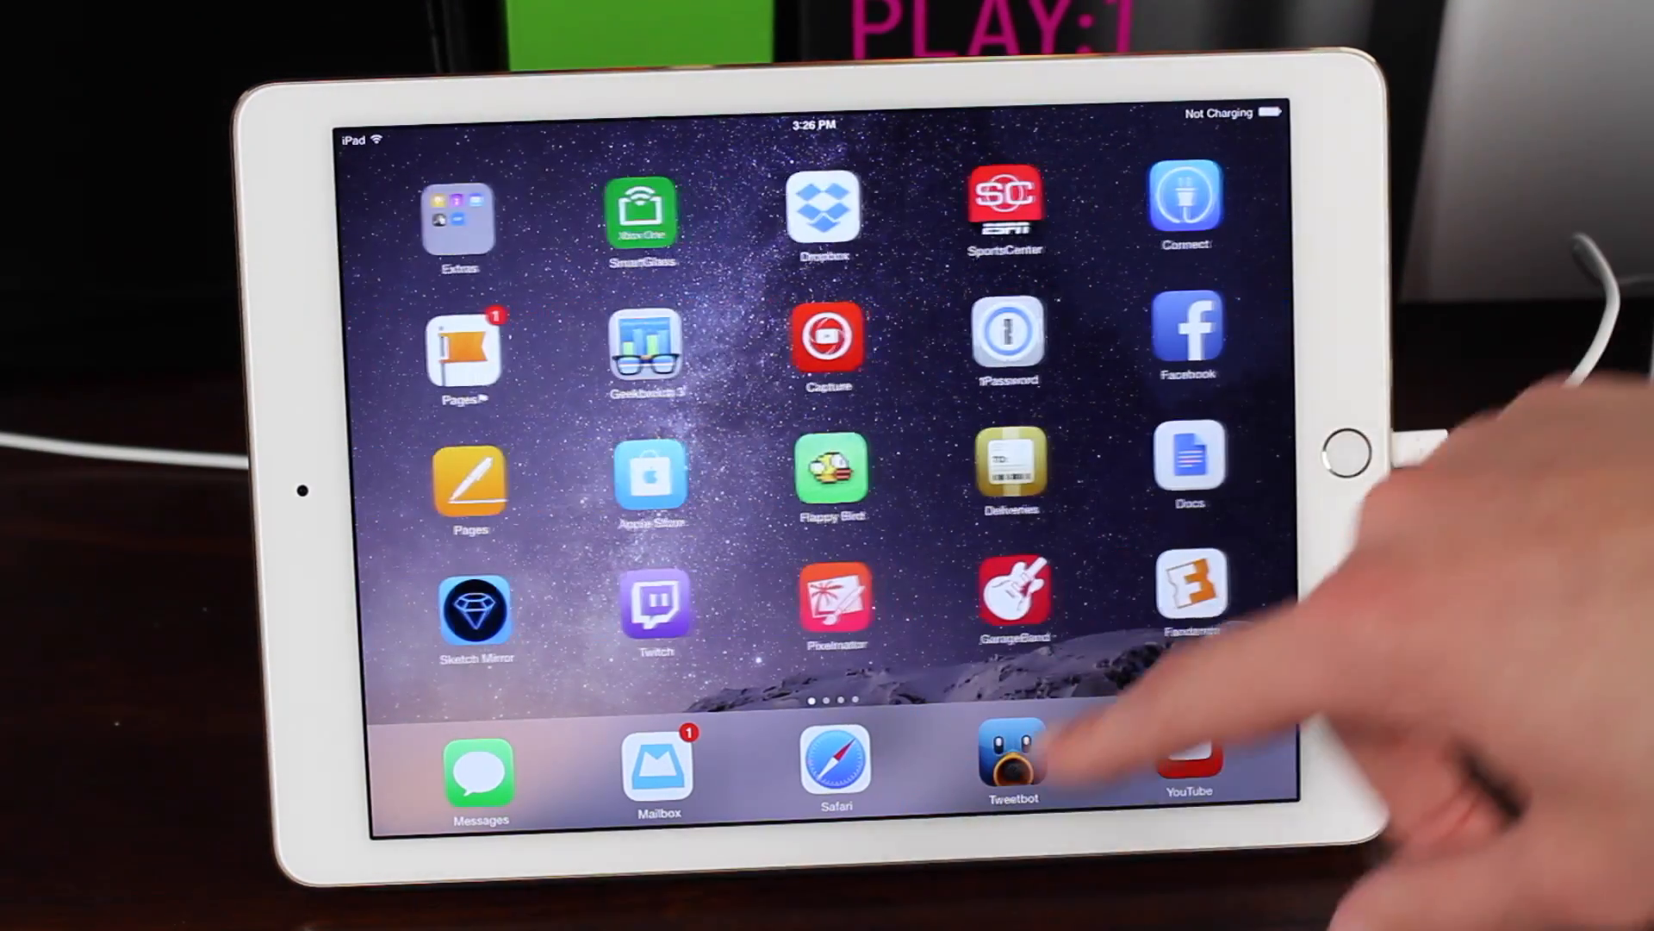
# - Swipe to the next home screen page and launch Cydia
pyautogui.hscroll(-3)
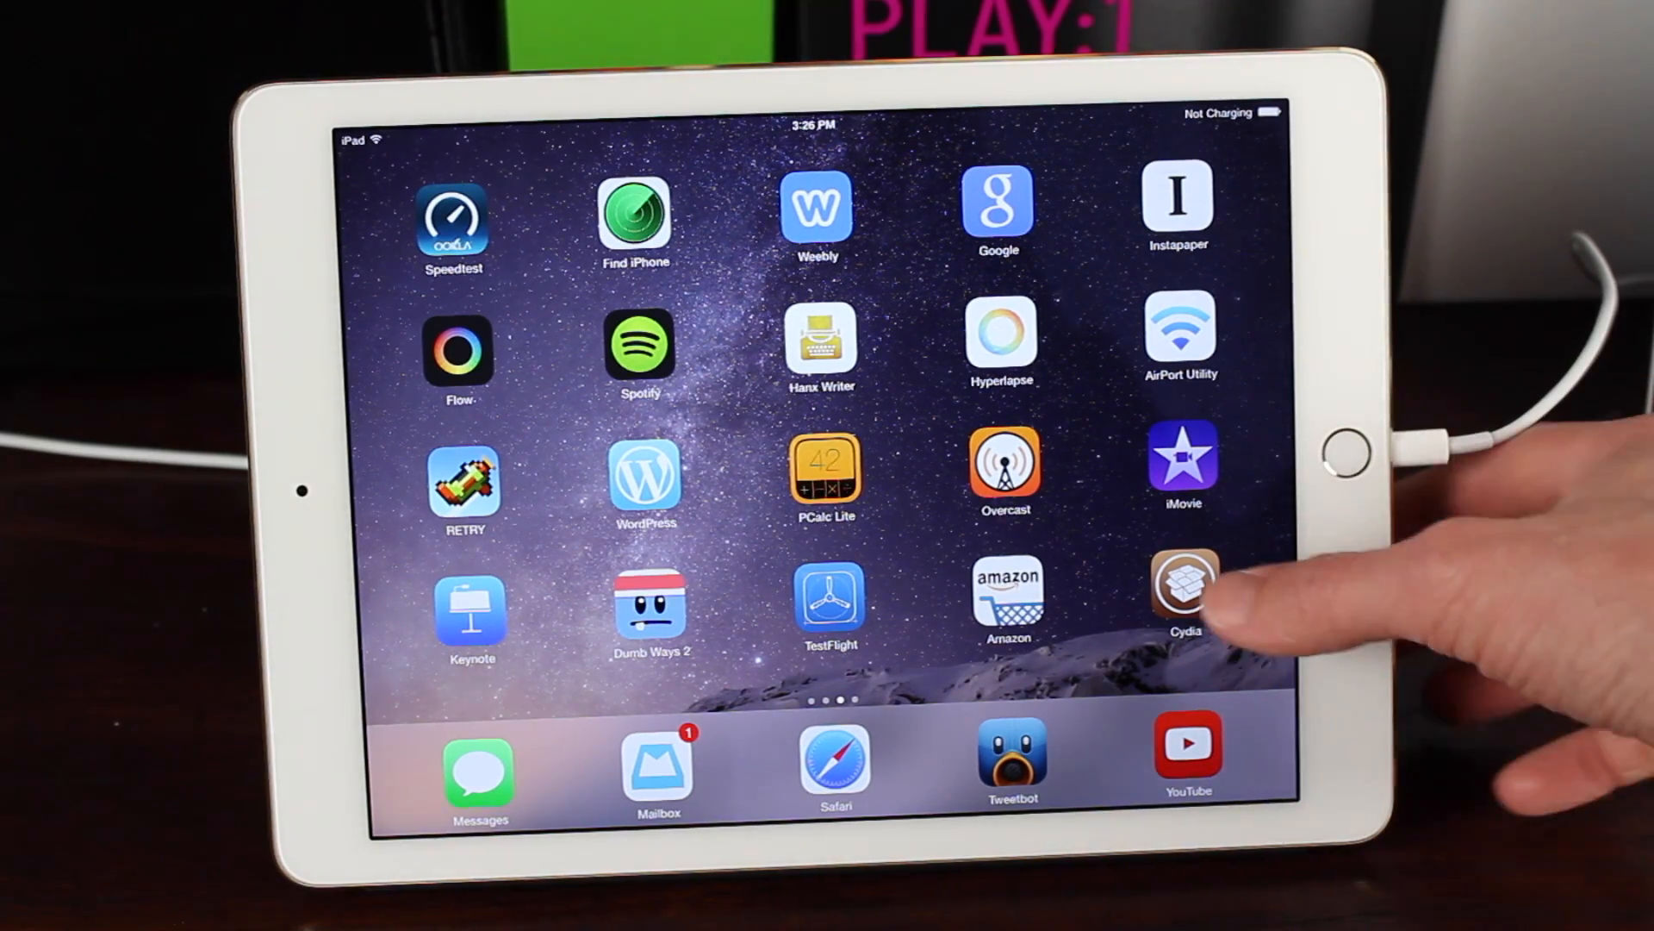
pyautogui.click(1182, 586)
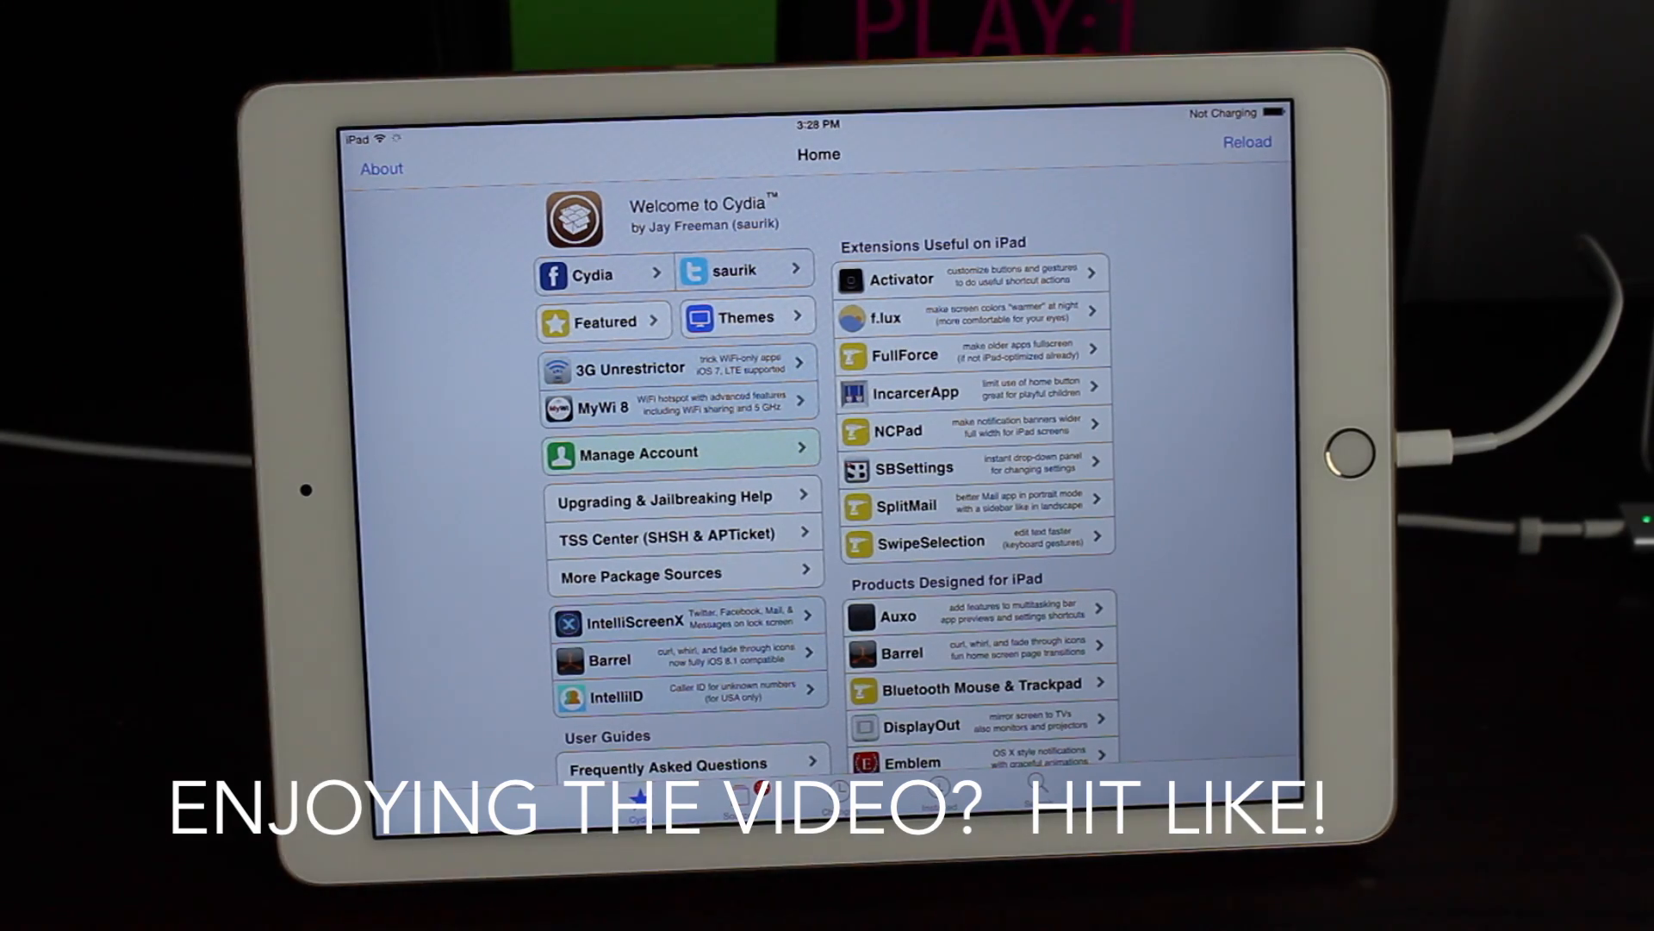
# - Browse Cydia's welcome page, then switch to the Changes list of recent packages
pyautogui.scroll(-3)
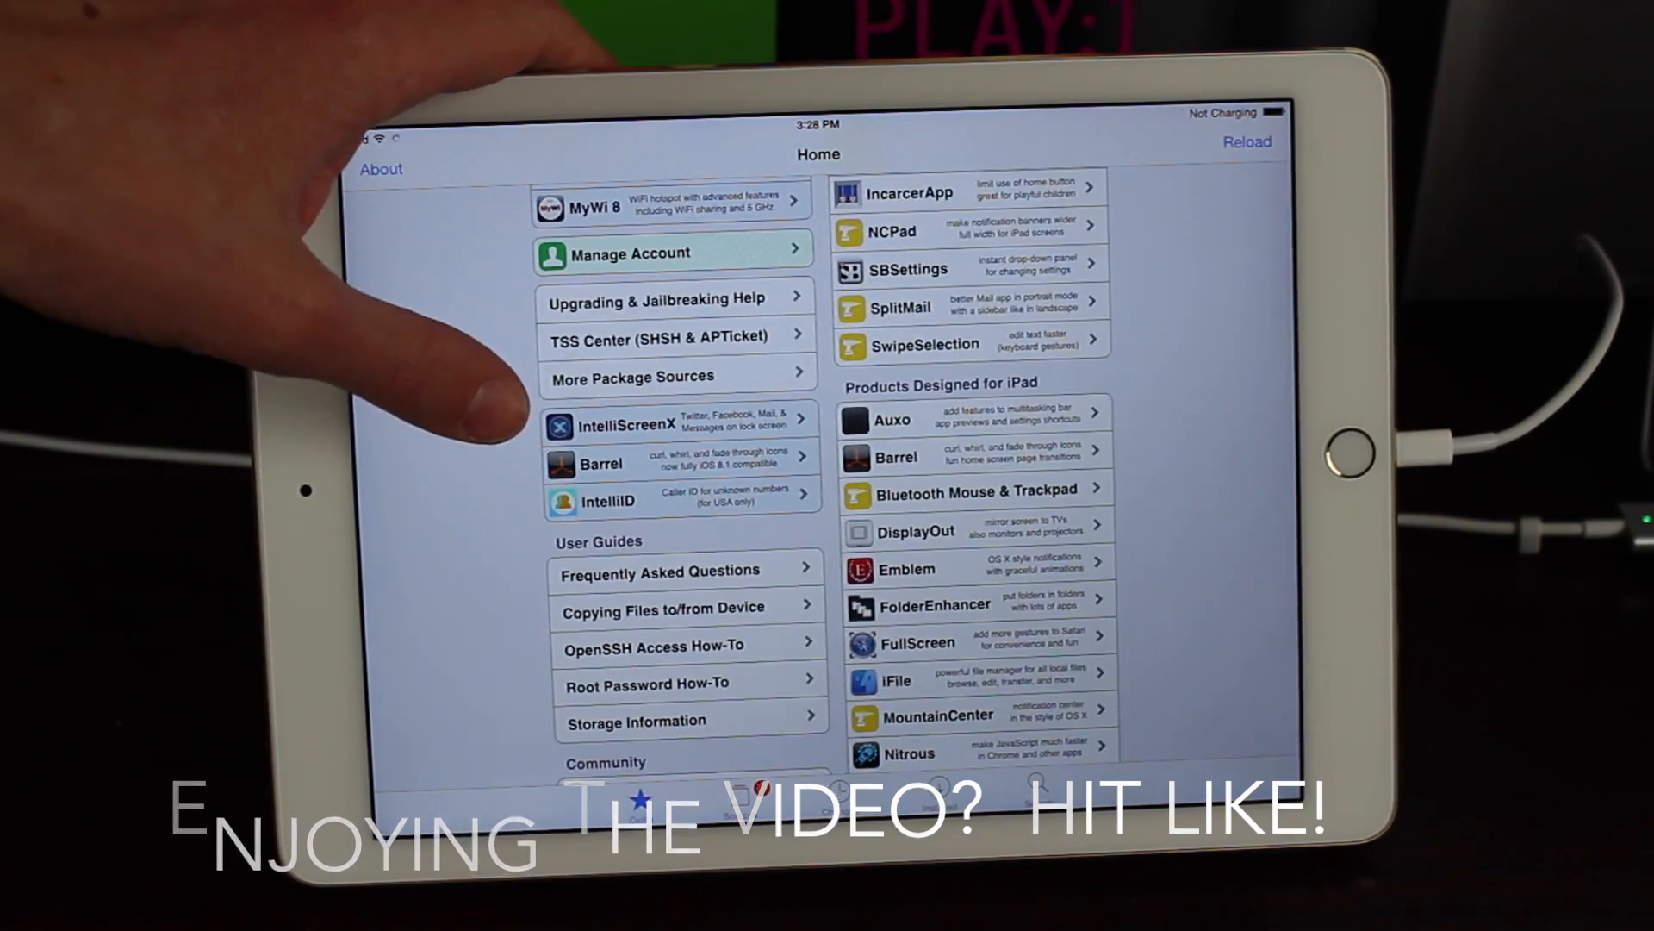
pyautogui.click(1246, 141)
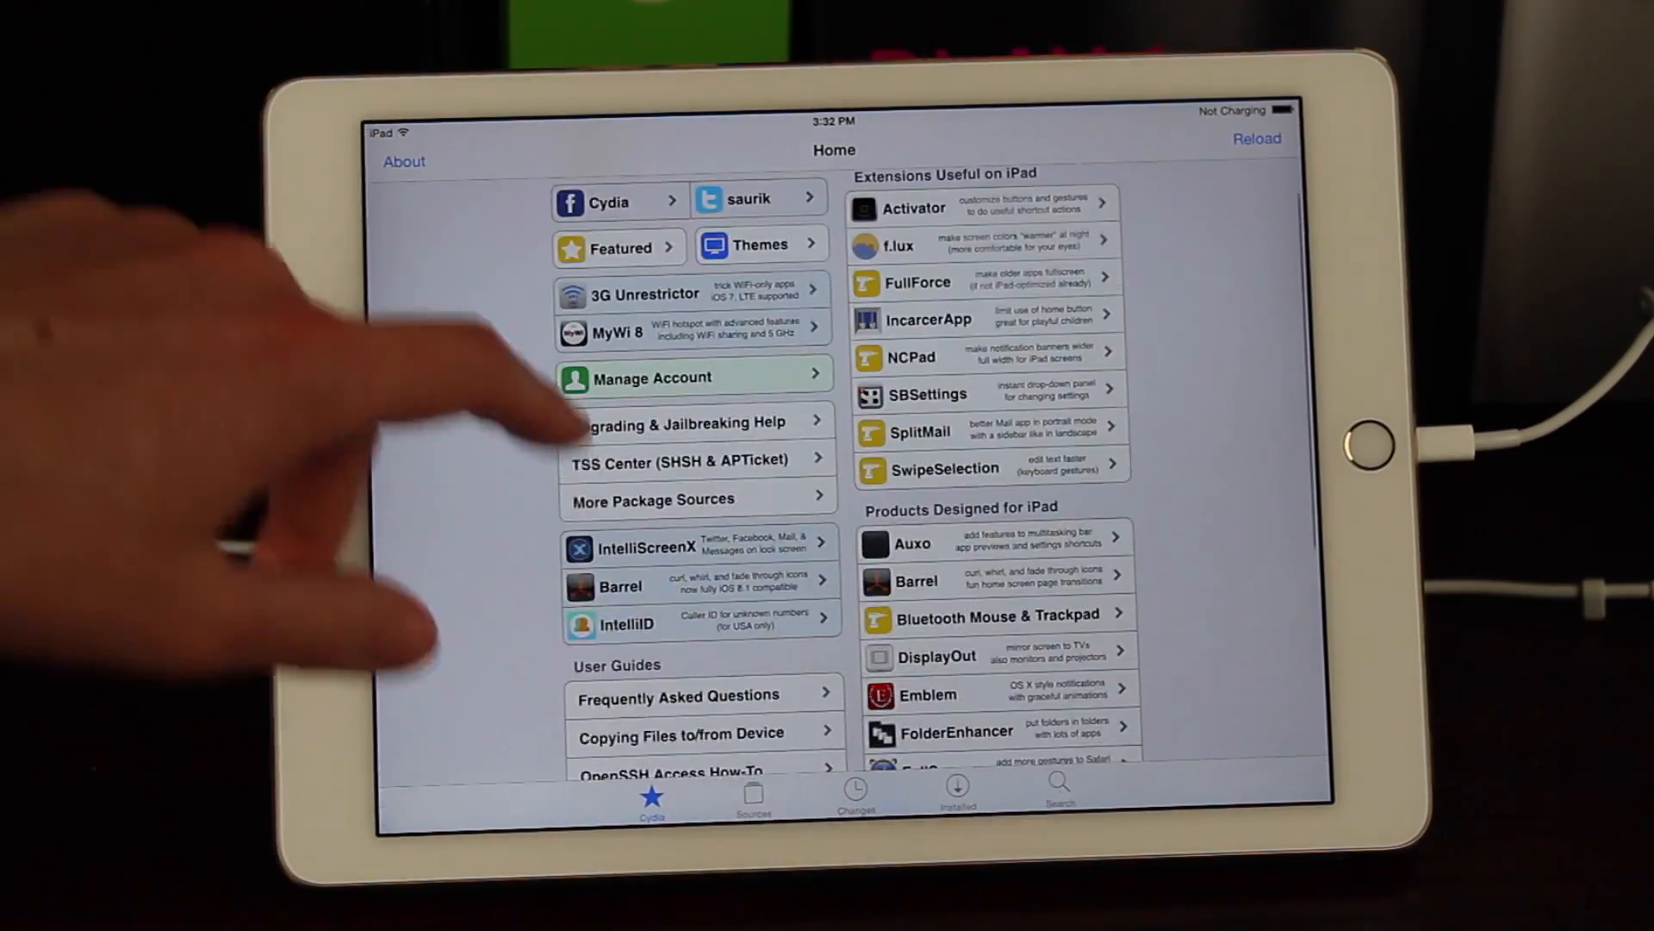
pyautogui.click(855, 791)
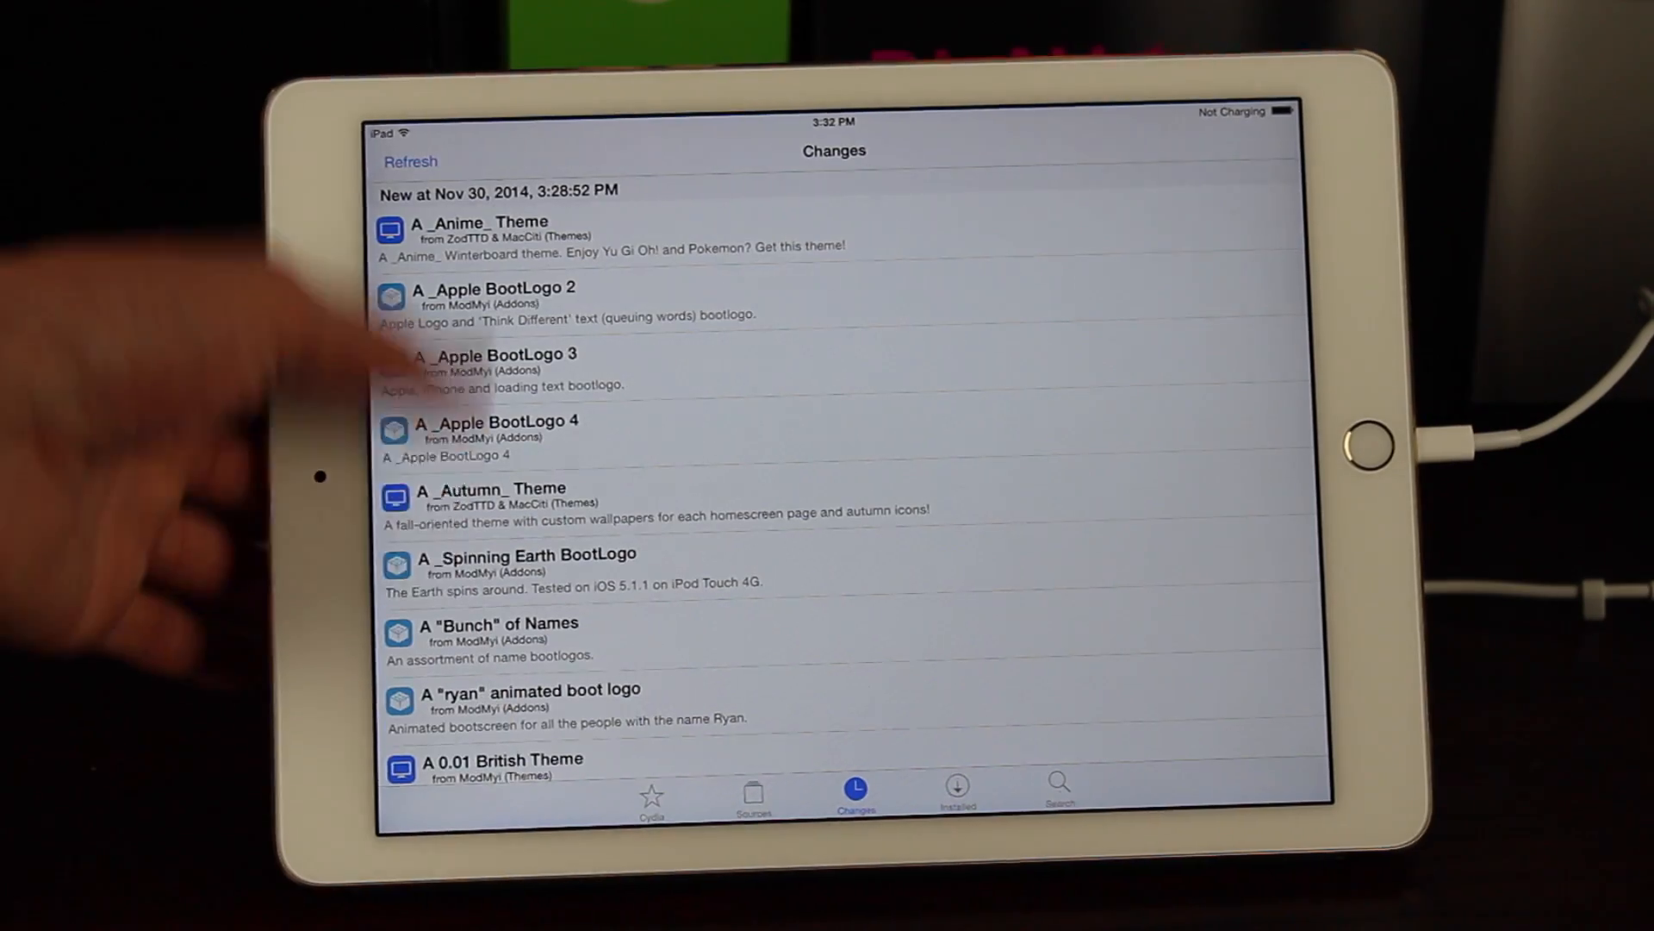
pyautogui.scroll(-3)
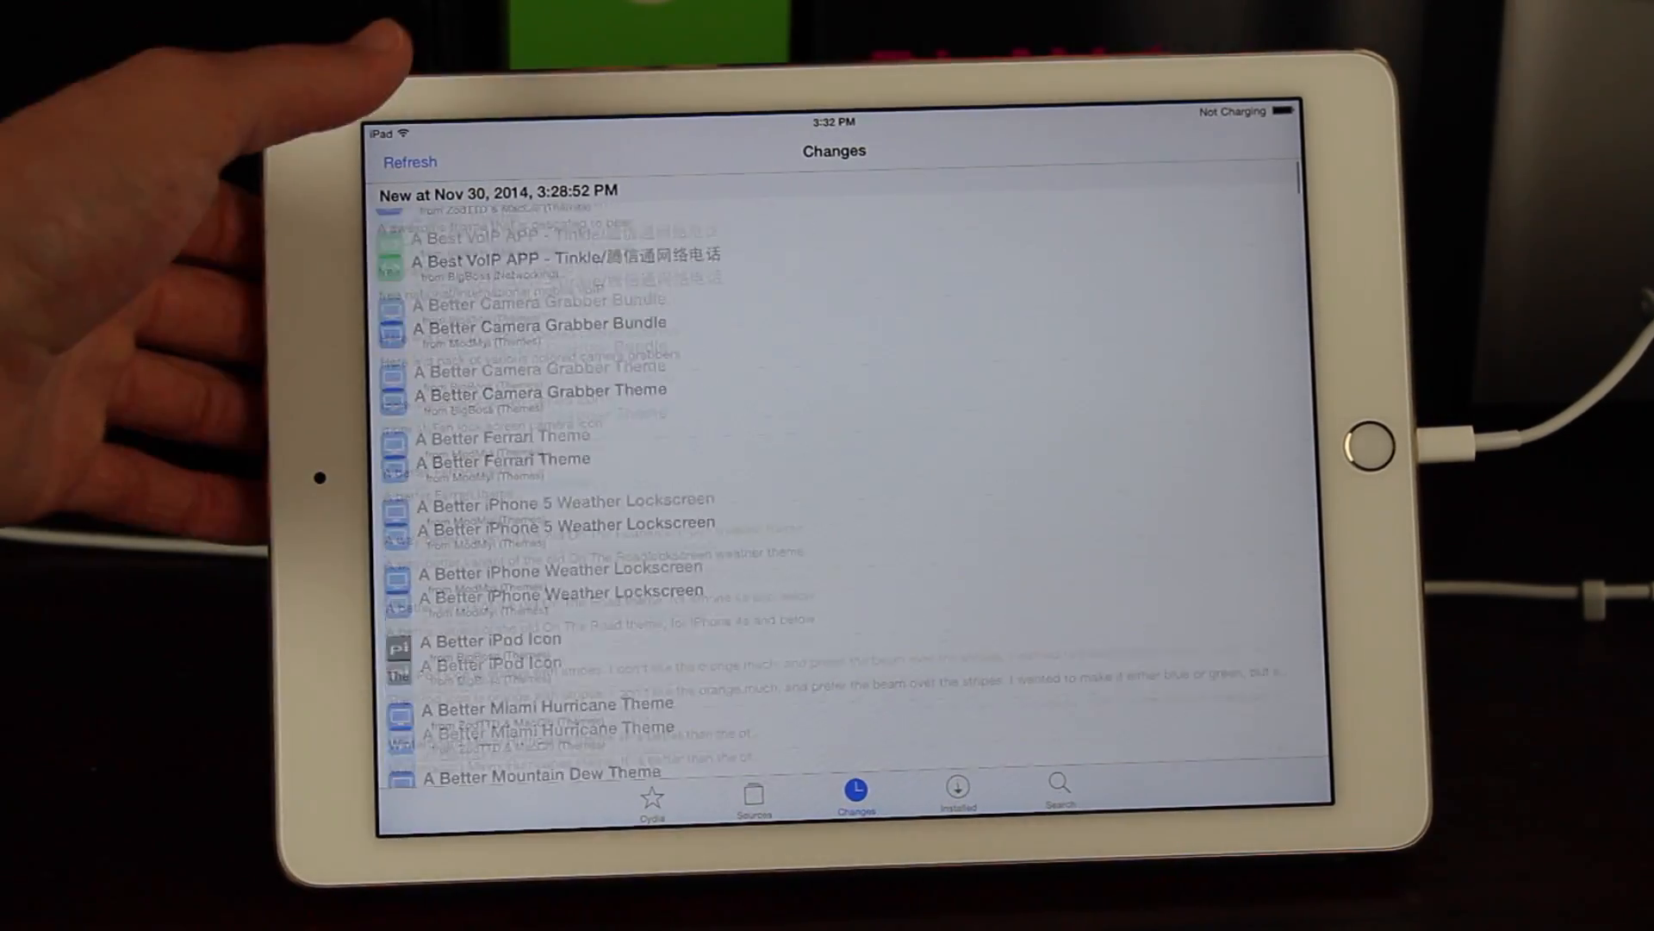